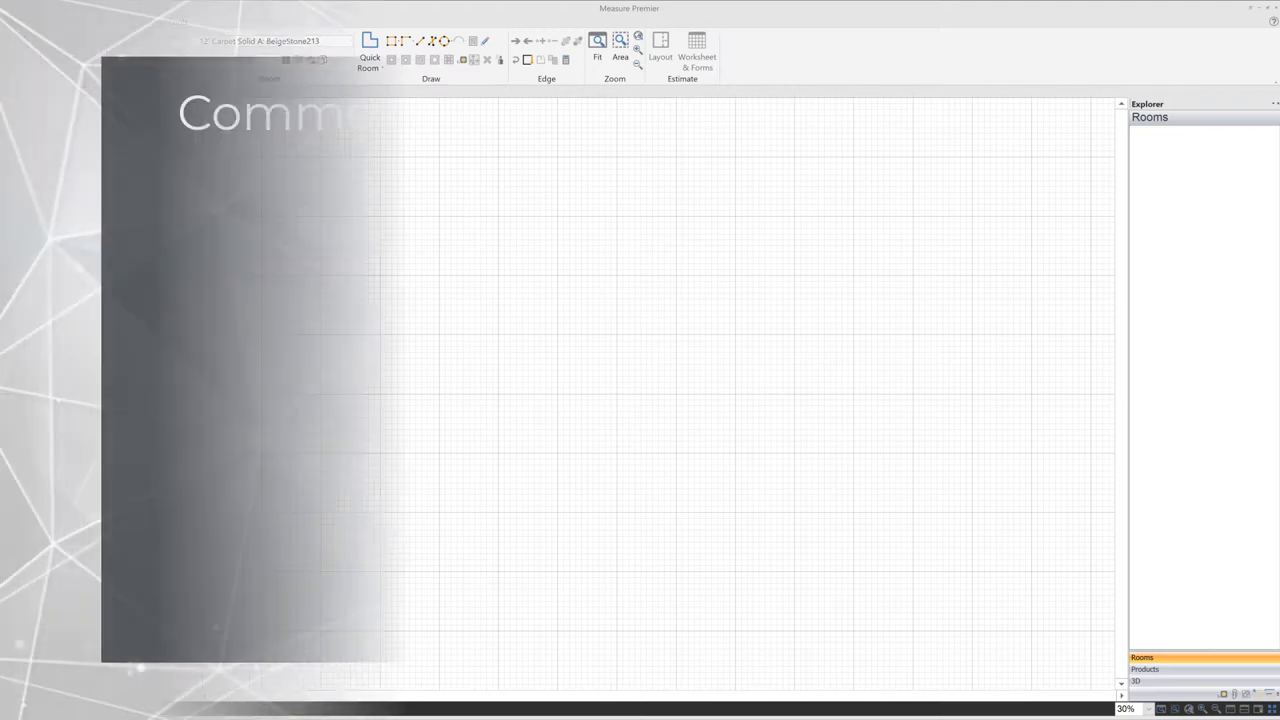
Step: Import house plans.pdf as a blueprint and review its Scale Graphics settings
click(430, 440)
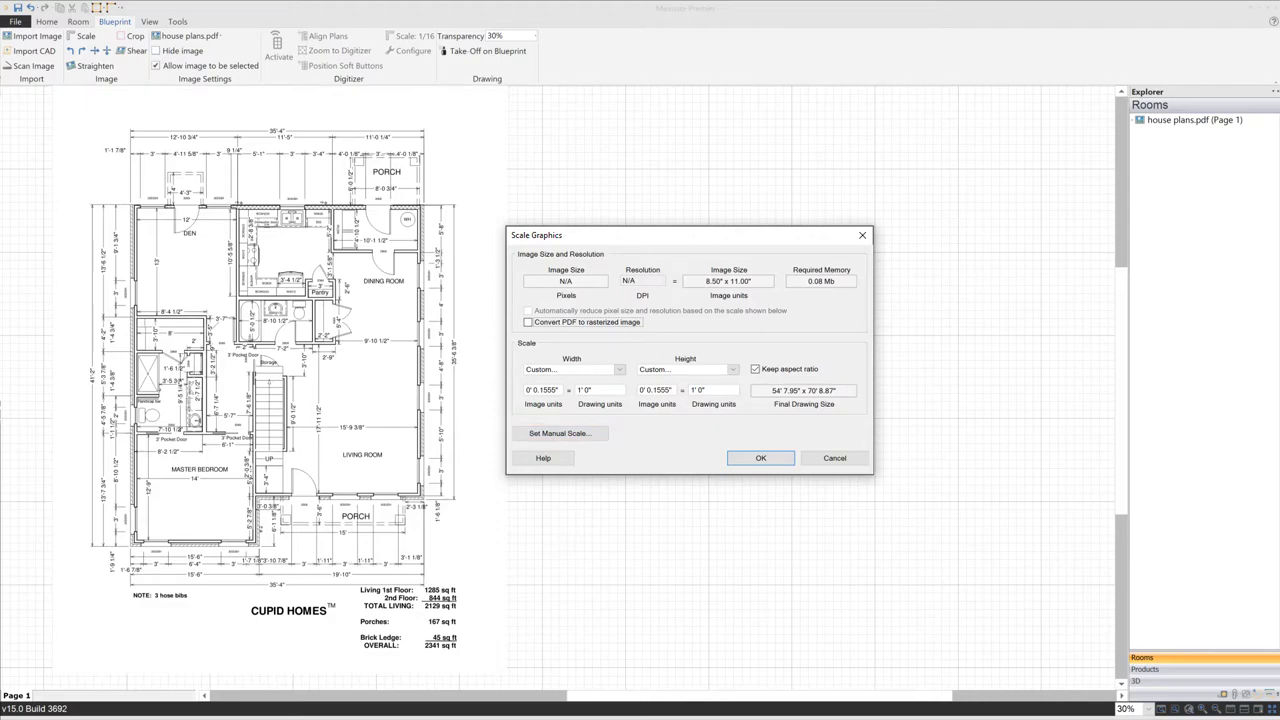
click(760, 457)
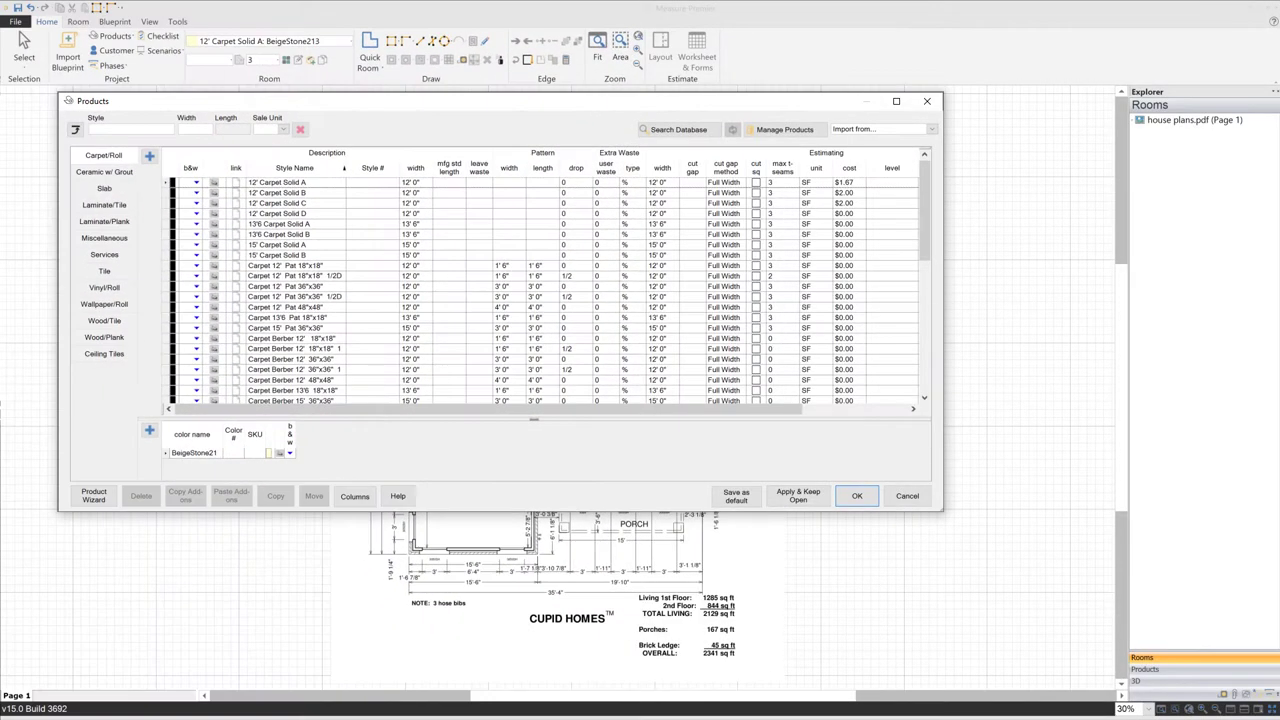
Step: Show the Products dialog with the Carpet/Roll category's widths, waste and costs
click(114, 35)
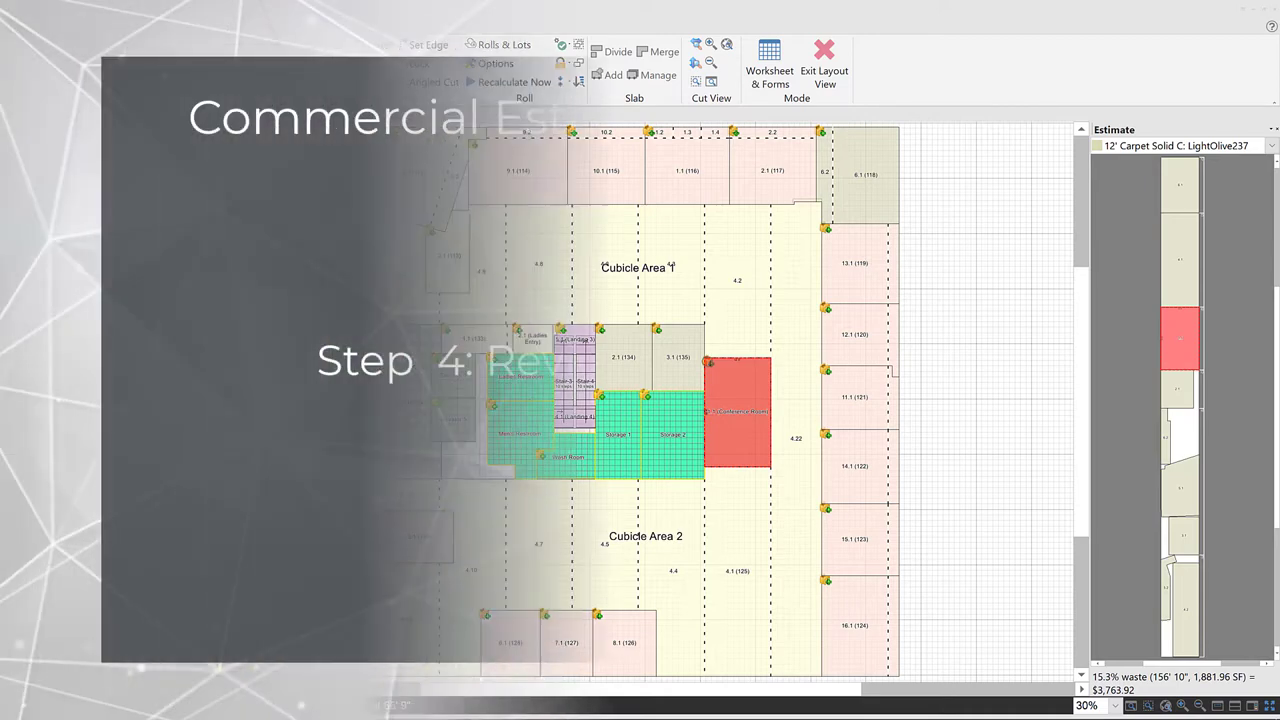
Step: Open Worksheet & Forms to show every line item, from carpet and tile to labor
click(769, 65)
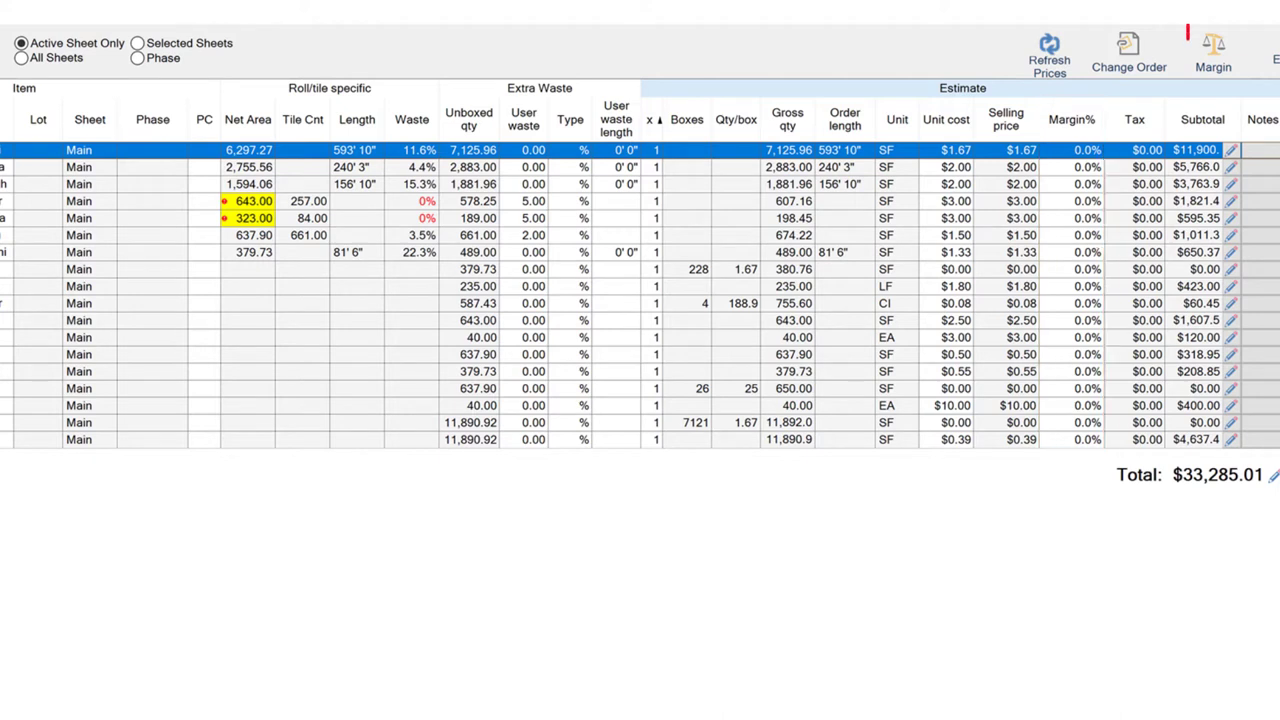
click(1213, 50)
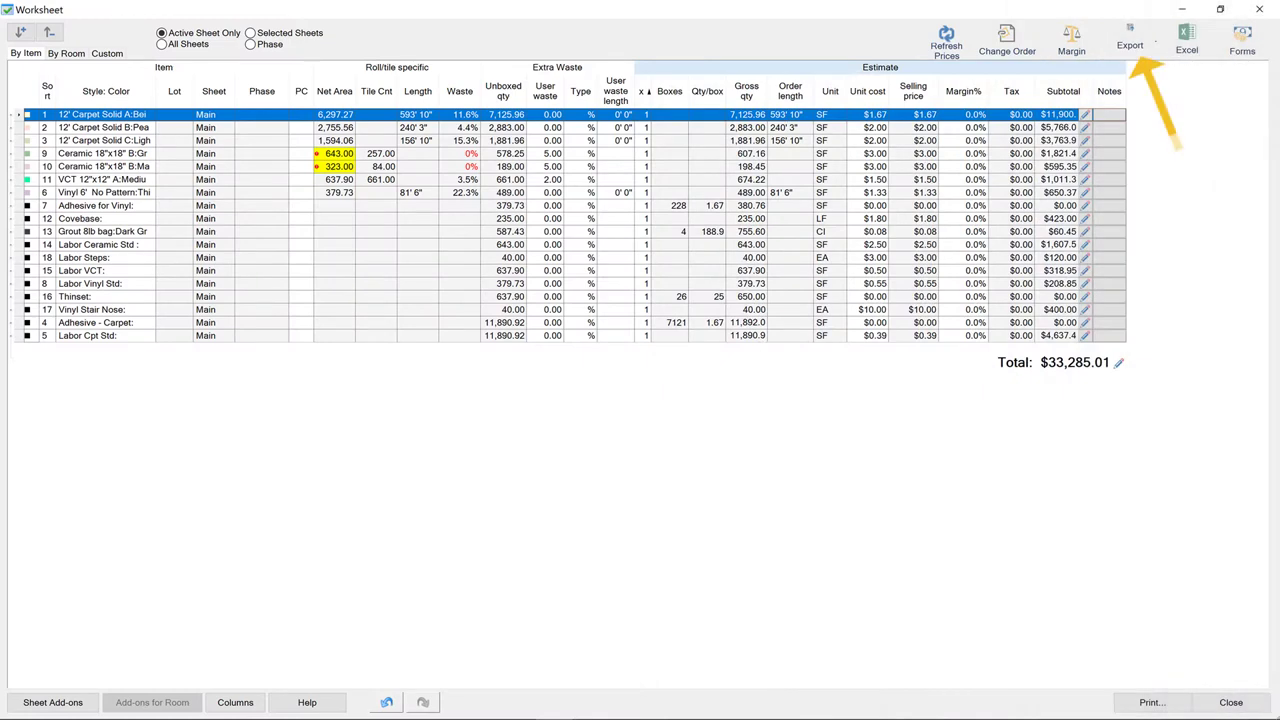
click(1129, 45)
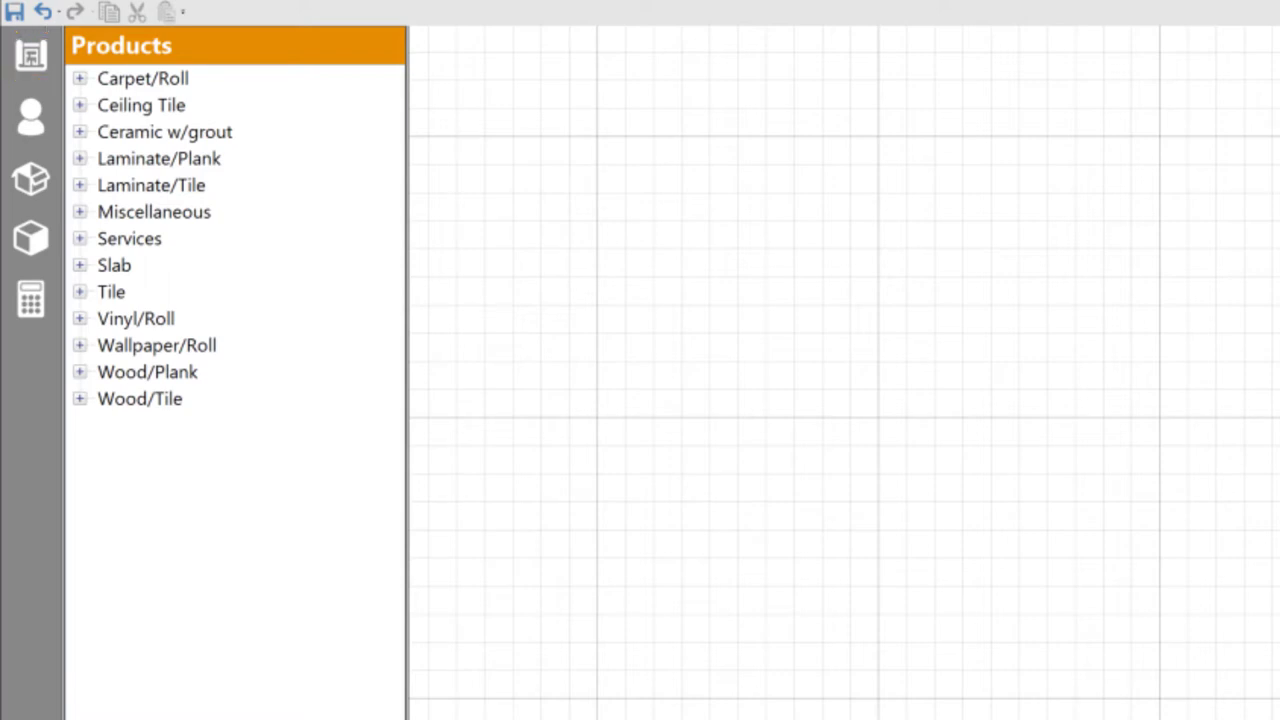
mouse_move(31, 117)
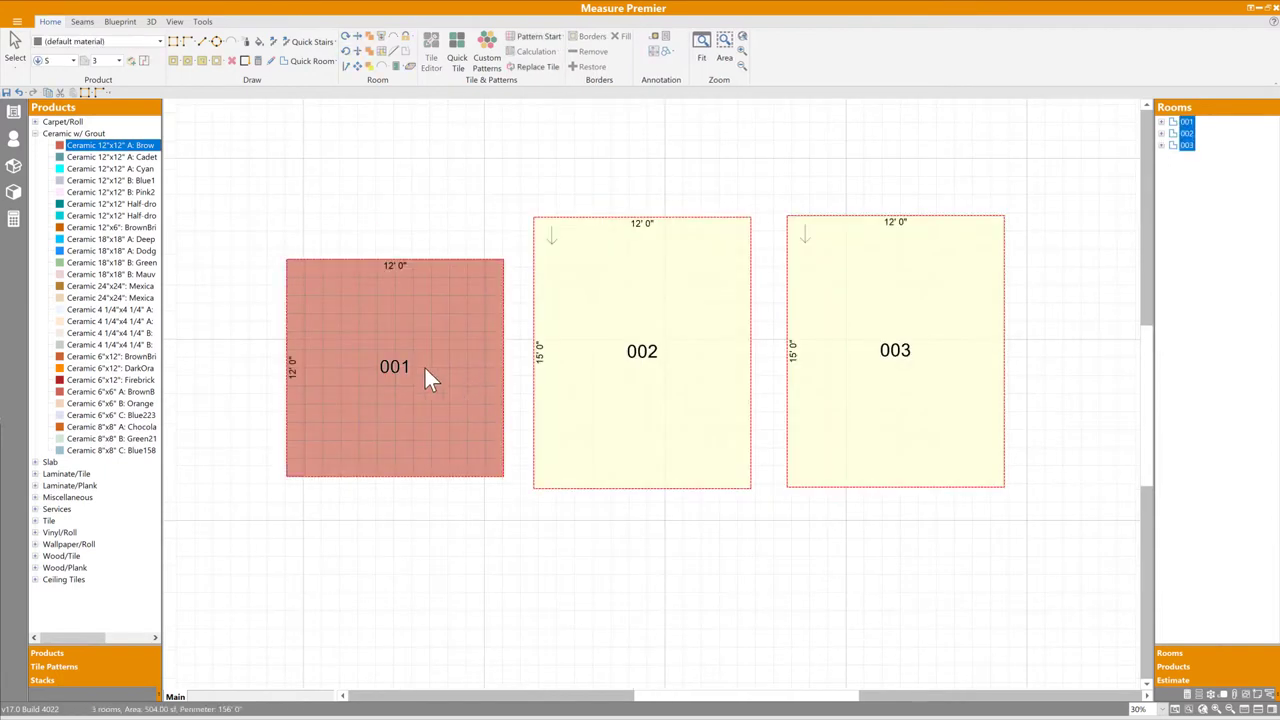
Step: Apply Ceramic 12"x12" A: Cyan1 to the selected rooms 001, 002 and 003
click(110, 168)
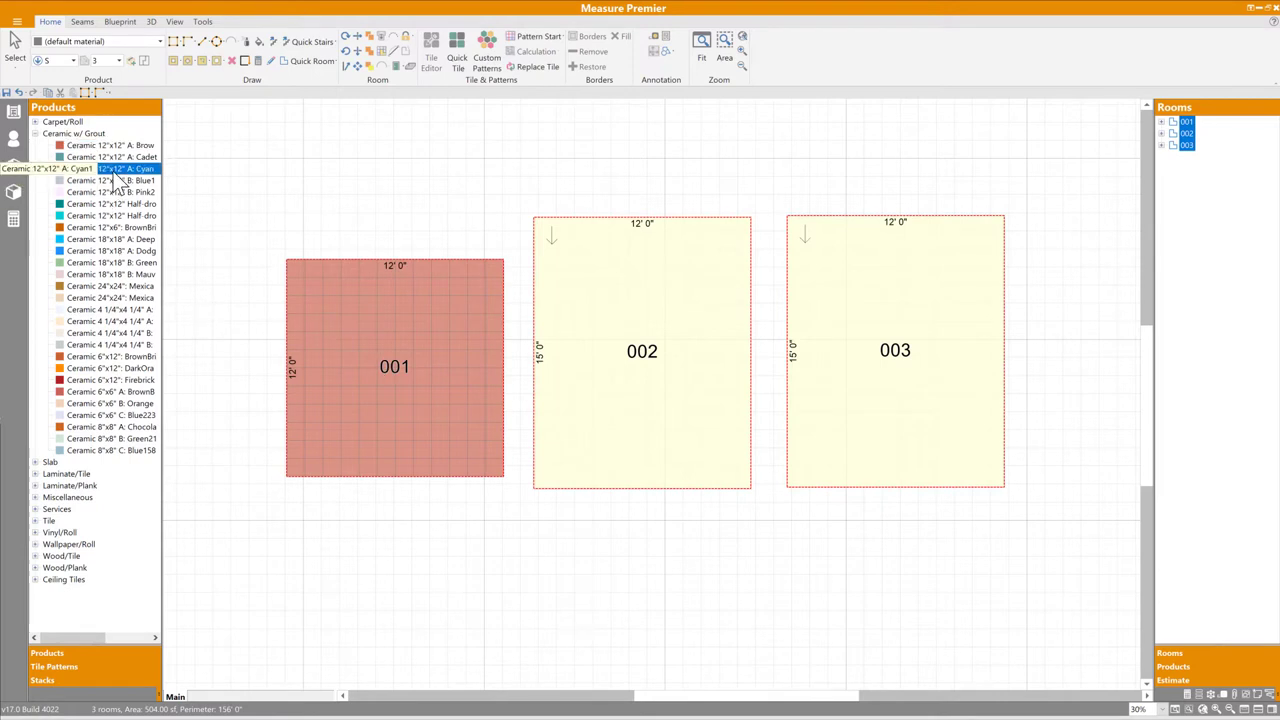
click(125, 168)
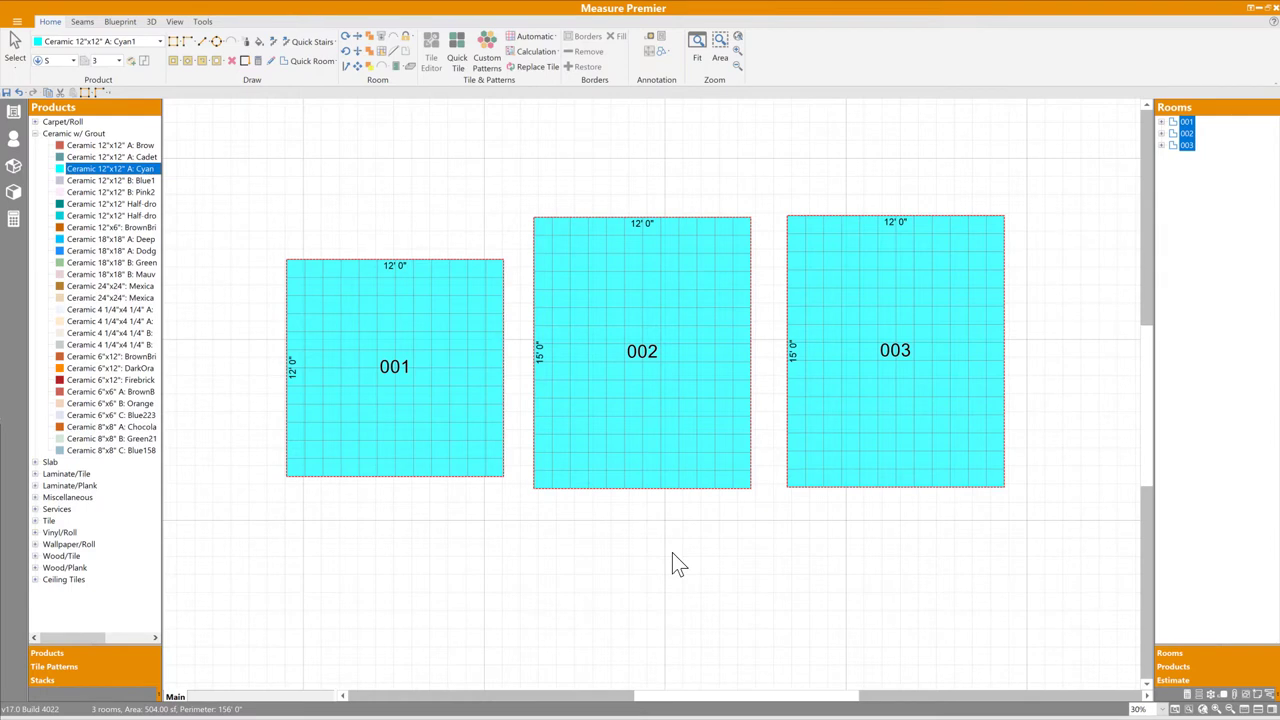
mouse_move(100, 518)
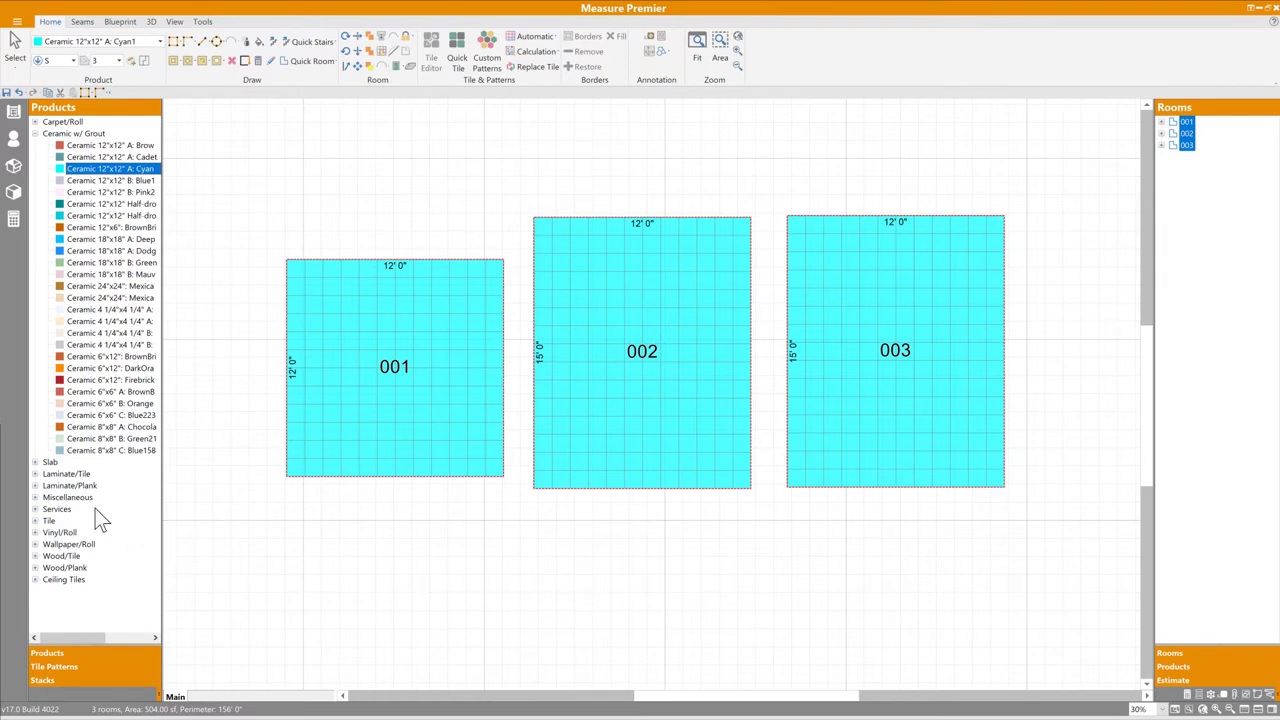
Step: Attach Labor Disposal, Floor Prep and Take-up Carpet, then view Tile Patterns and Stacks
click(57, 509)
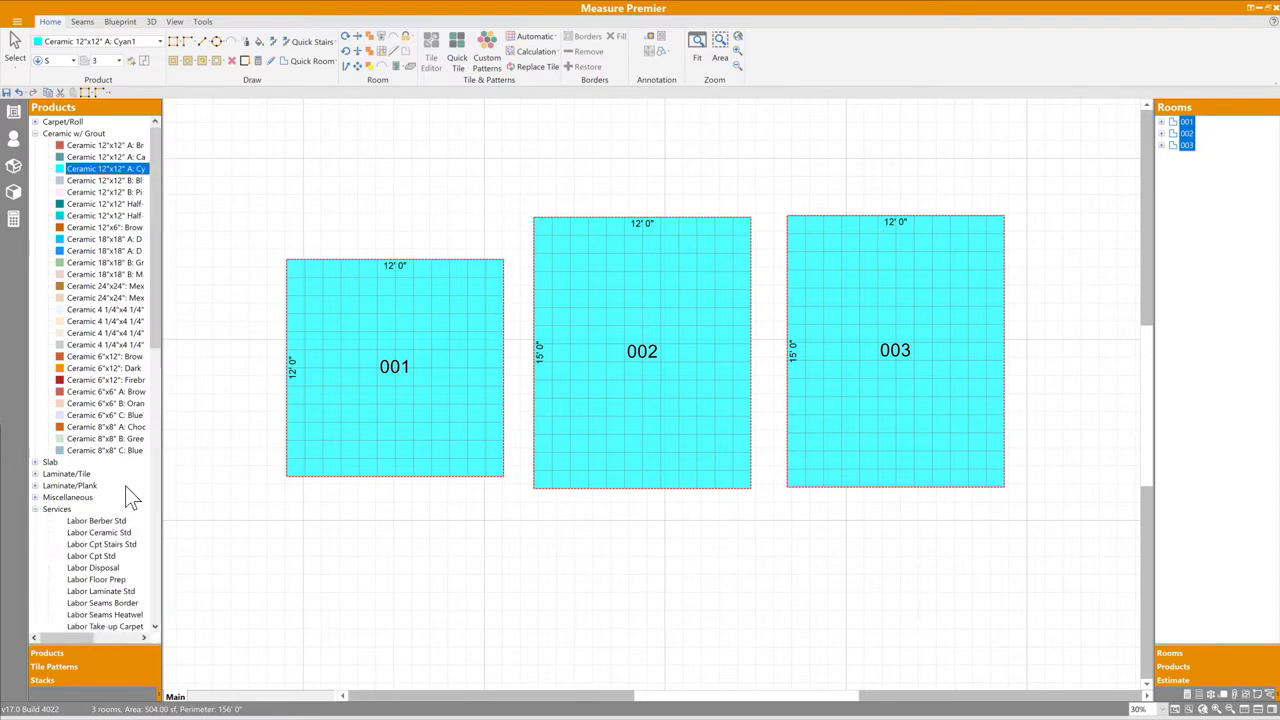
scroll(down, 3)
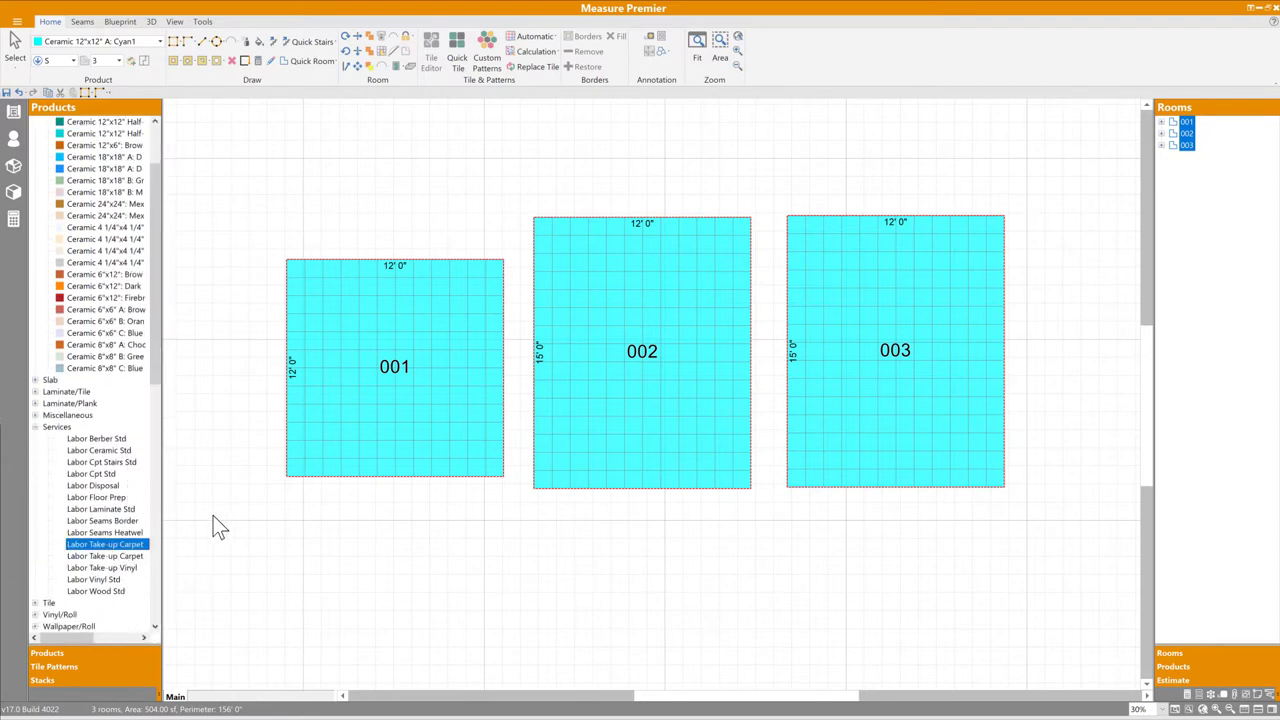
mouse_move(100, 497)
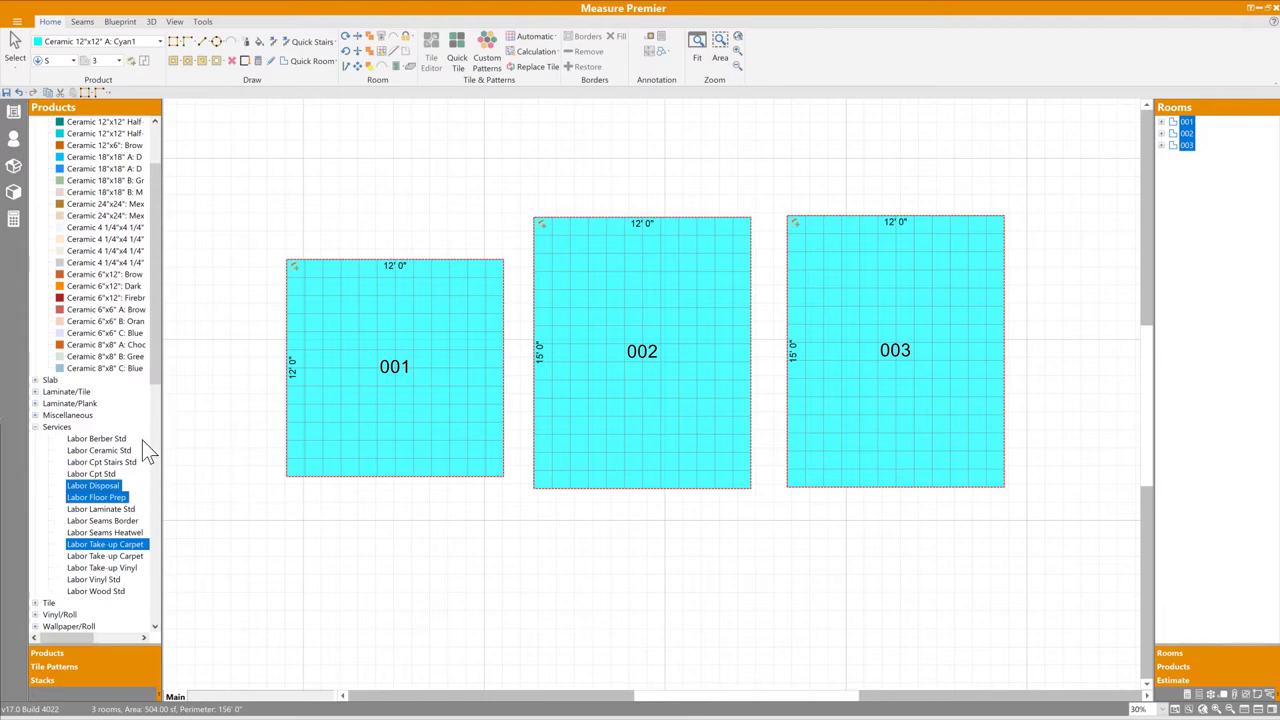
click(54, 666)
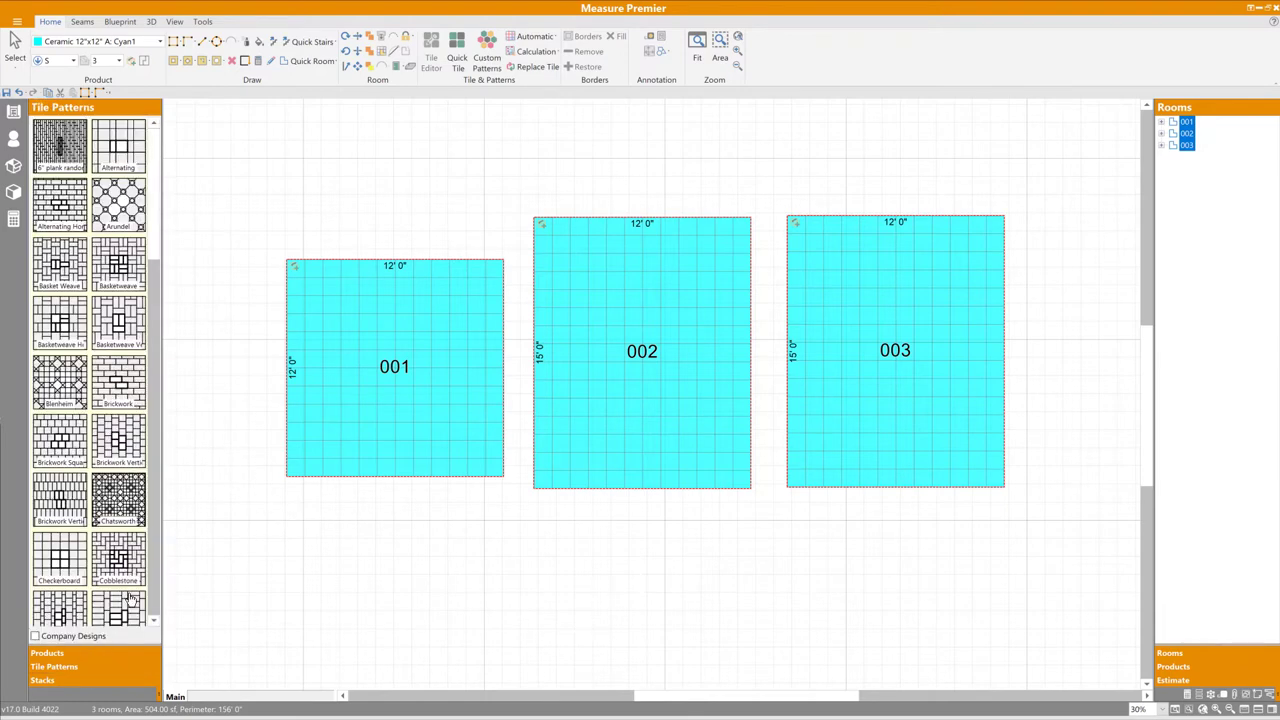
click(42, 680)
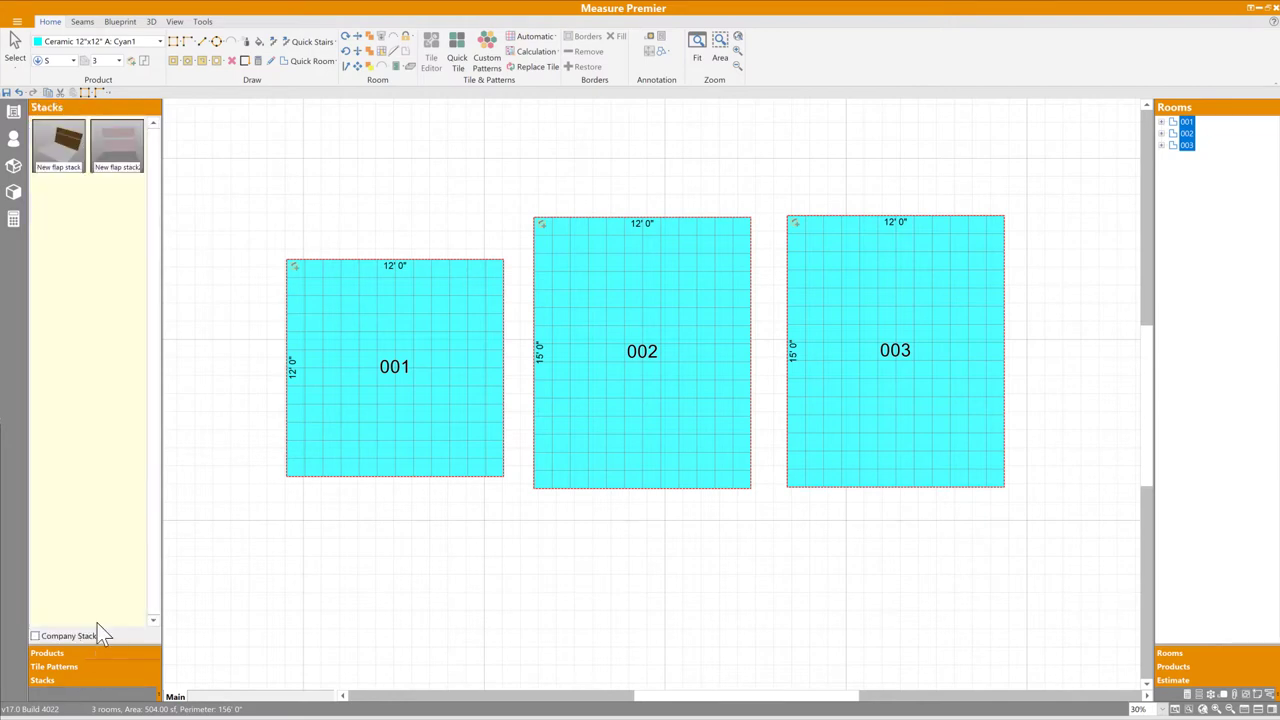
mouse_move(124, 205)
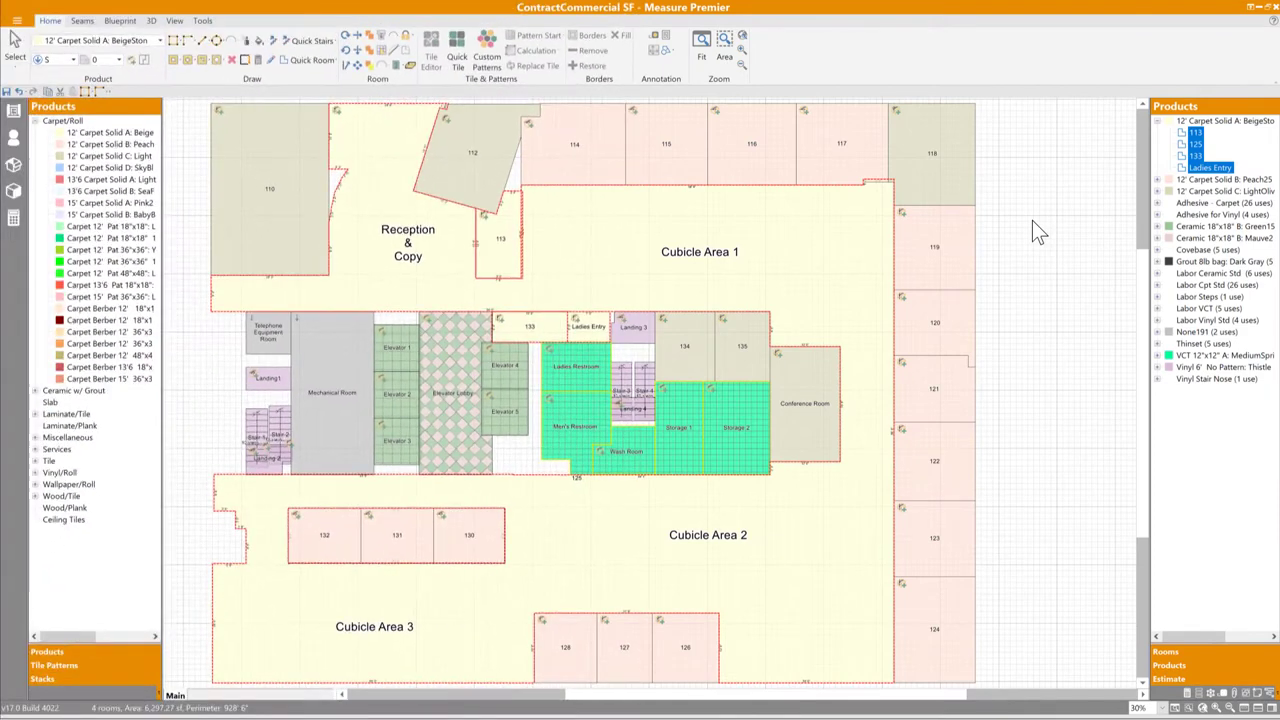
mouse_move(1130, 658)
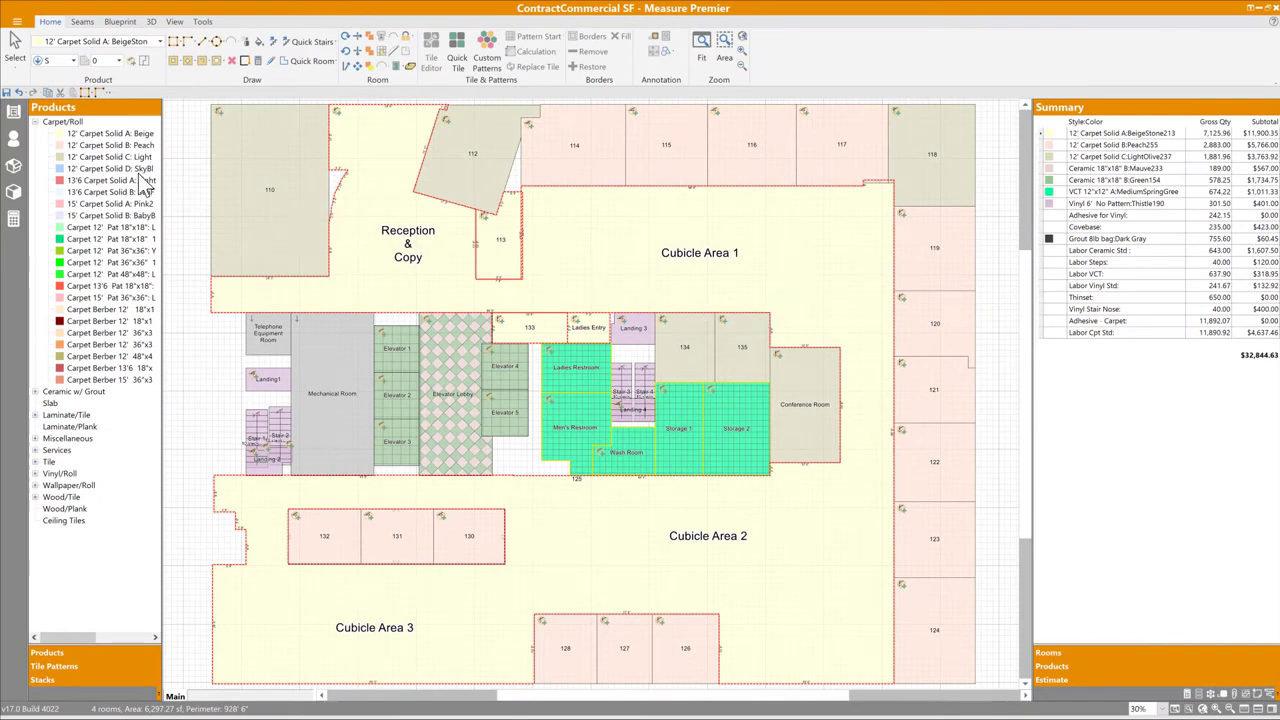
Step: Show the Estimate summary with each product's gross quantity and subtotal
click(110, 168)
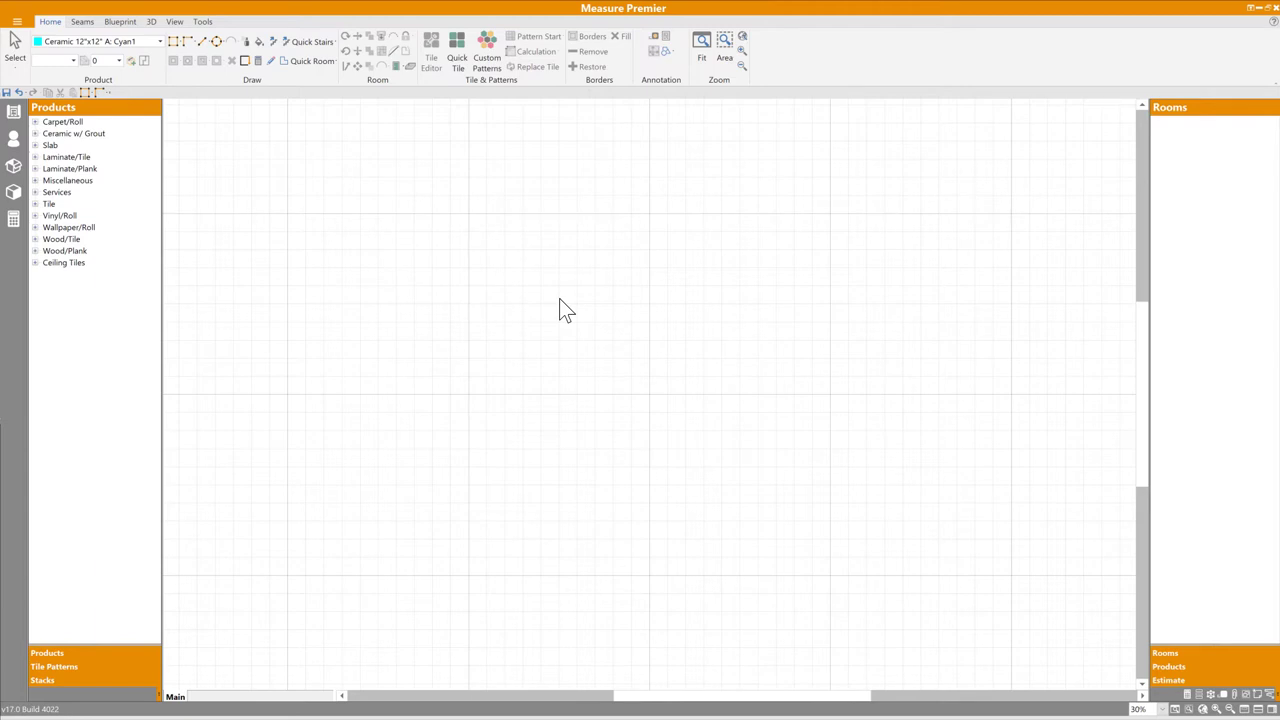
mouse_move(435, 237)
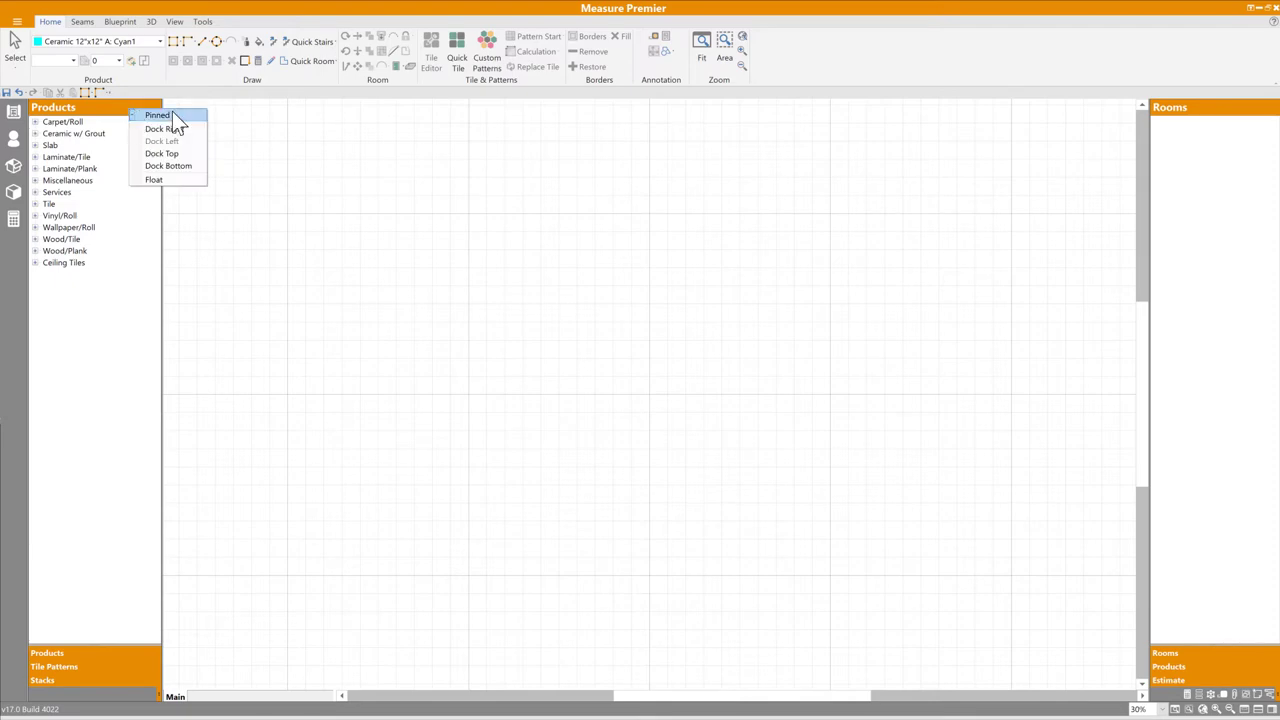
Step: Uncheck Pinned on the Products panel and the Rooms sidebar so both auto-hide
click(157, 114)
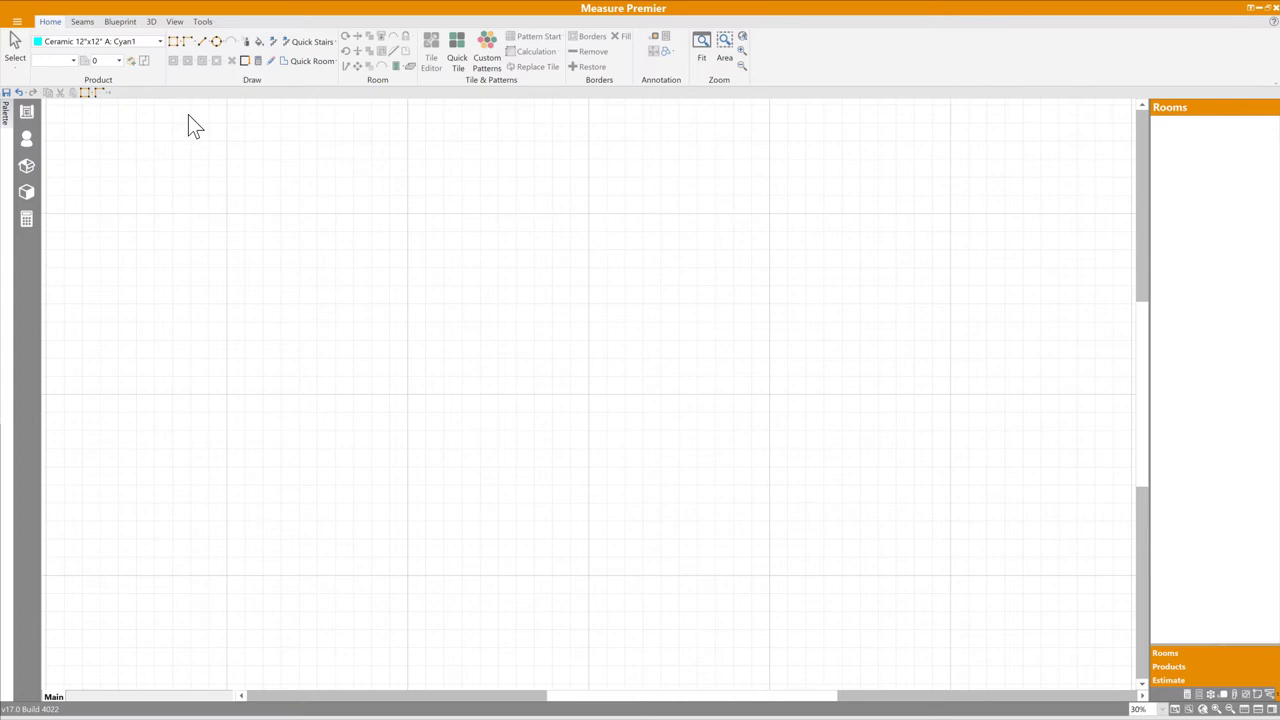
mouse_move(105, 120)
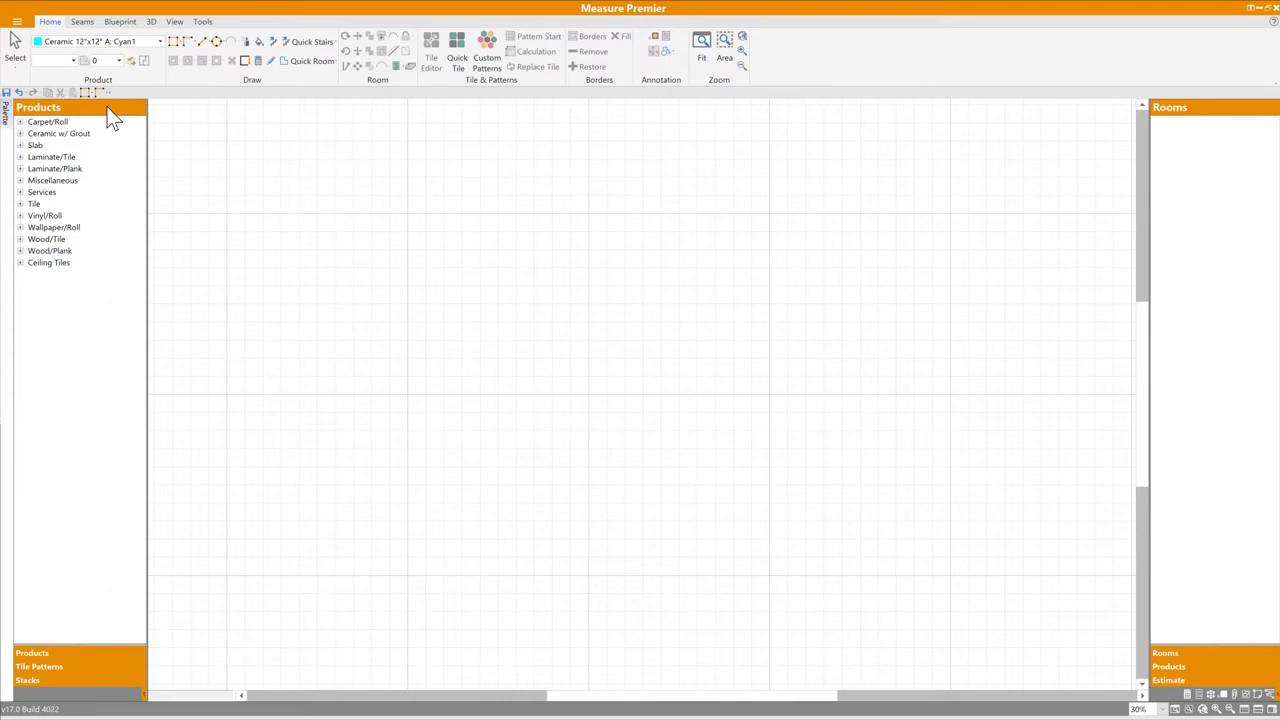
mouse_move(113, 123)
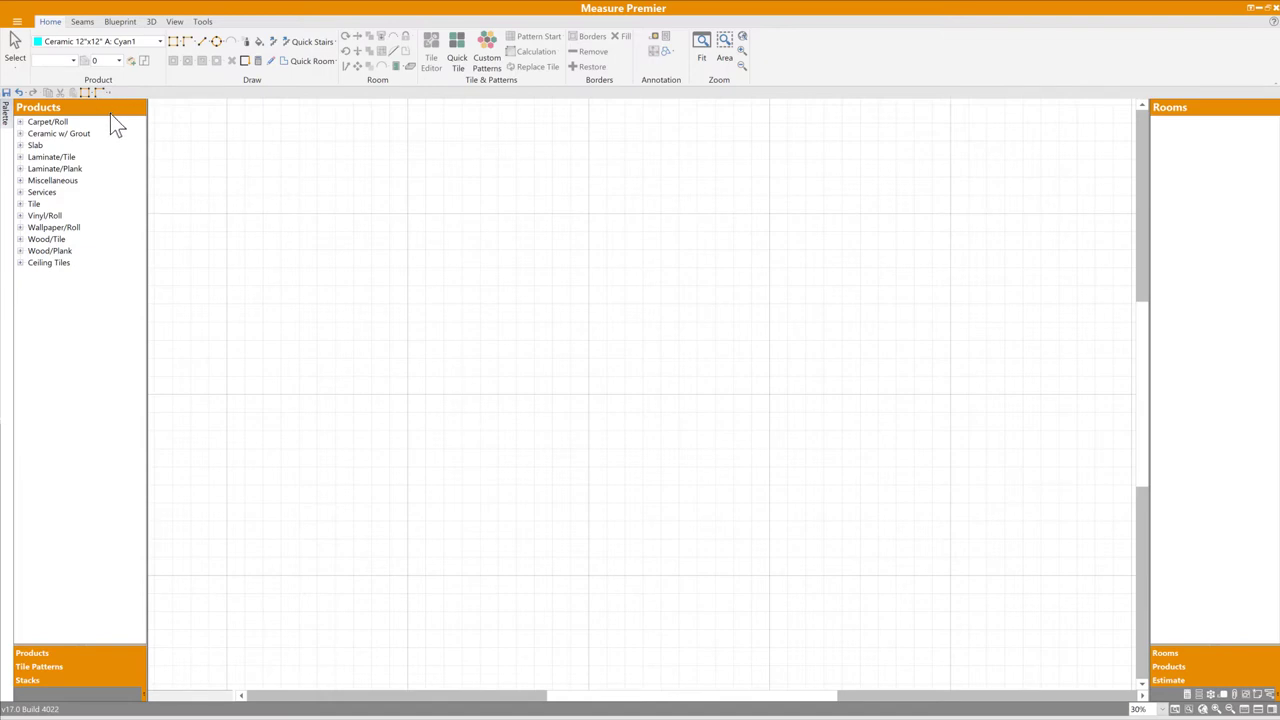
right_click(38, 107)
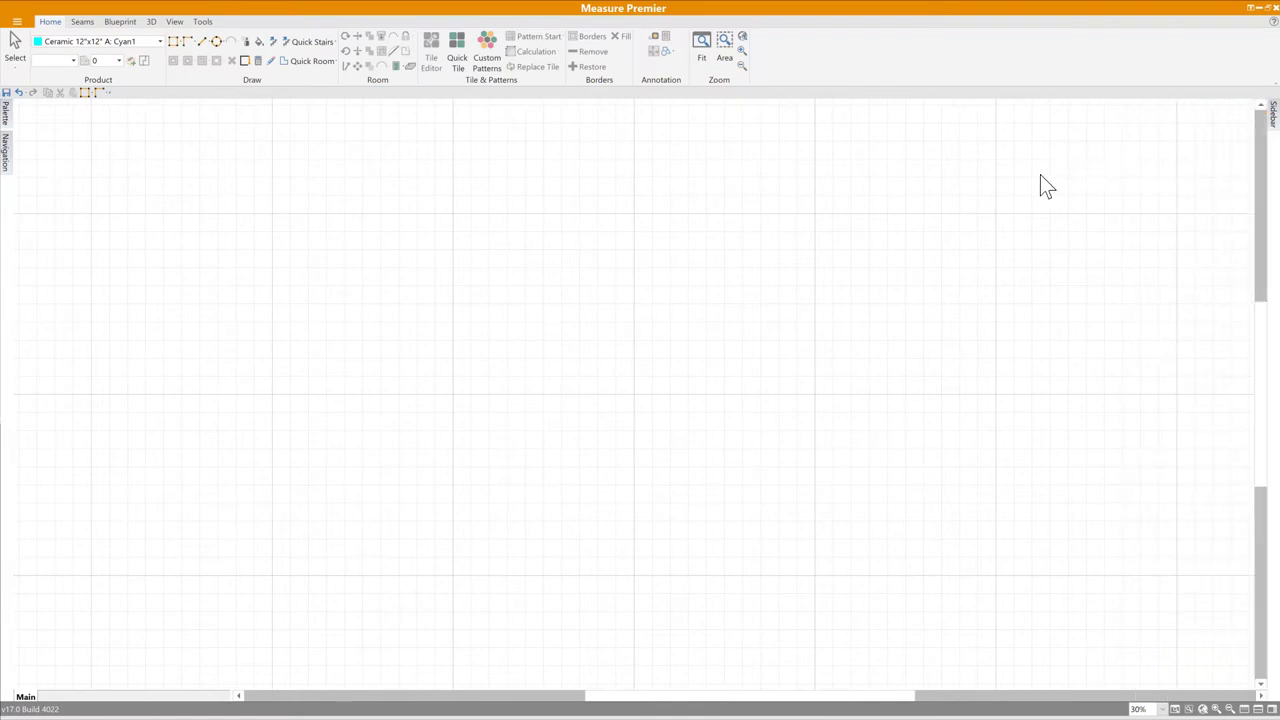
mouse_move(390, 188)
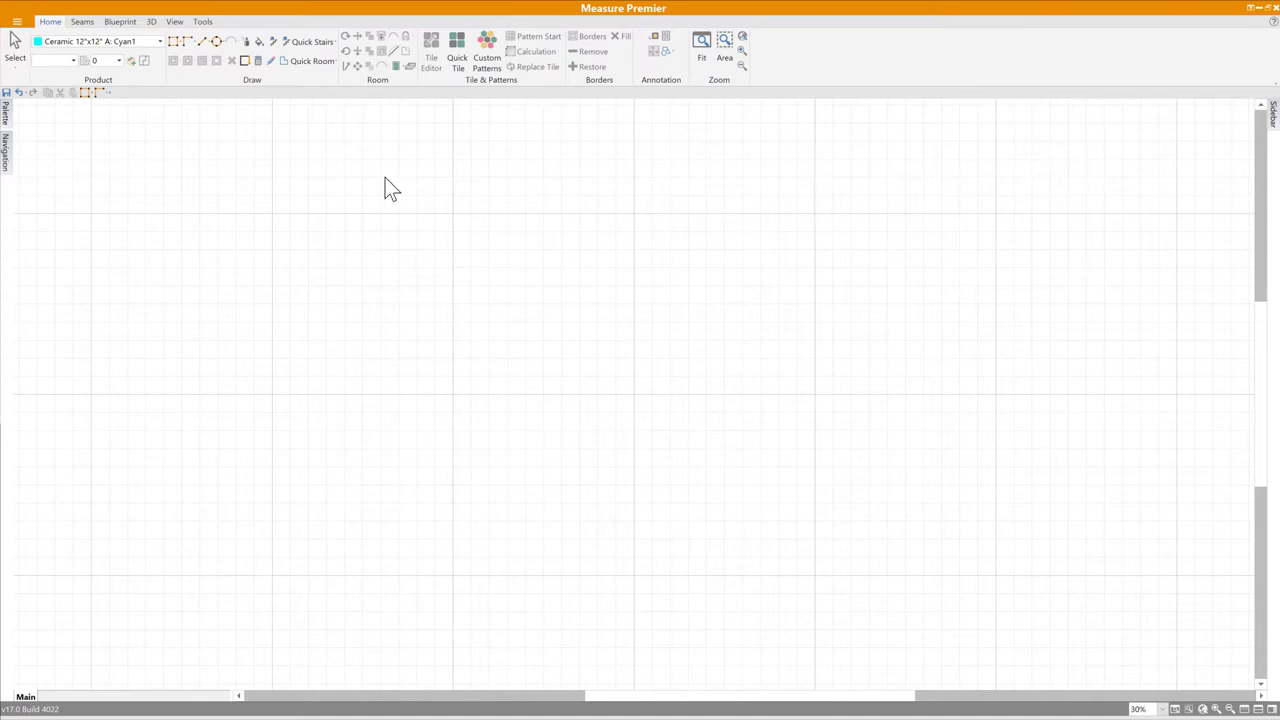
Step: Float the Rooms sidebar over the drawing area, with palette icons along the top
click(5, 155)
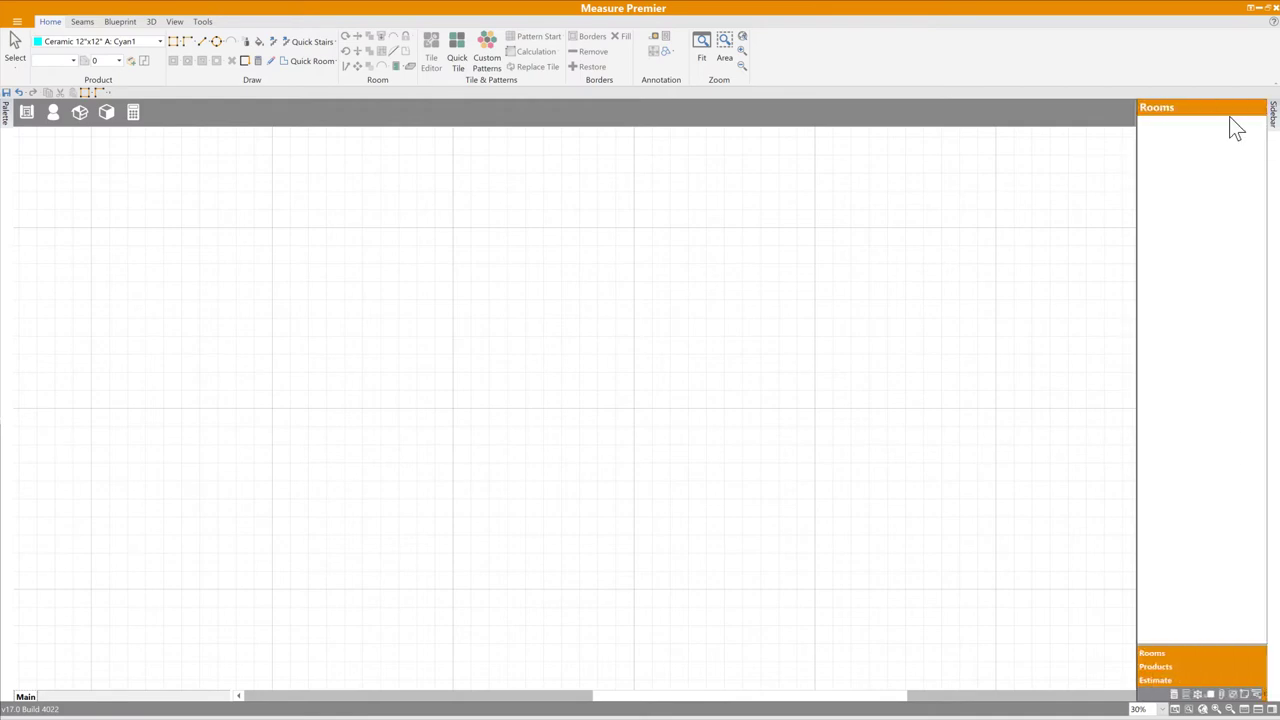
drag(1200, 107, 945, 206)
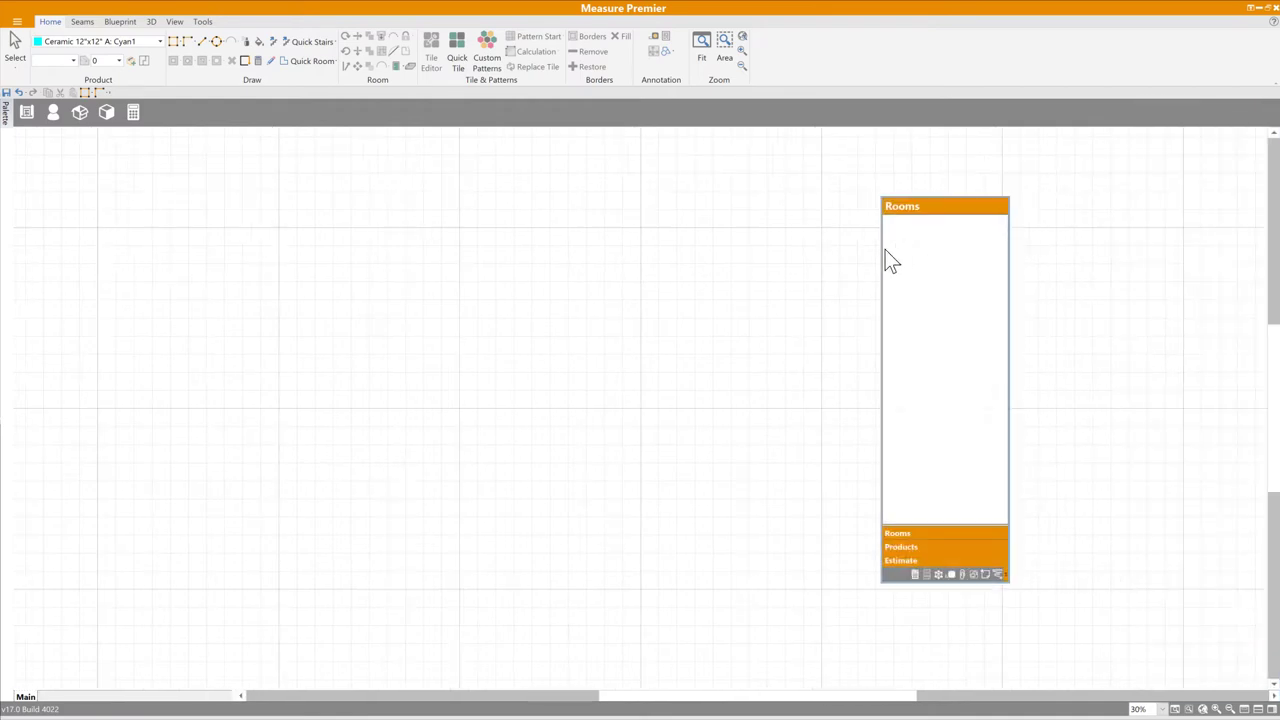
mouse_move(700, 290)
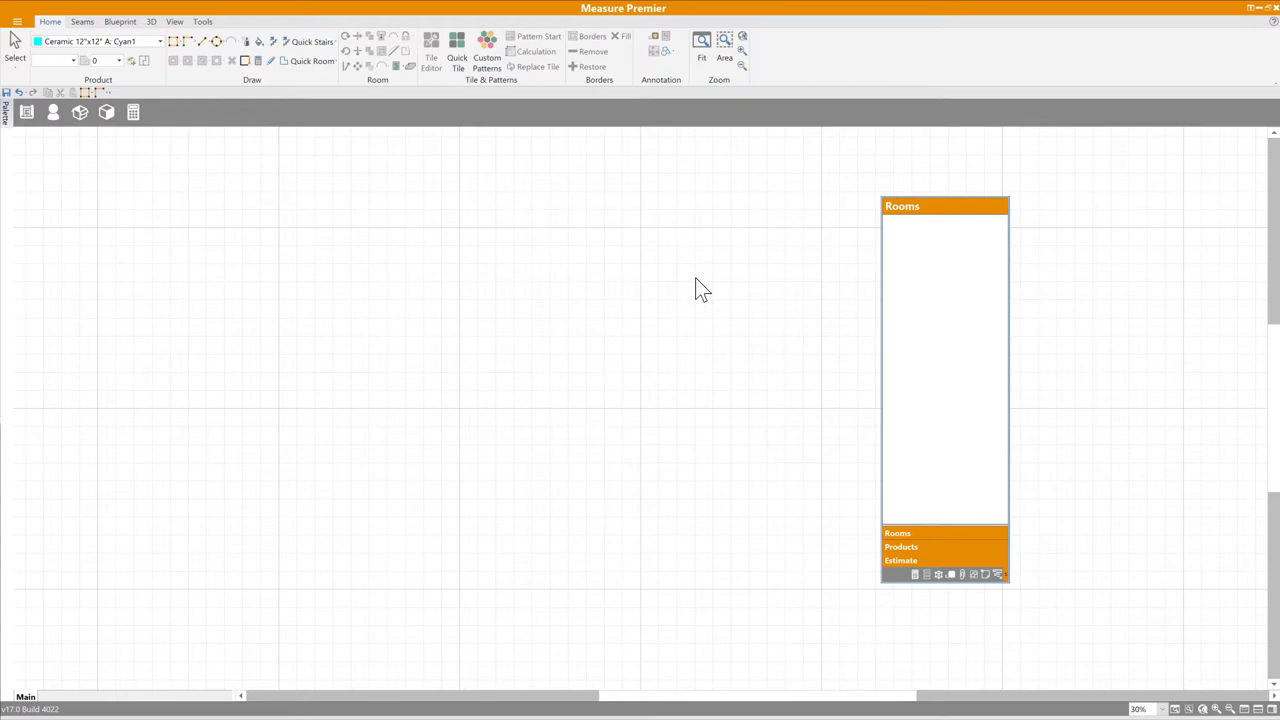
click(151, 21)
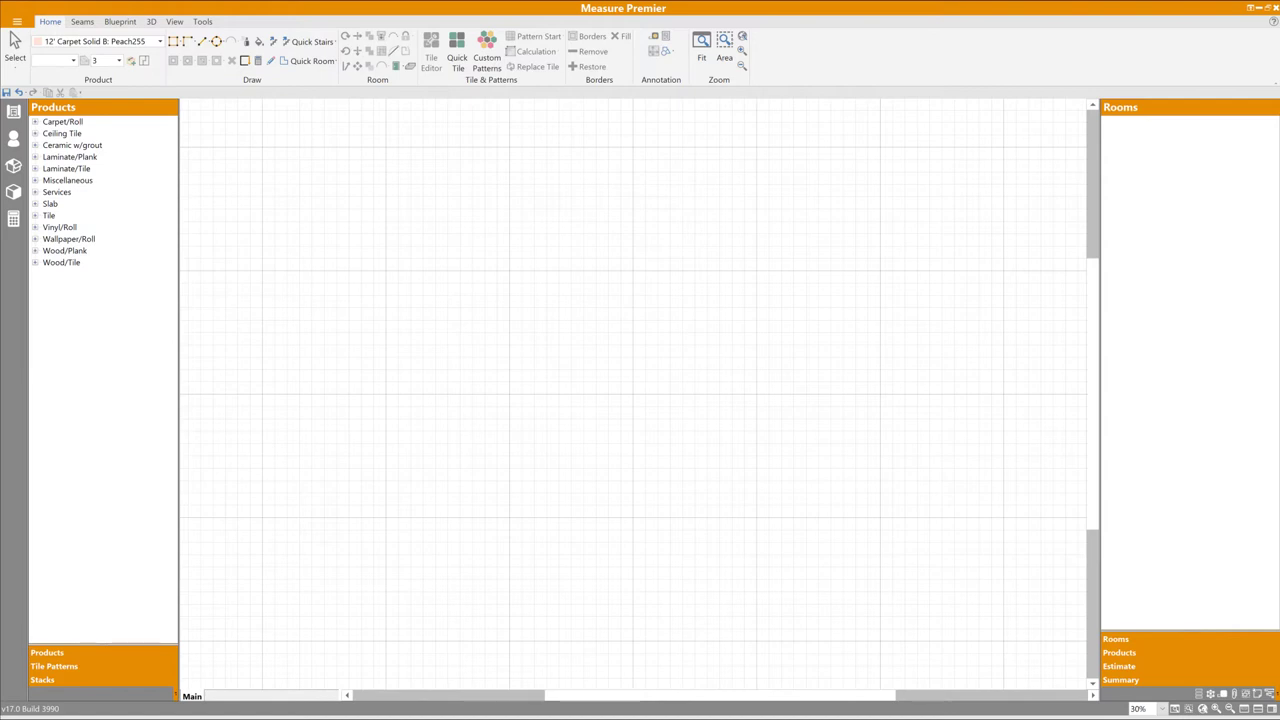
Step: Redock and pin the Palette on the left and the Sidebar on the right
click(119, 21)
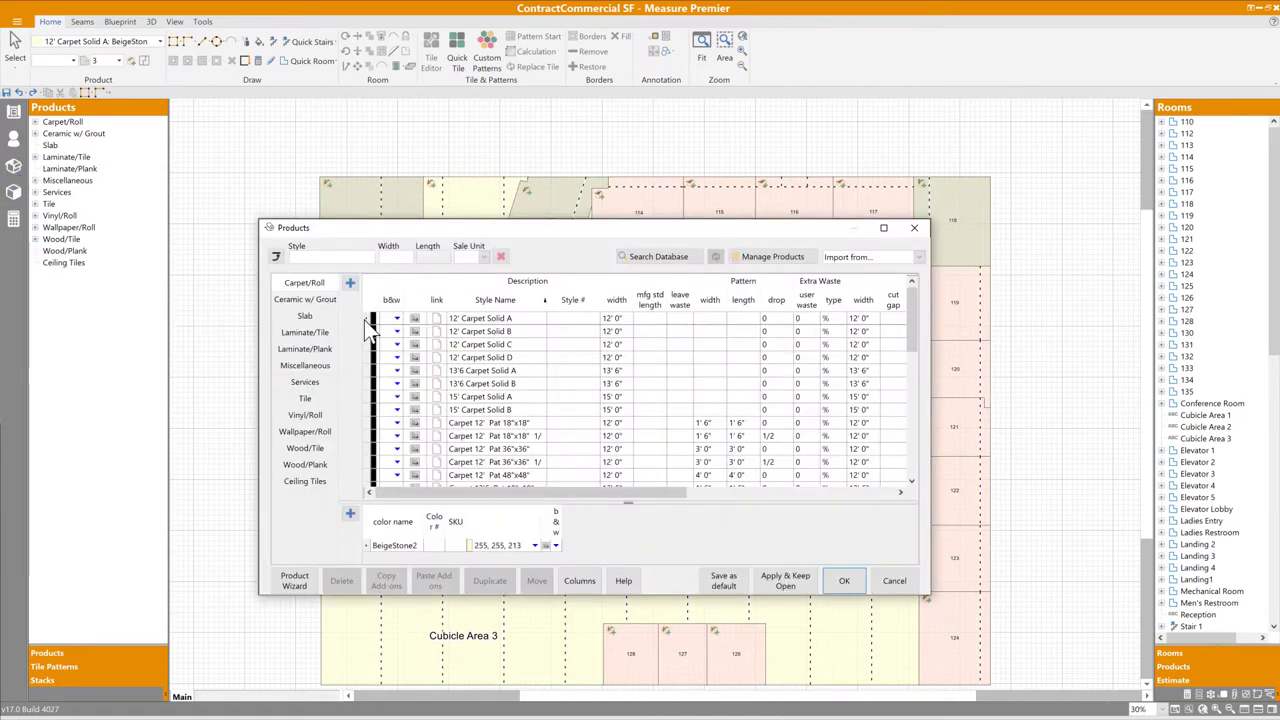
Step: Give 12' Carpet Solid A a 10' width, 1'x1' pattern and colour 145,0,5
click(480, 318)
text(1' 0")
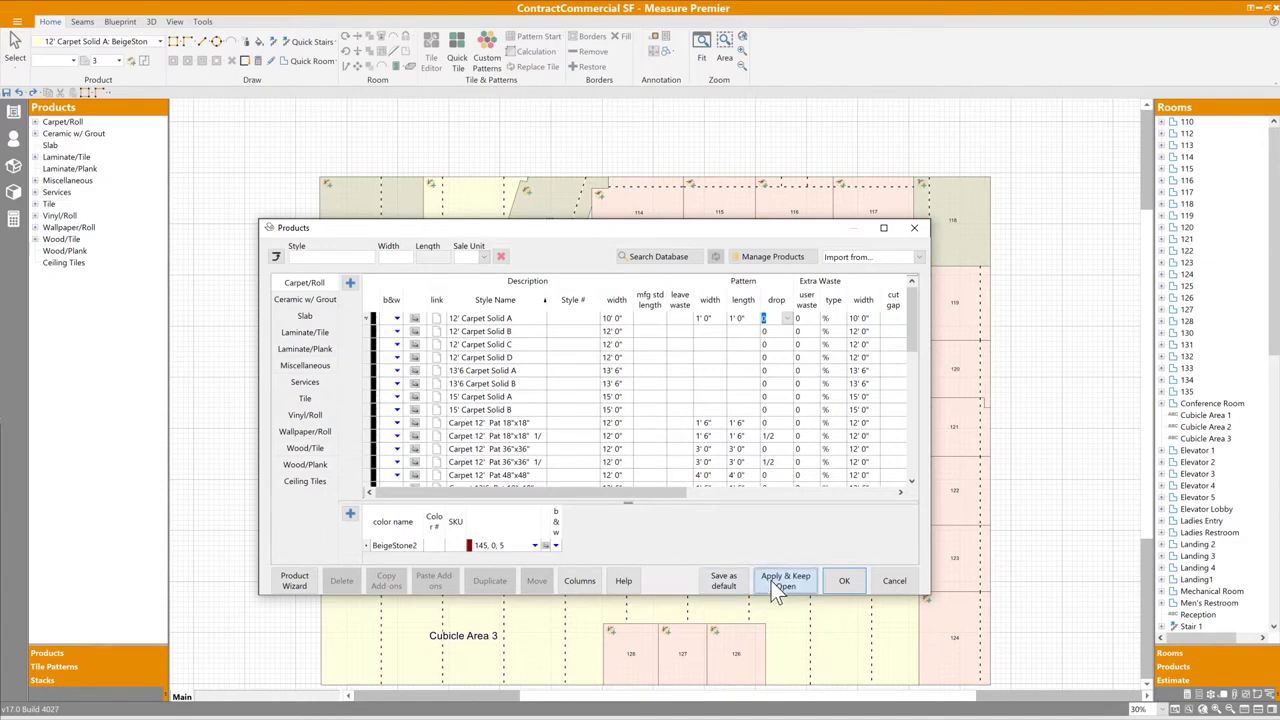
click(785, 580)
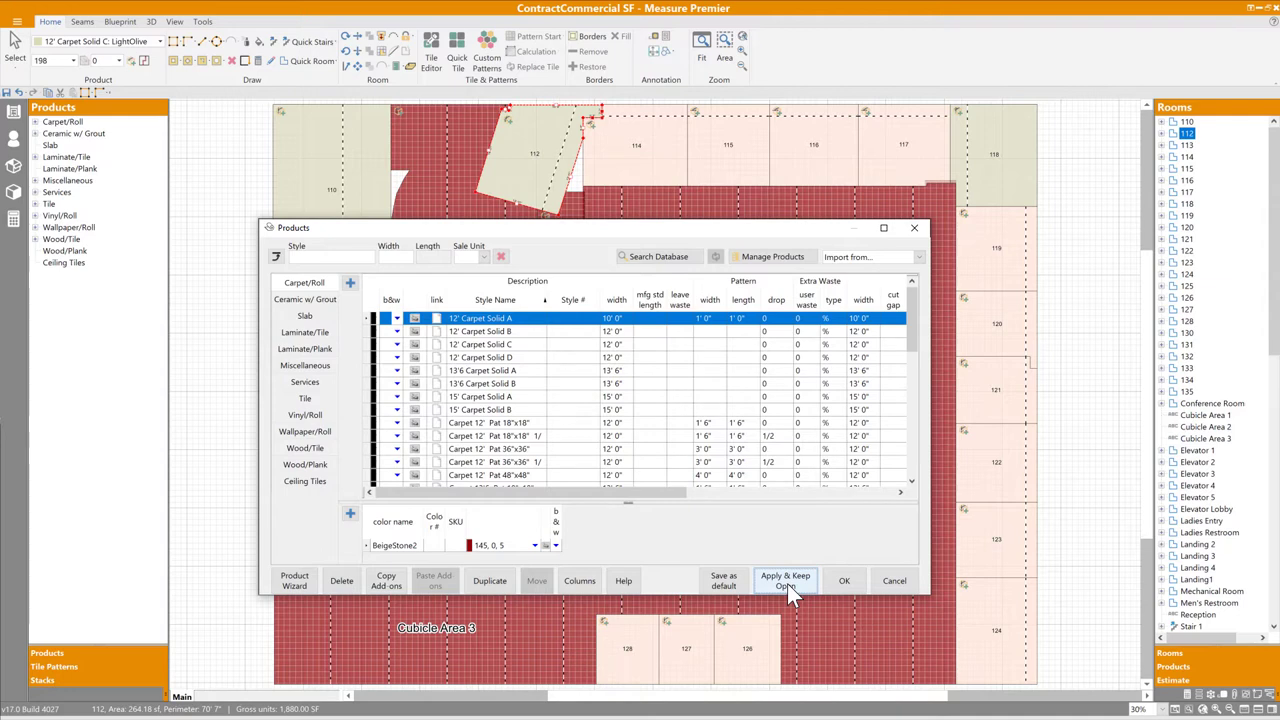
mouse_move(390, 345)
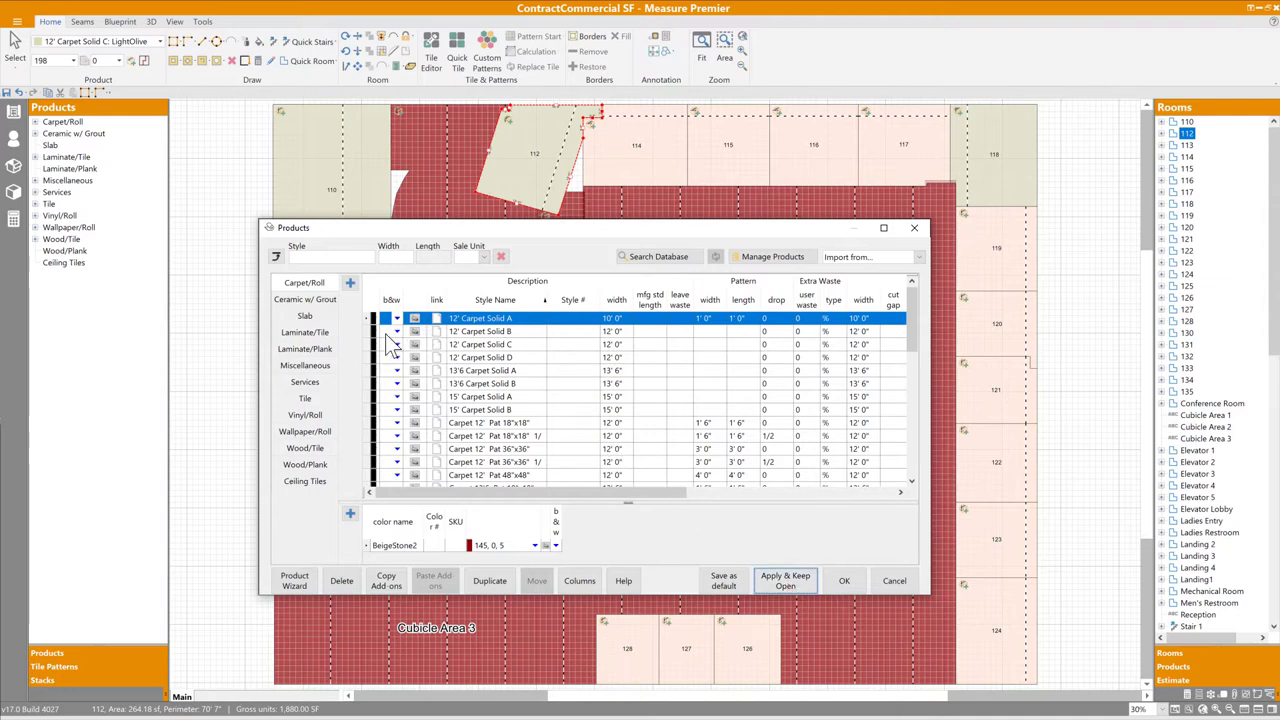
click(480, 331)
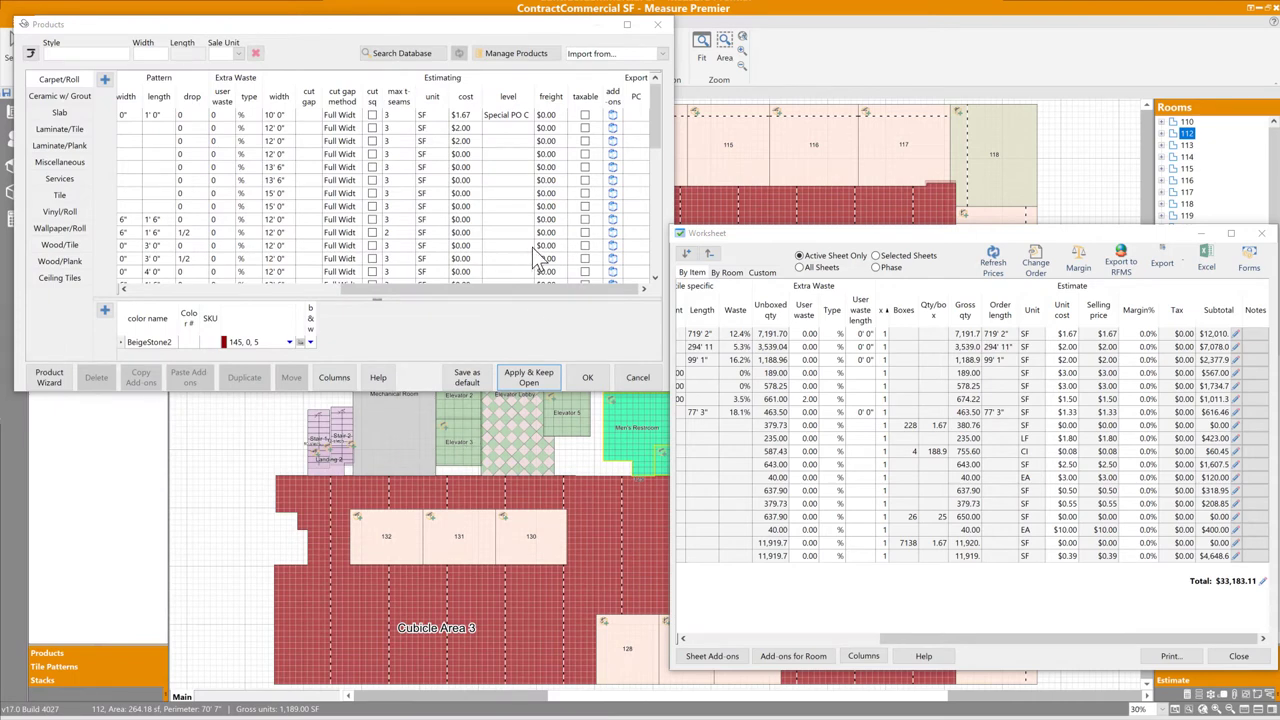
Step: Start editing the cost cell for 12' Carpet Solid A in the estimate worksheet
double_click(458, 114)
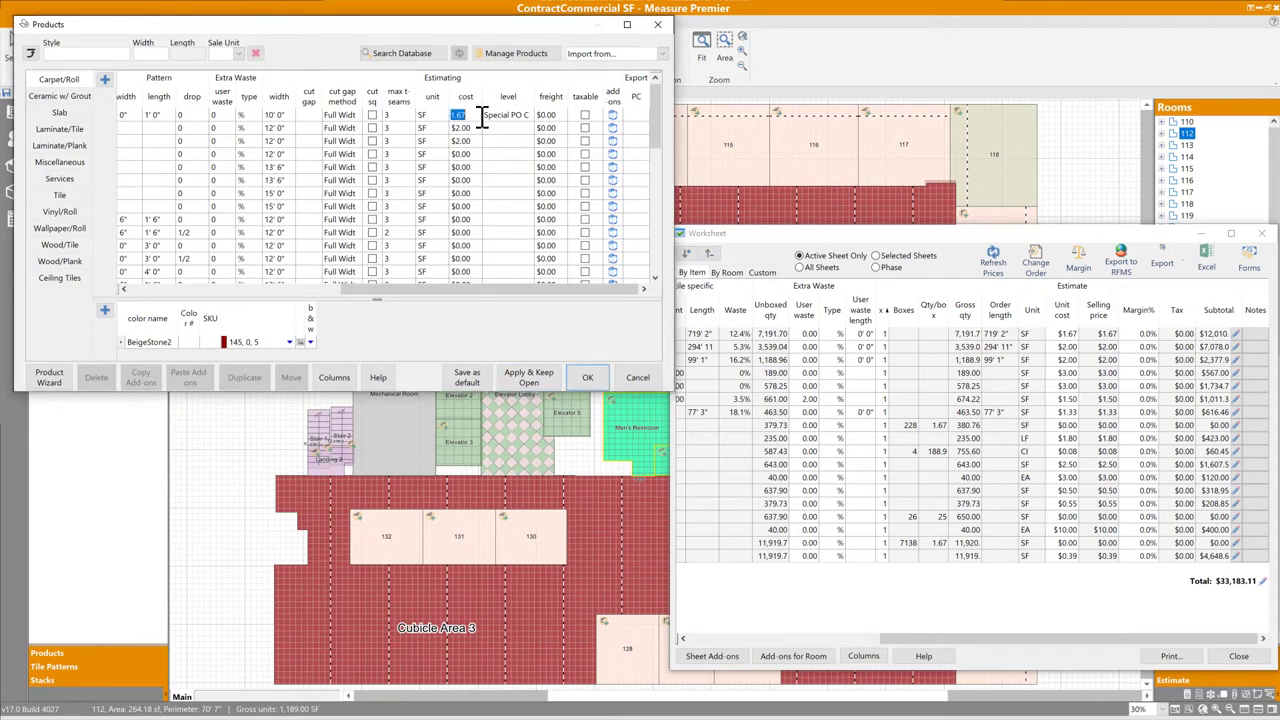
click(528, 377)
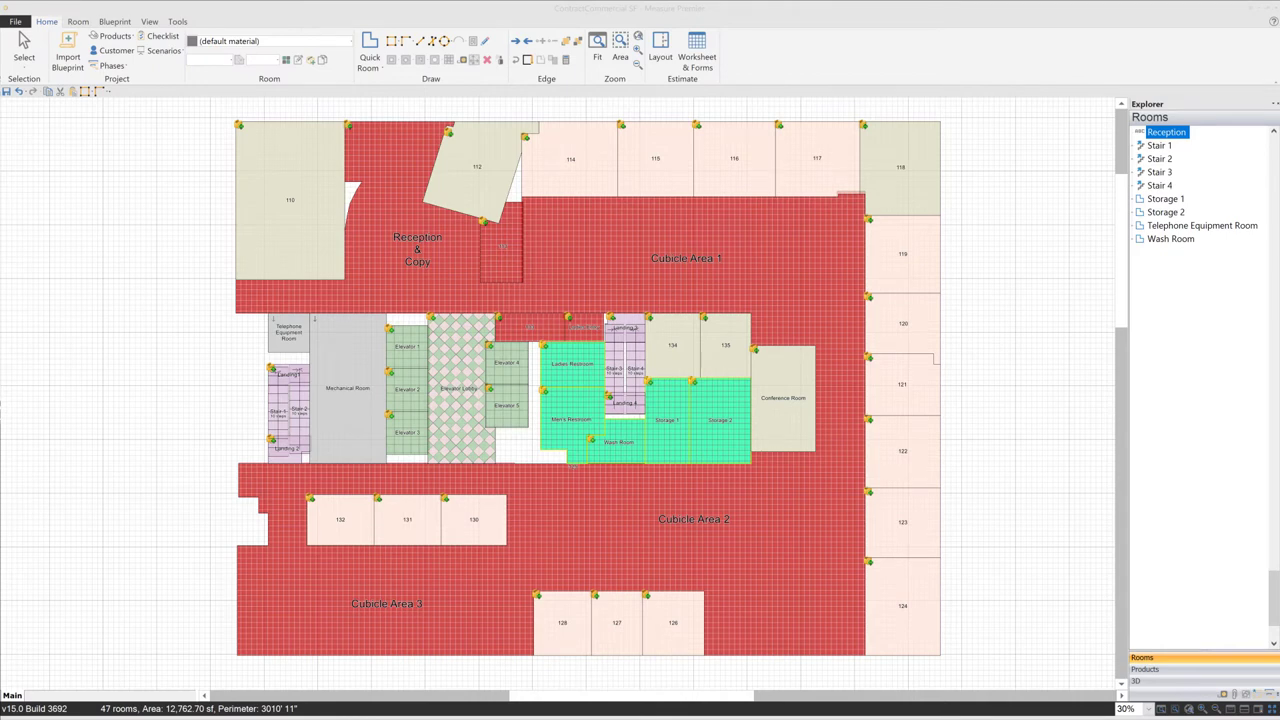
mouse_move(520, 307)
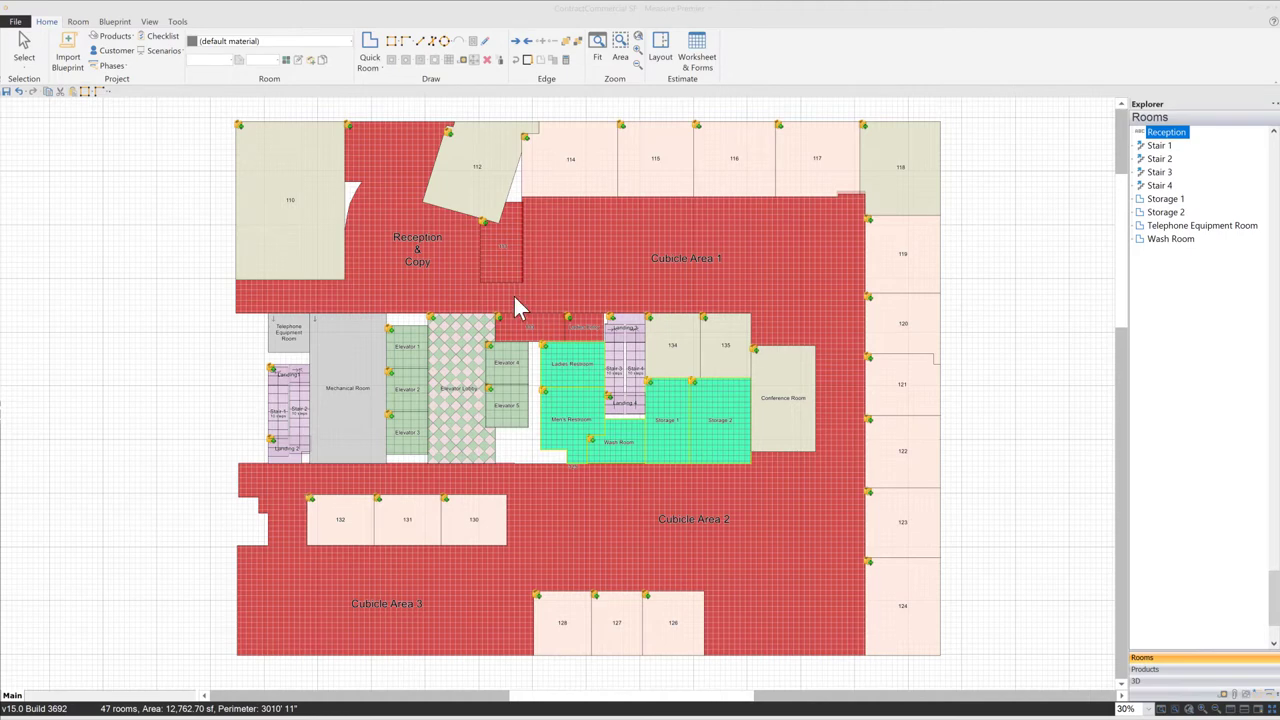
mouse_move(665, 62)
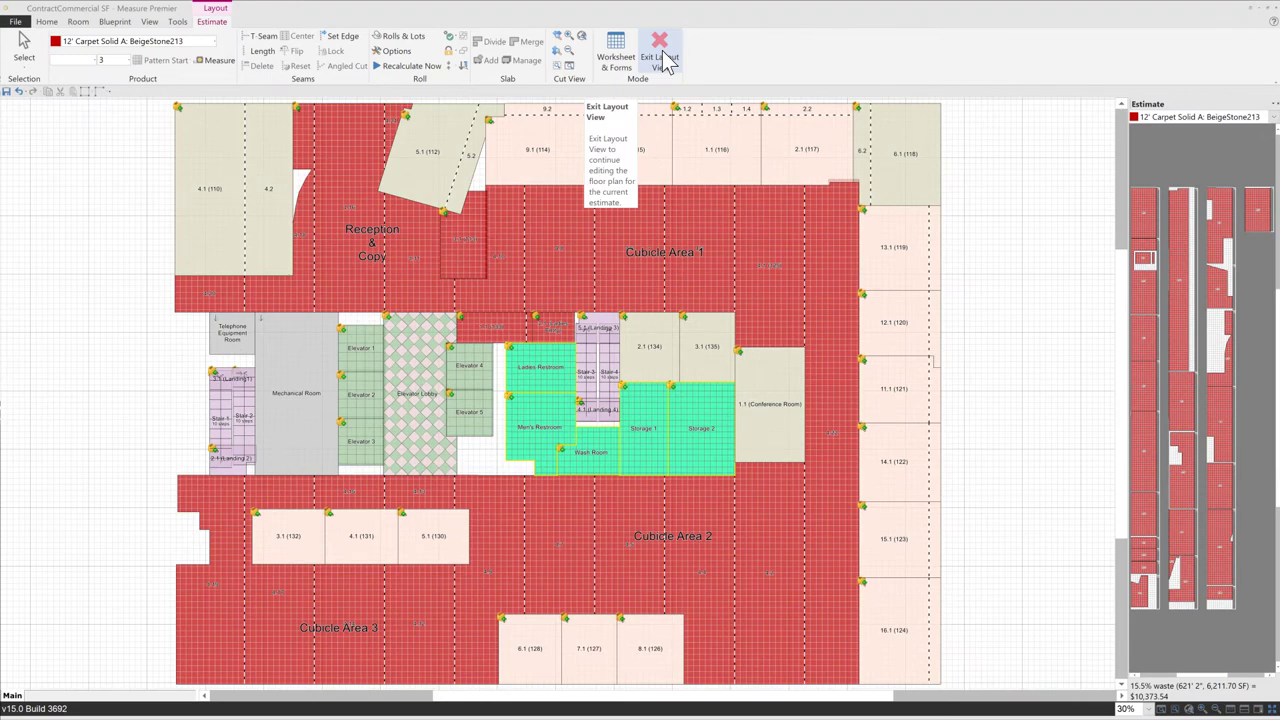
Step: Show the 12' Carpet Solid A cut plan in Layout View, with seams, roll pieces and 15.5% waste
click(659, 57)
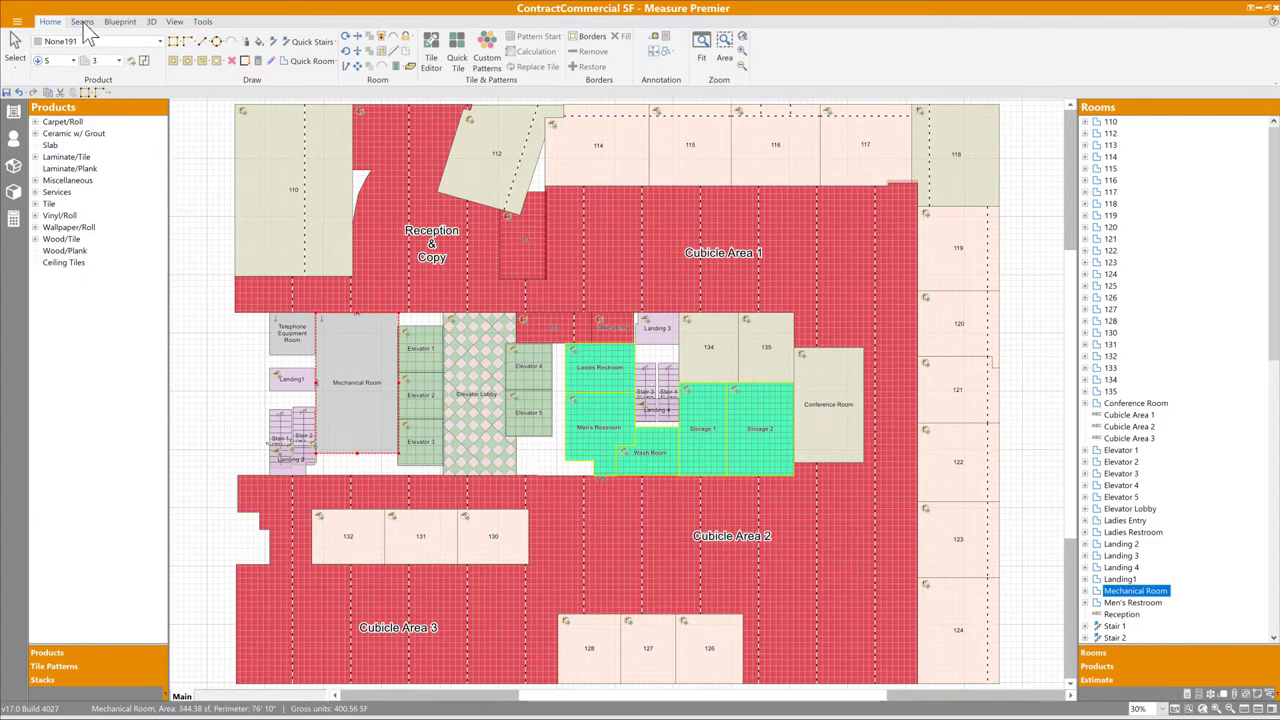
Step: Switch to the Seams view and highlight cut 4.1 of room 110 on the roll diagram
click(82, 21)
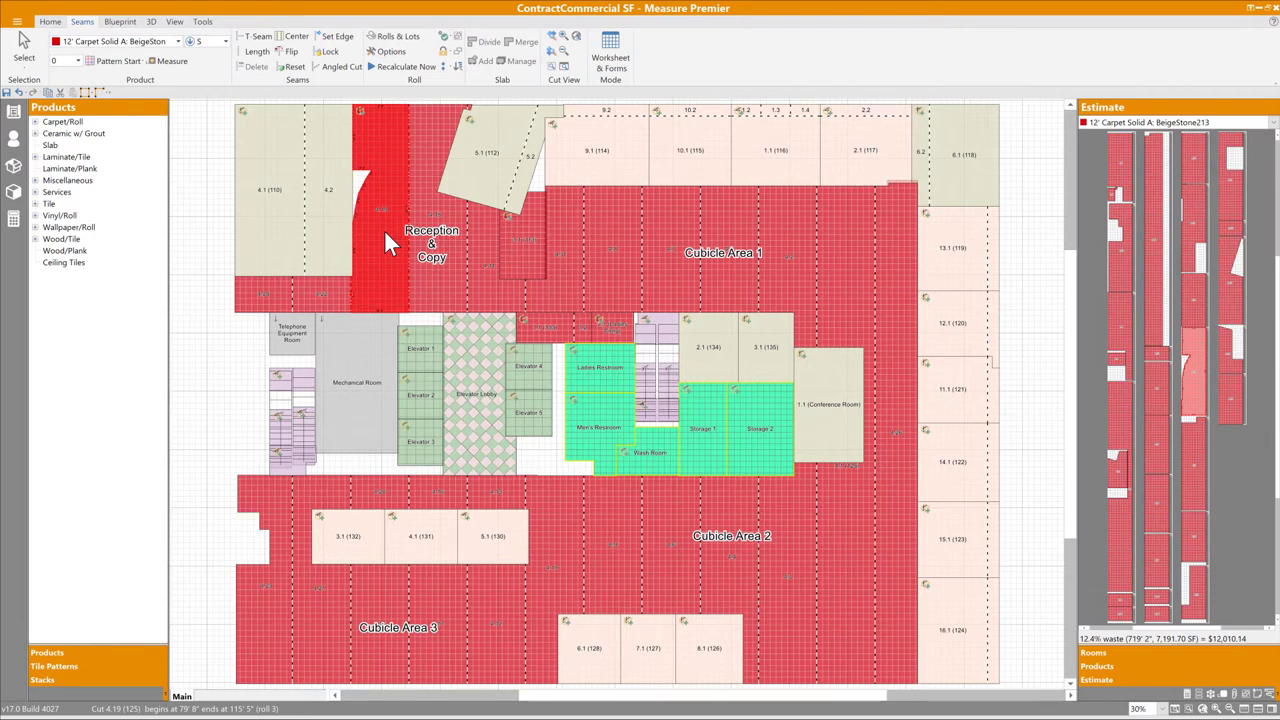
mouse_move(302, 198)
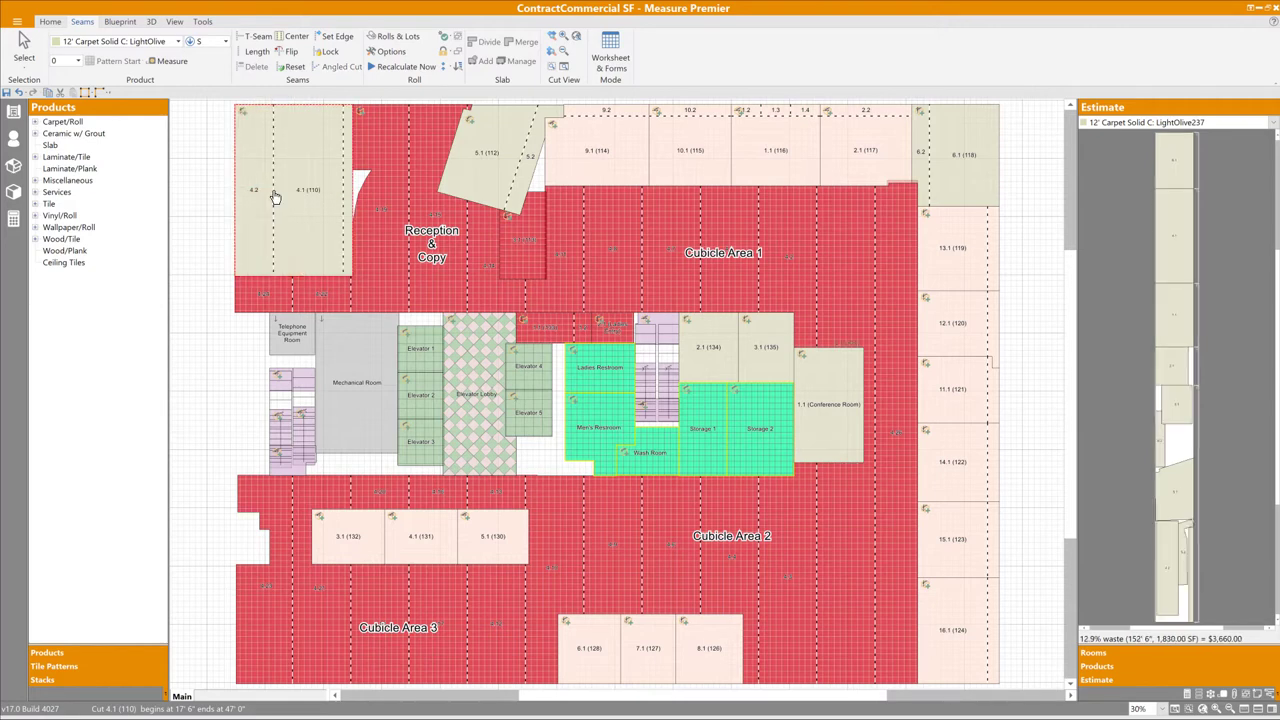
click(305, 190)
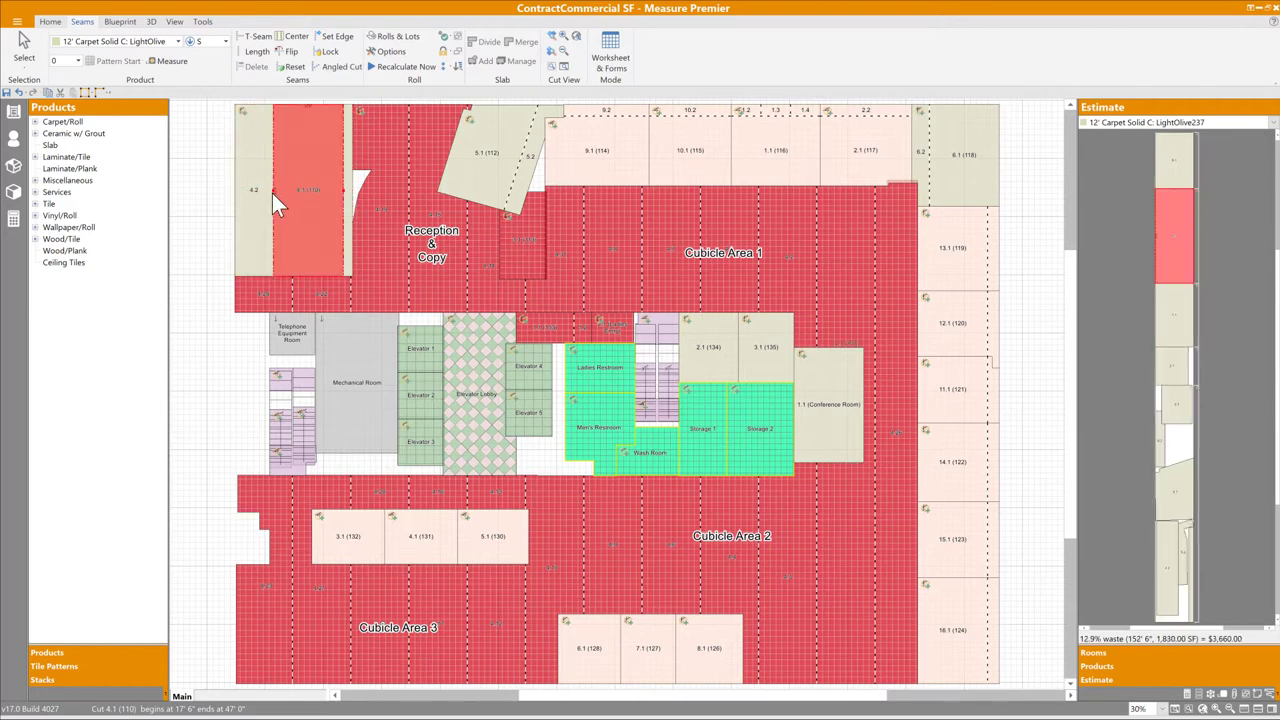
mouse_move(198, 122)
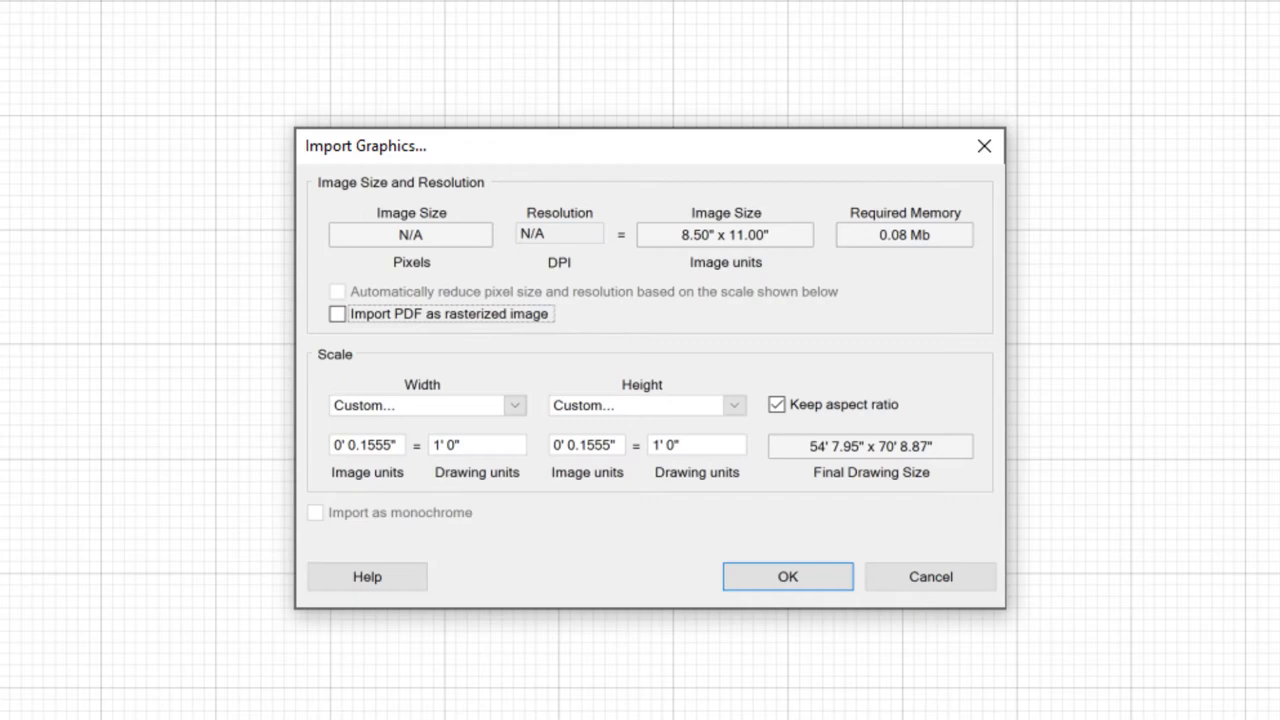
Step: Accept the Import Graphics settings for the PDF blueprint at 0.156 scale
click(787, 576)
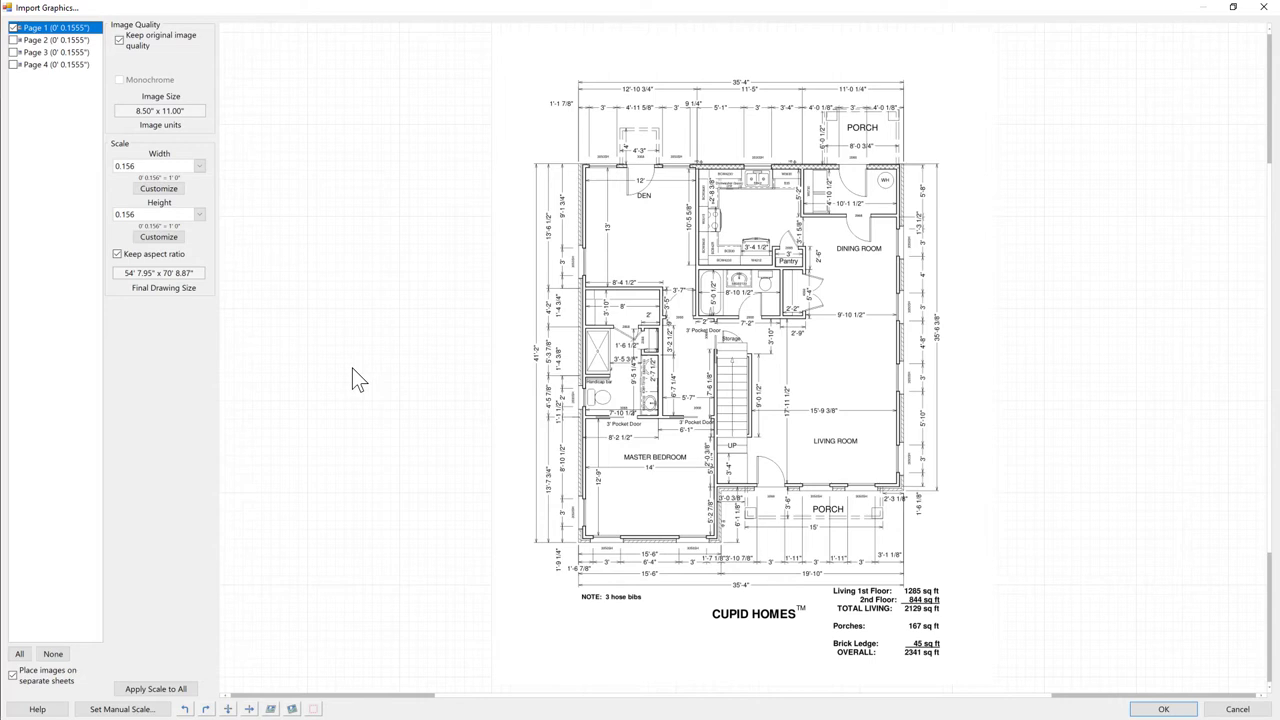
mouse_move(28, 78)
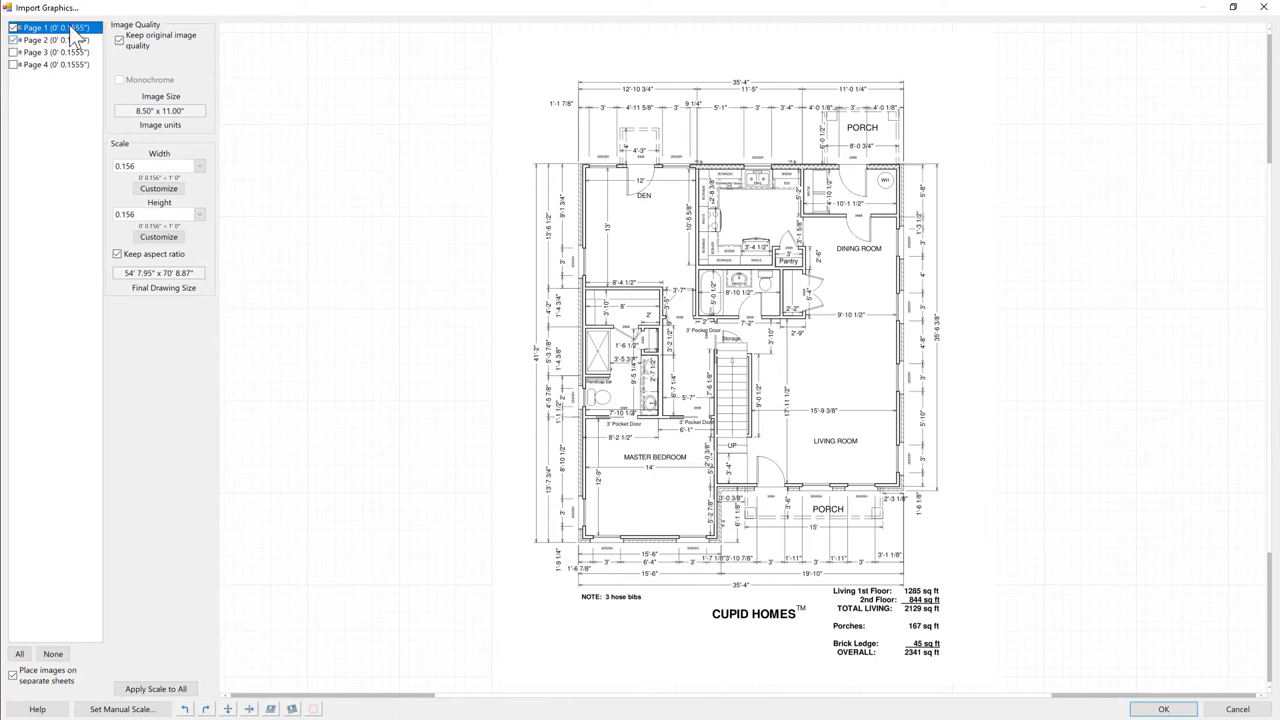
Step: Preview Page 2, the second-floor plan, with pages 1 and 2 ticked for import
click(50, 40)
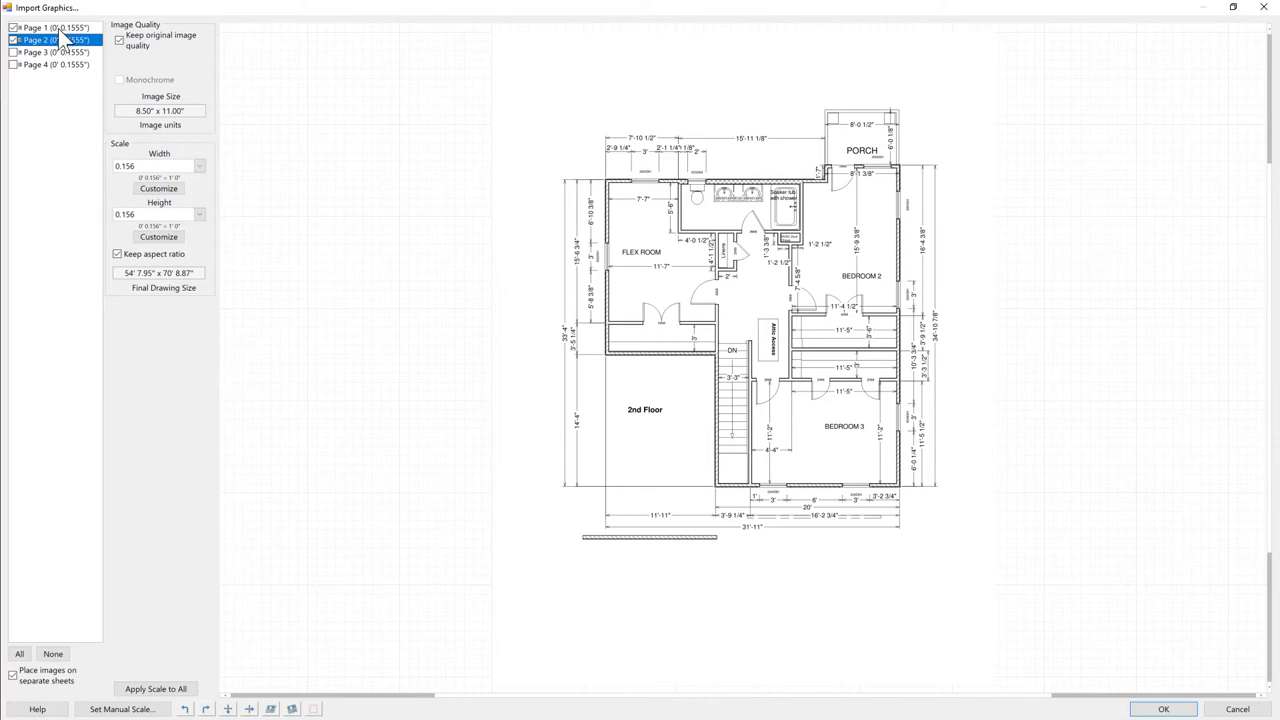
Step: Check page 1's 1/8 scale, then set page 2's width scale to 1/4
click(40, 27)
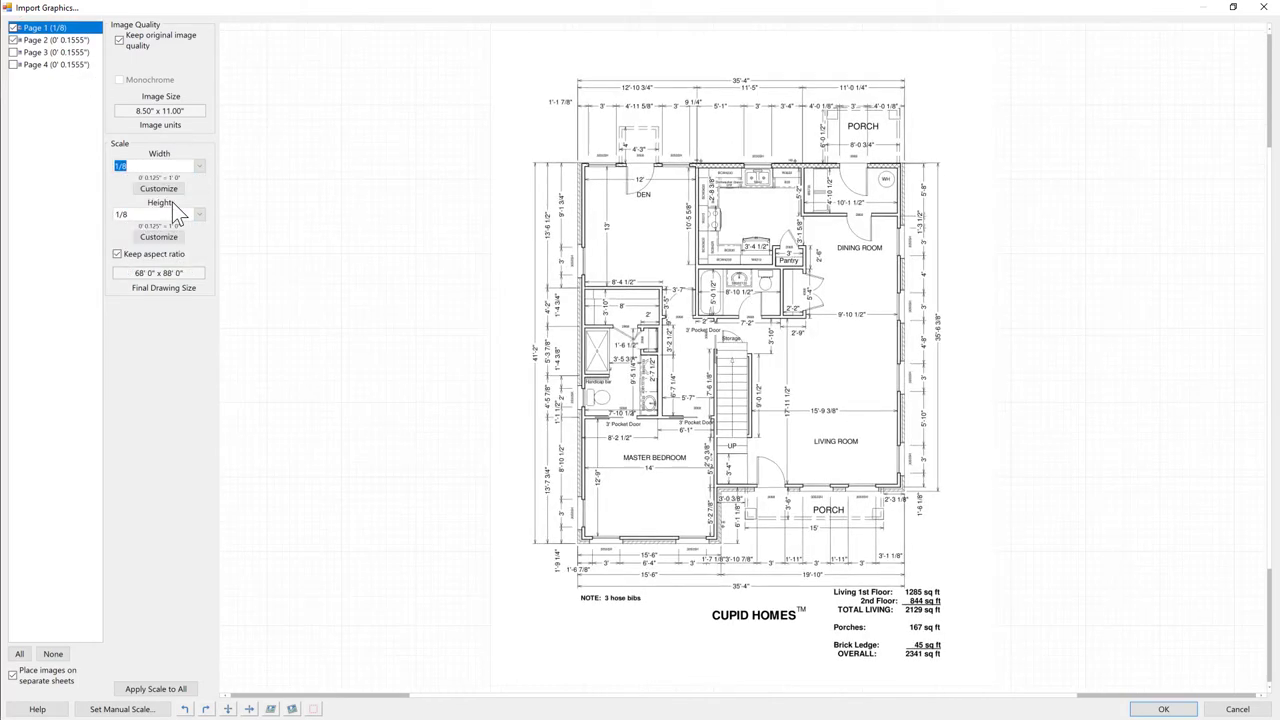
click(55, 39)
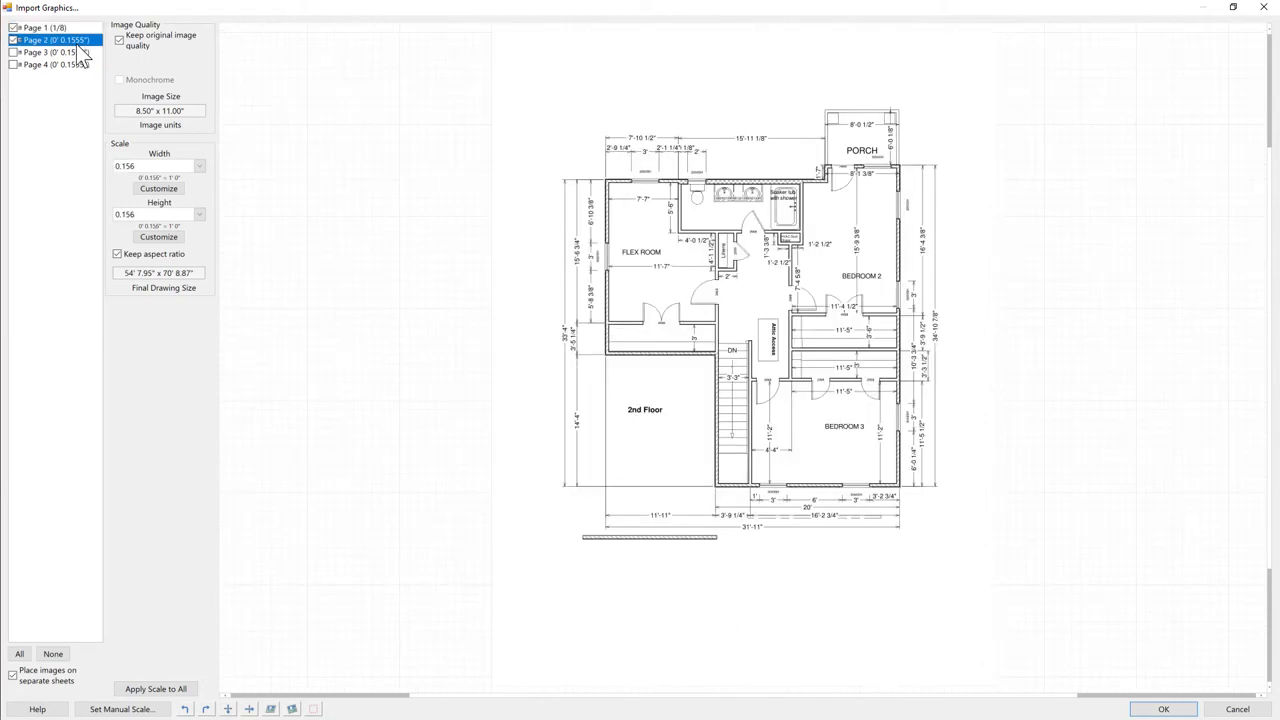
click(199, 166)
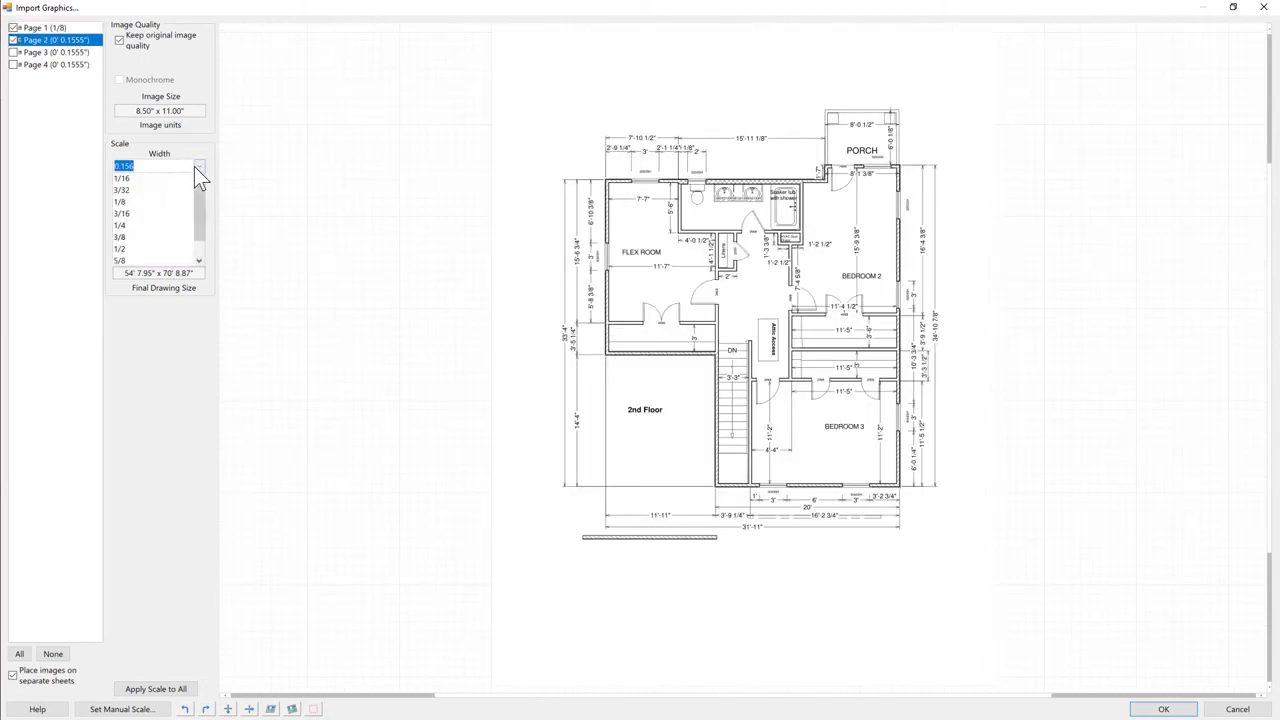
click(119, 225)
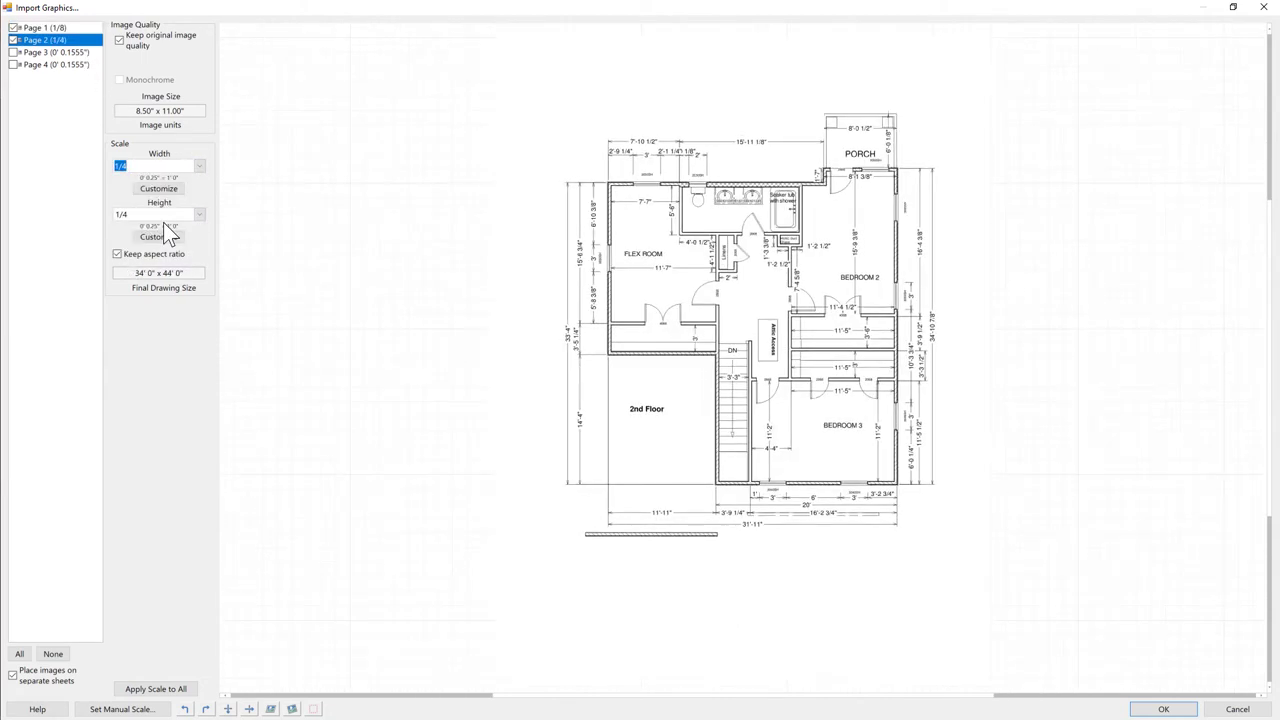
mouse_move(135, 207)
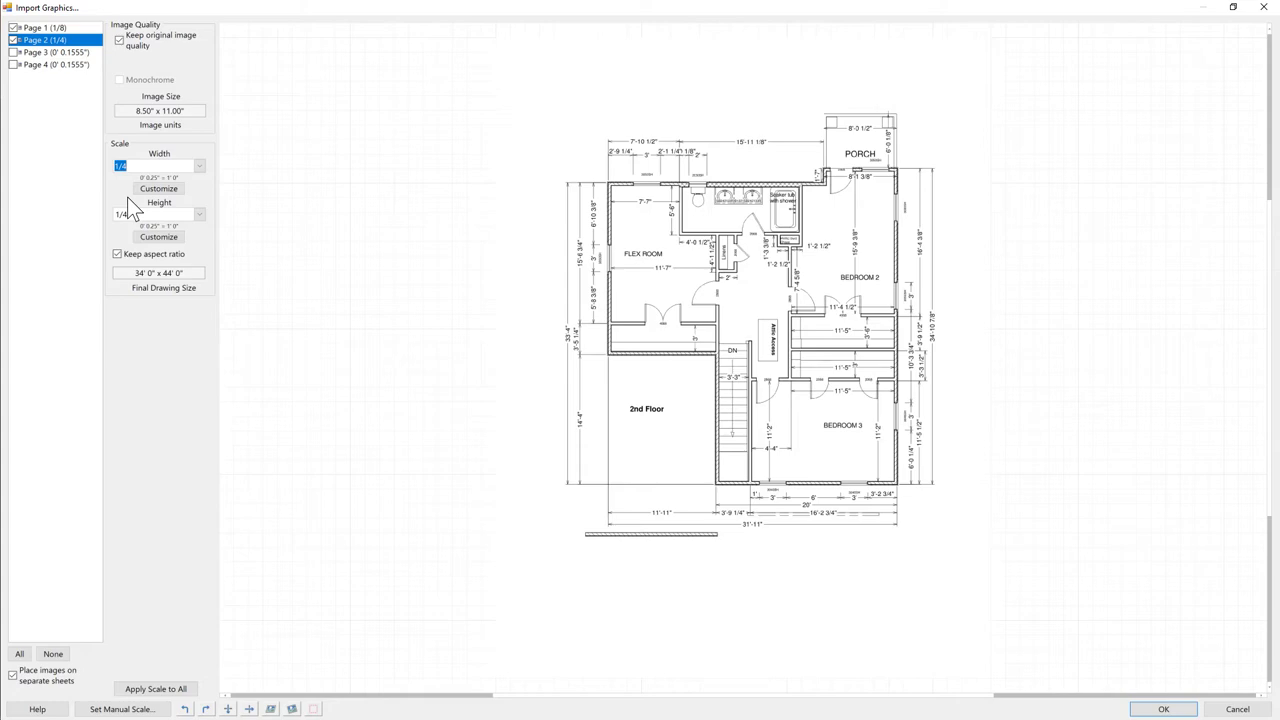
mouse_move(545, 325)
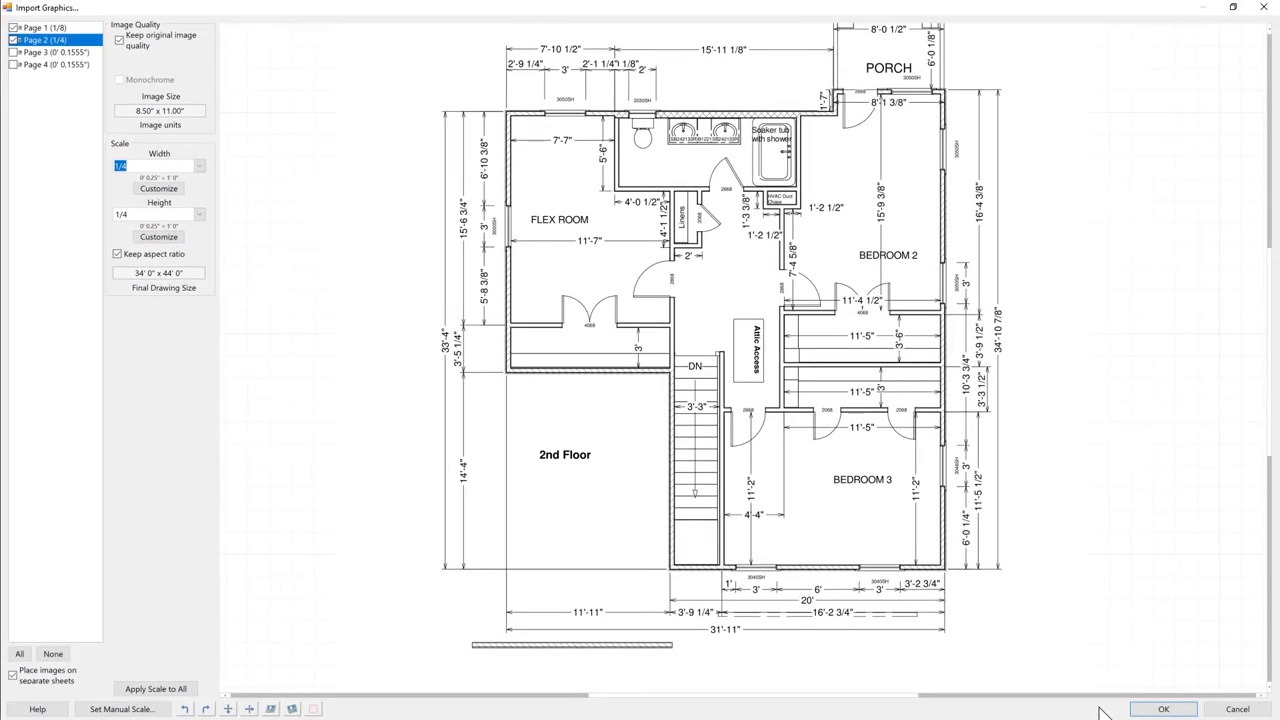
mouse_move(1163, 708)
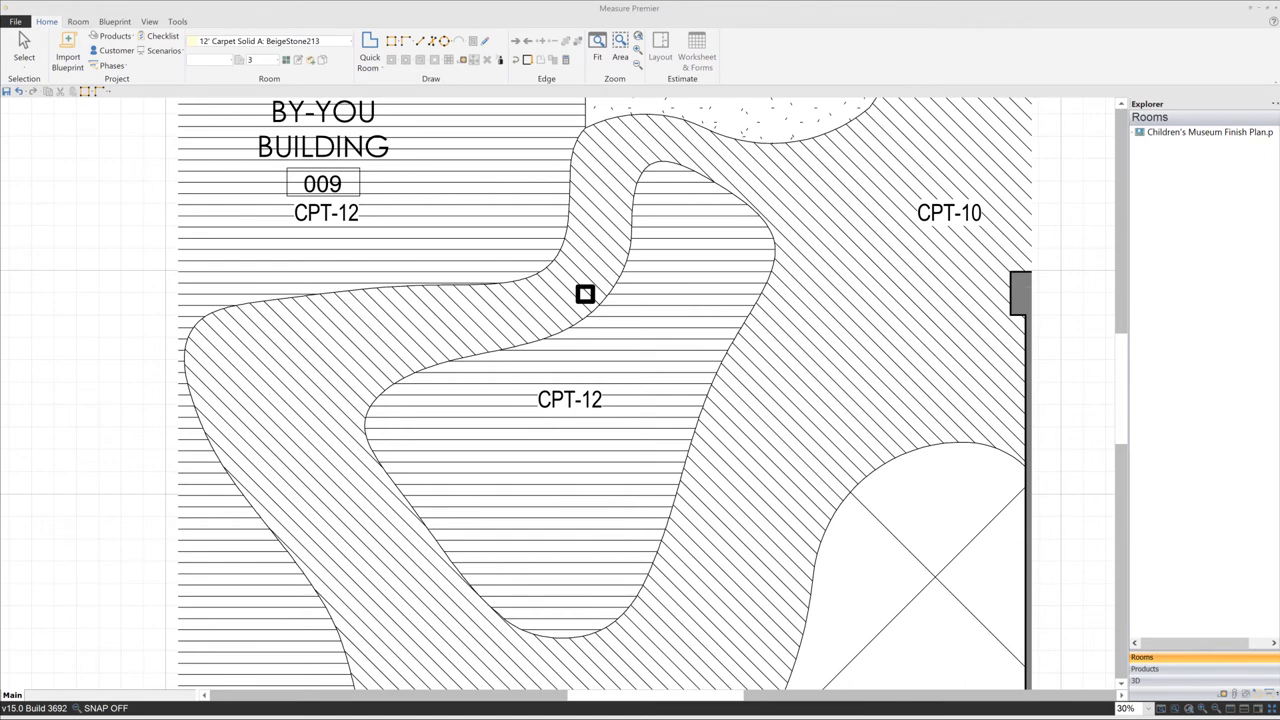
mouse_move(420, 41)
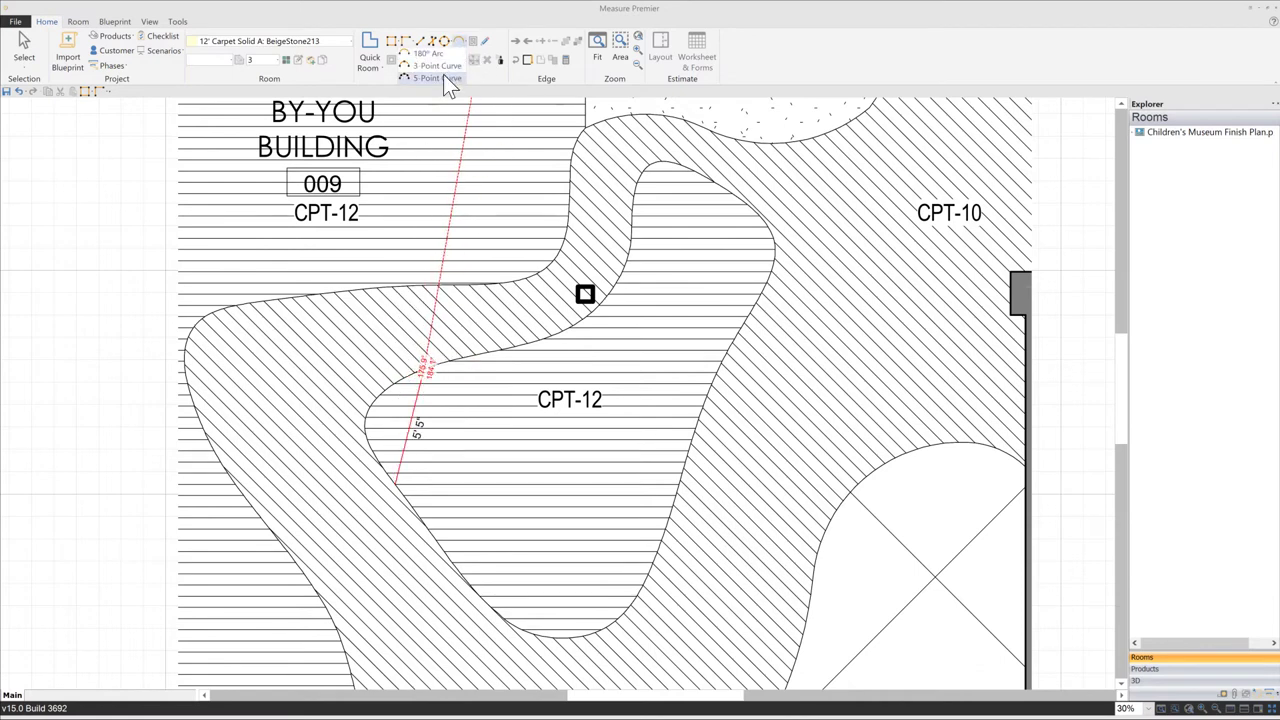
click(435, 78)
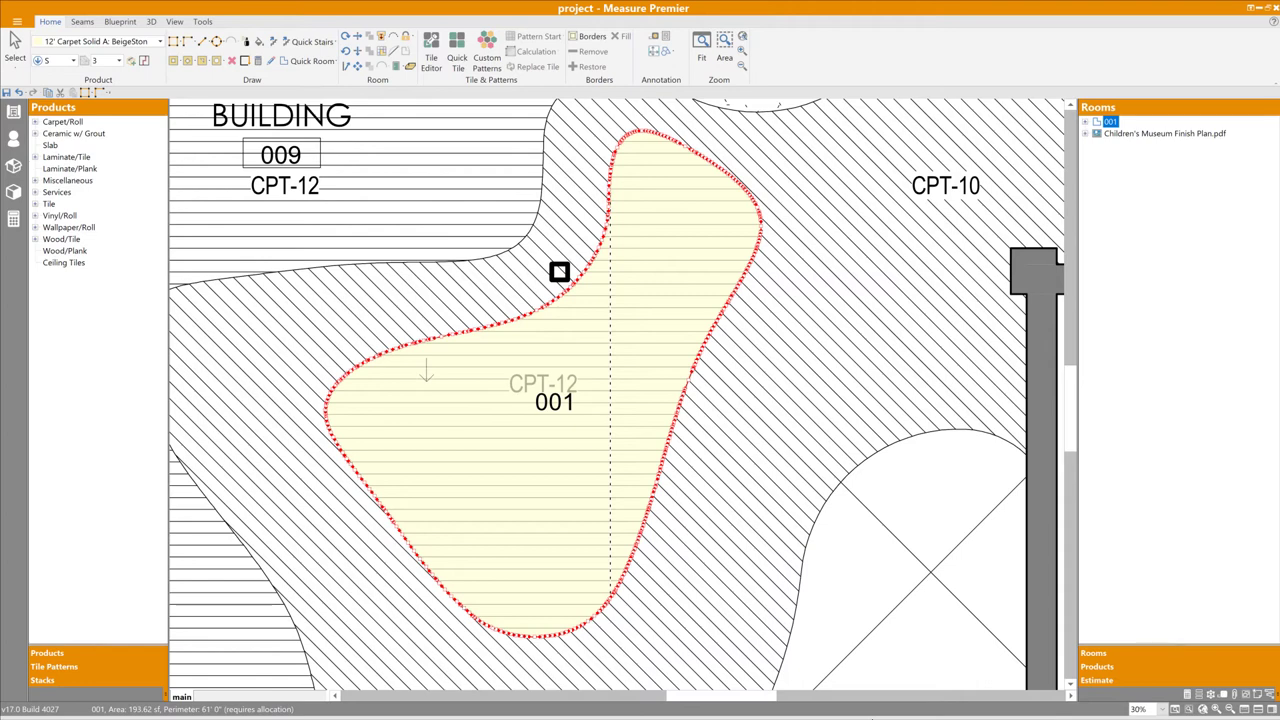
mouse_move(313, 524)
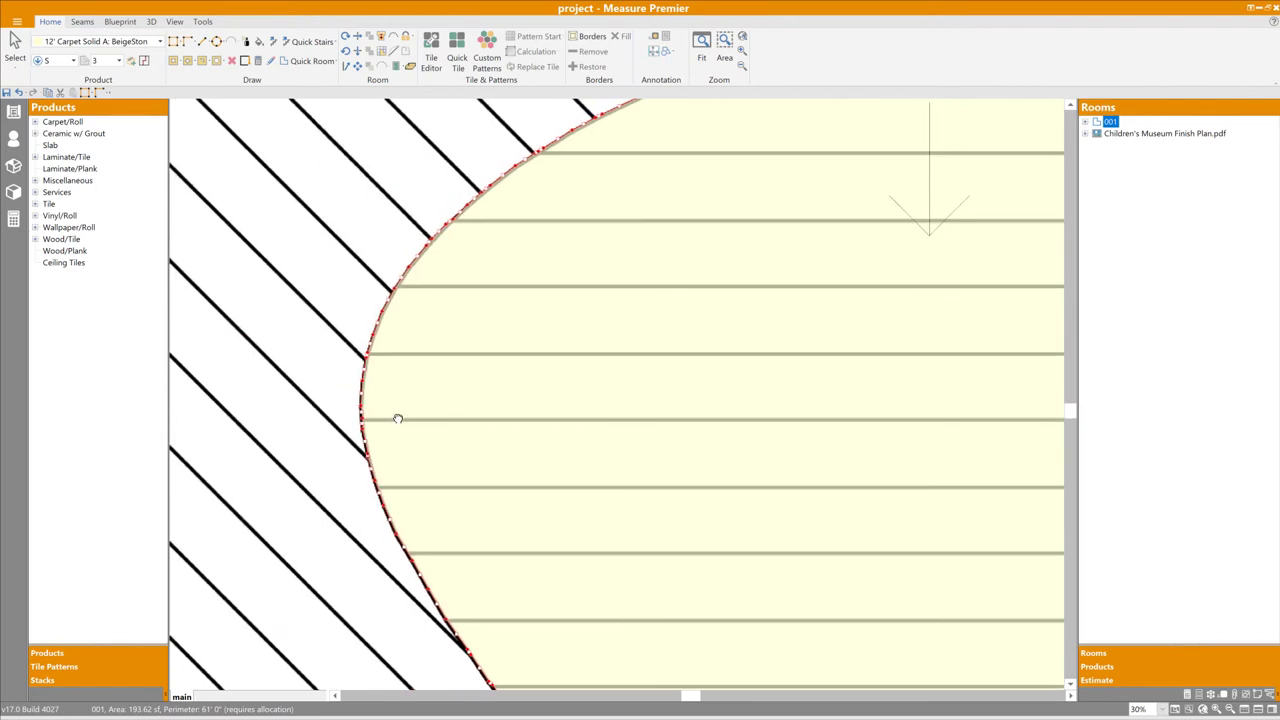
mouse_move(405, 430)
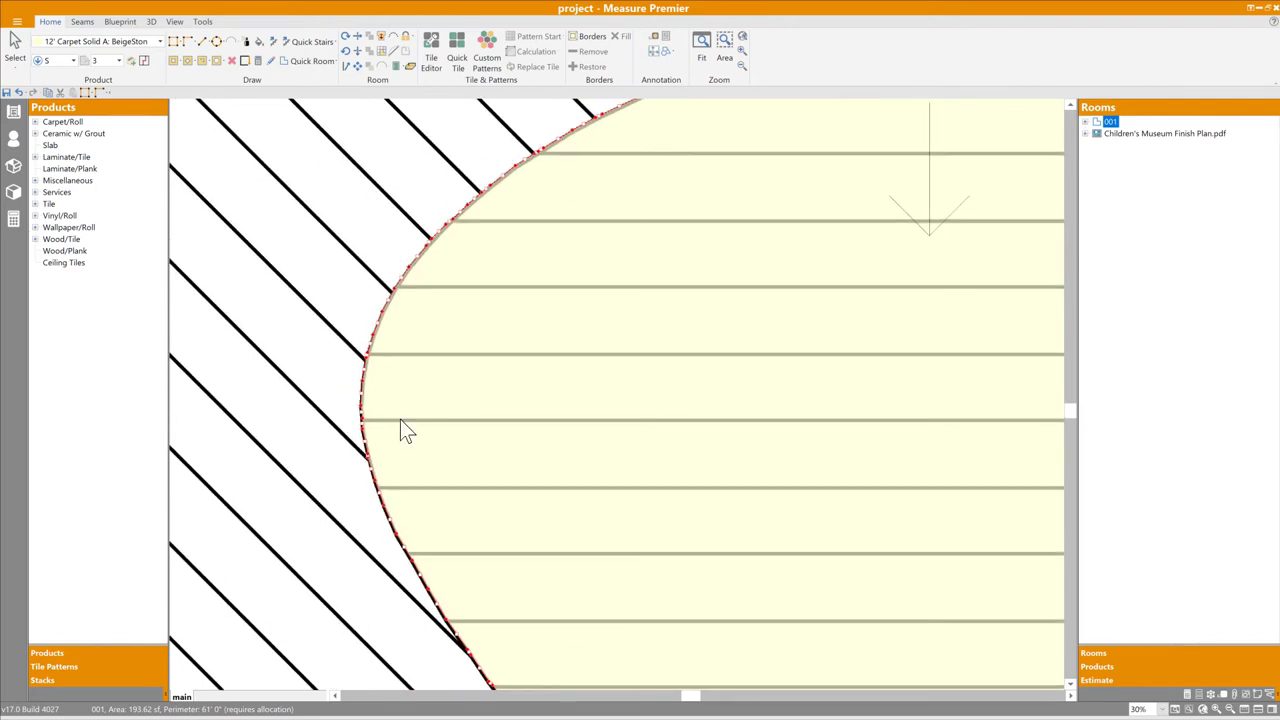
mouse_move(445, 443)
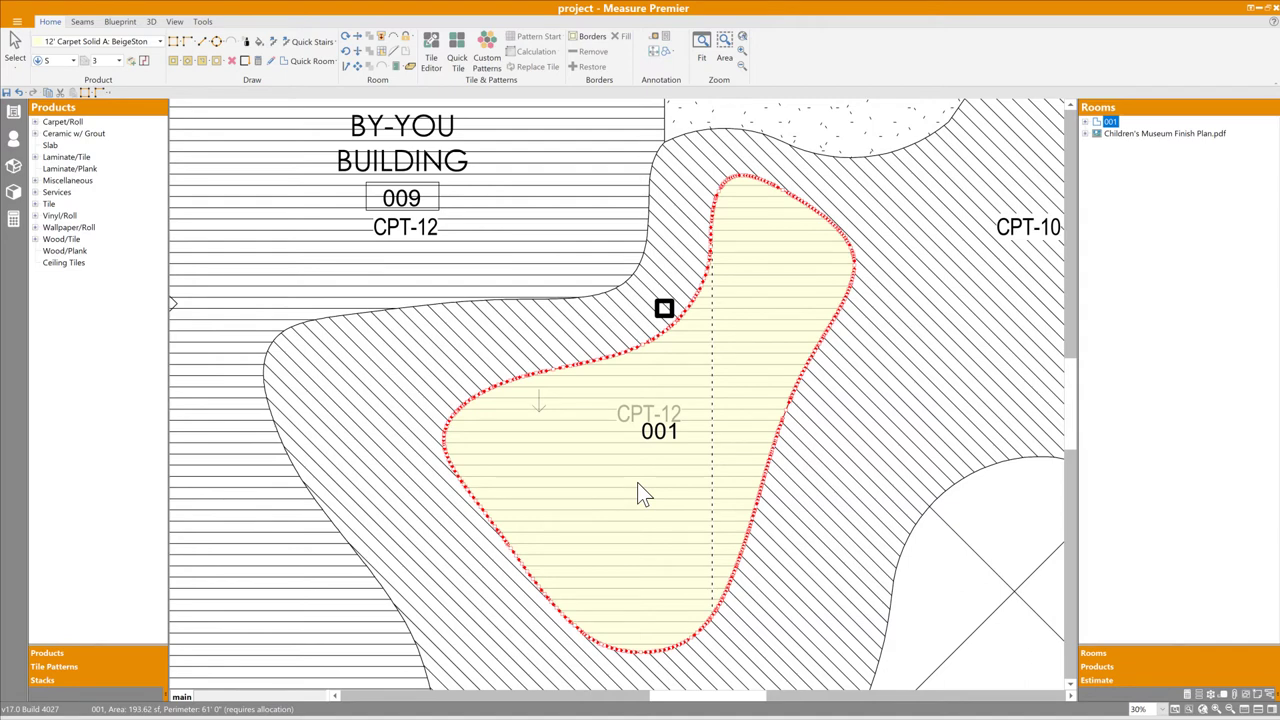
mouse_move(632, 485)
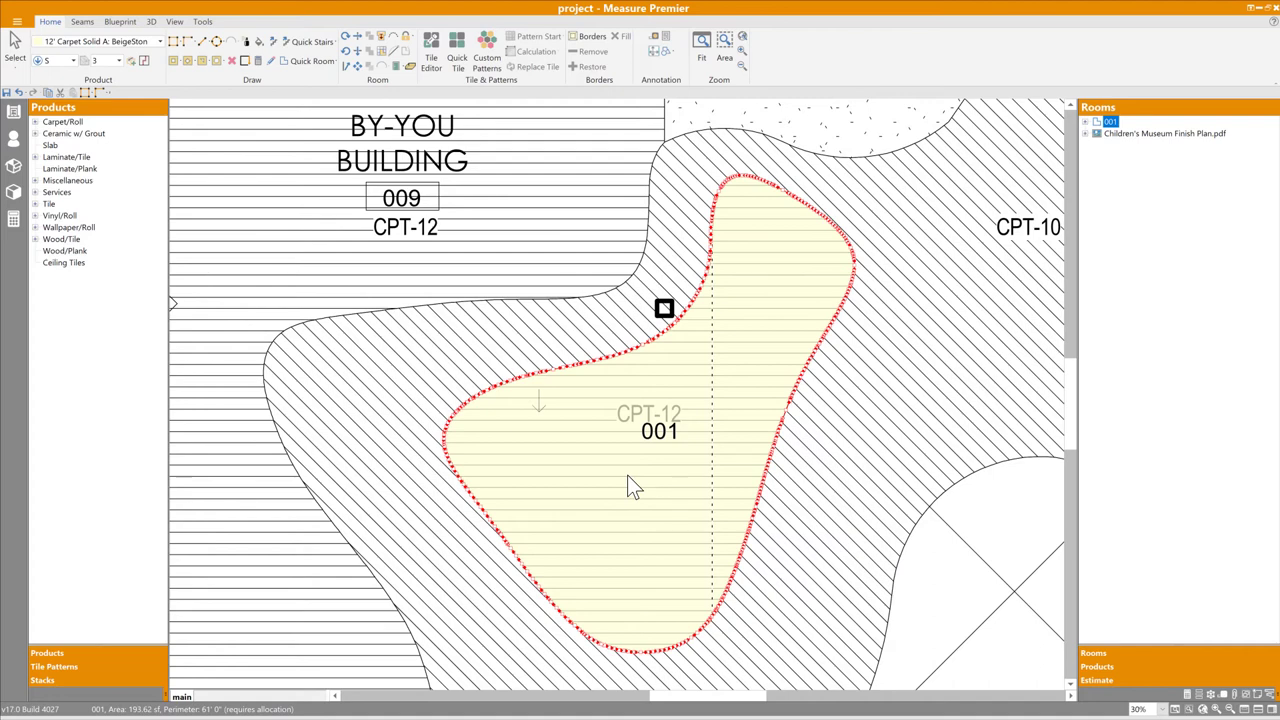
mouse_move(560, 388)
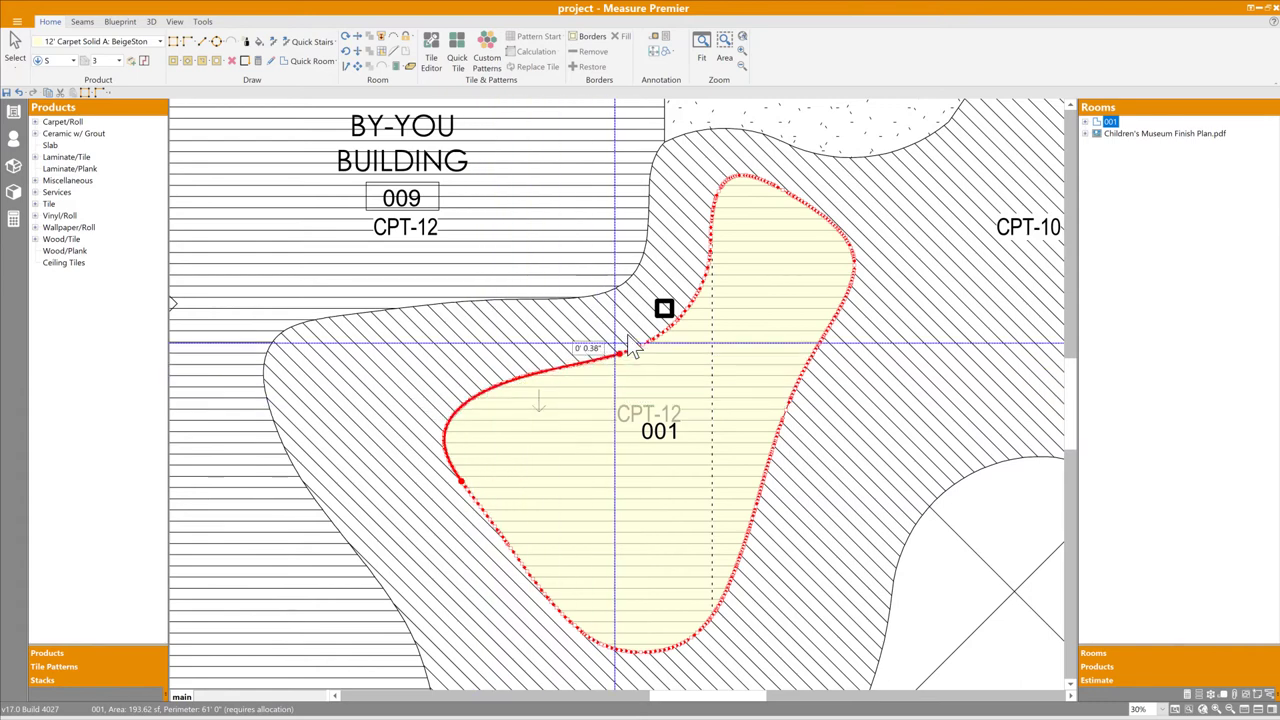
Step: Drag room 001's edge along the curved blueprint line, snapping to its existing handles
drag(620, 350, 745, 230)
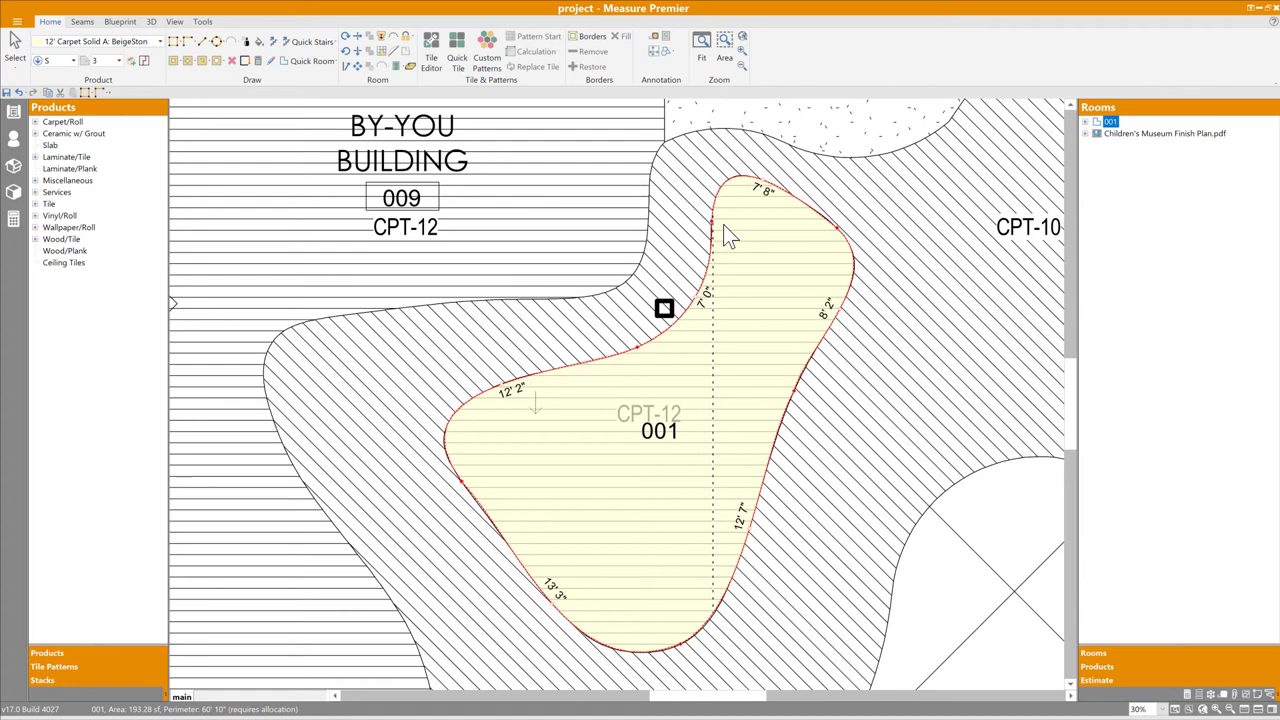
mouse_move(520, 390)
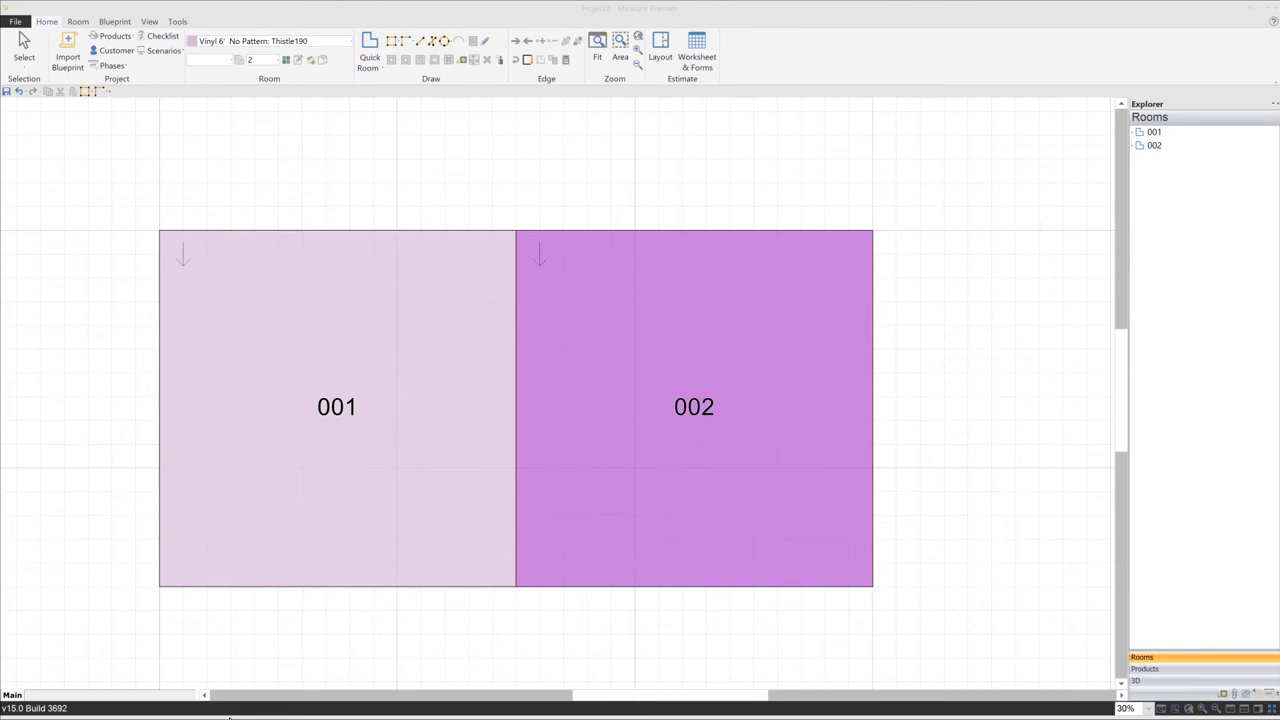
mouse_move(128, 208)
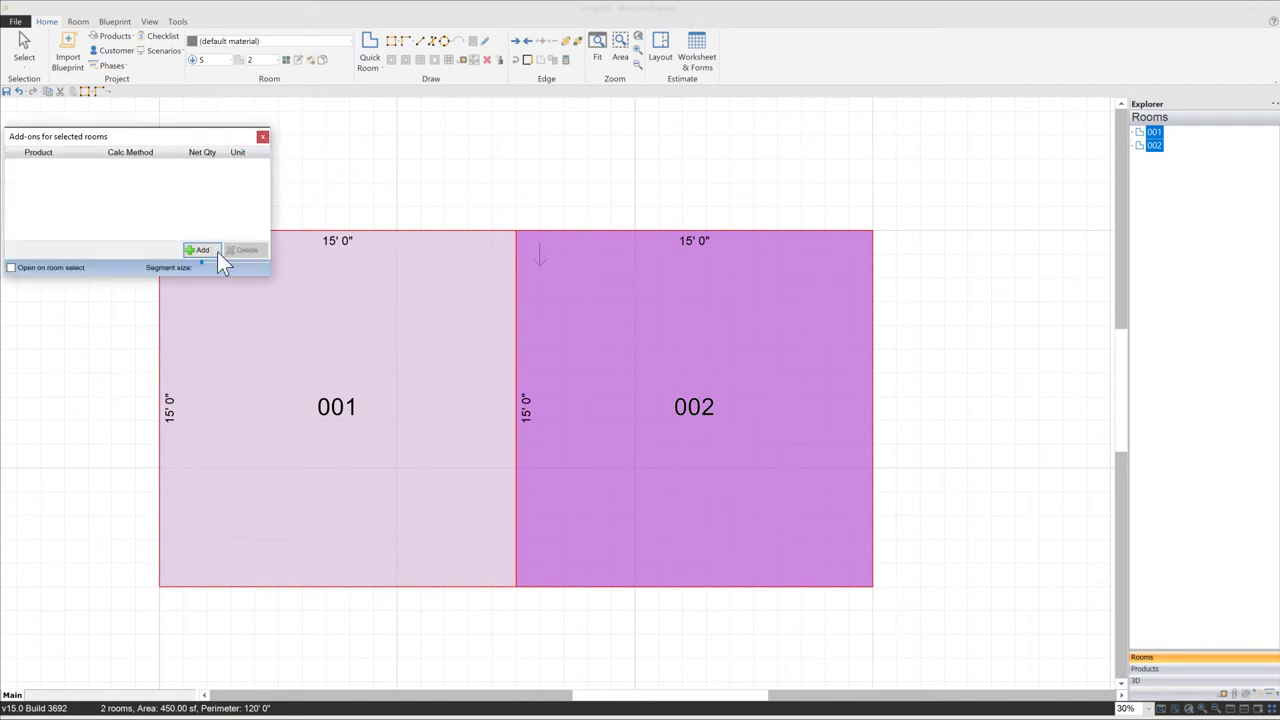
Step: Add Covebase as an add-on product to rooms 001 and 002 together
click(200, 250)
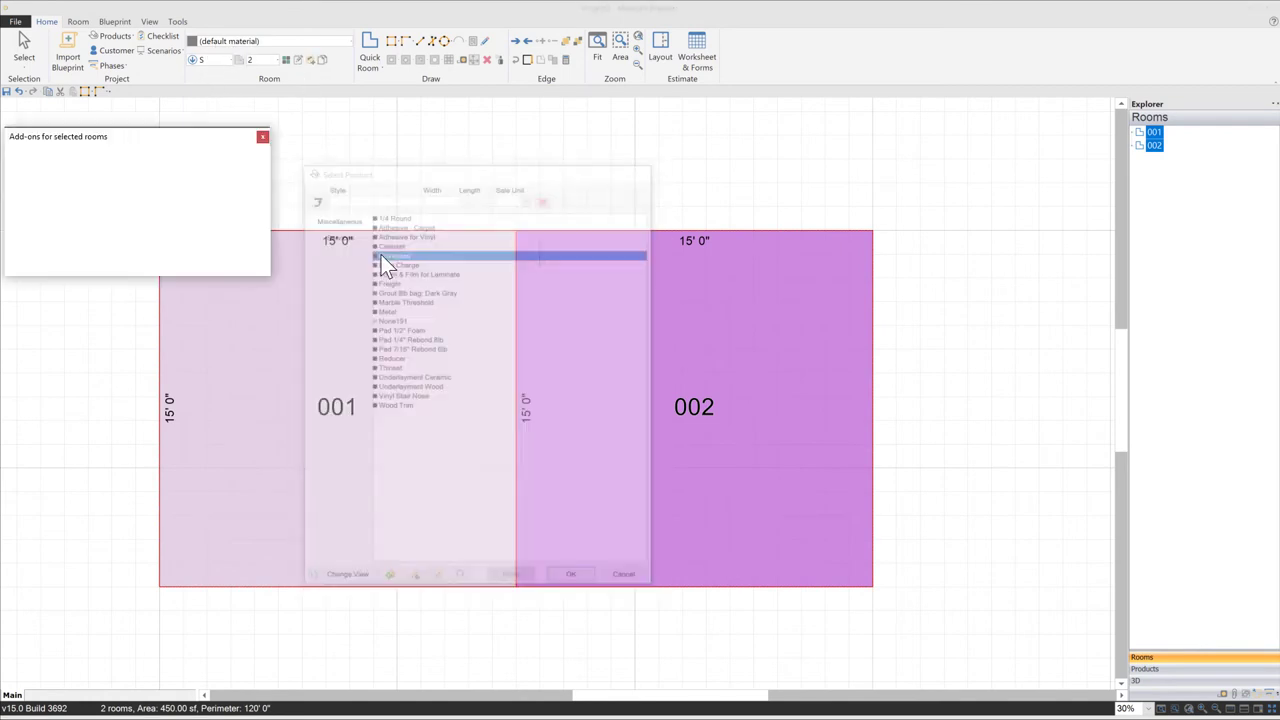
click(570, 573)
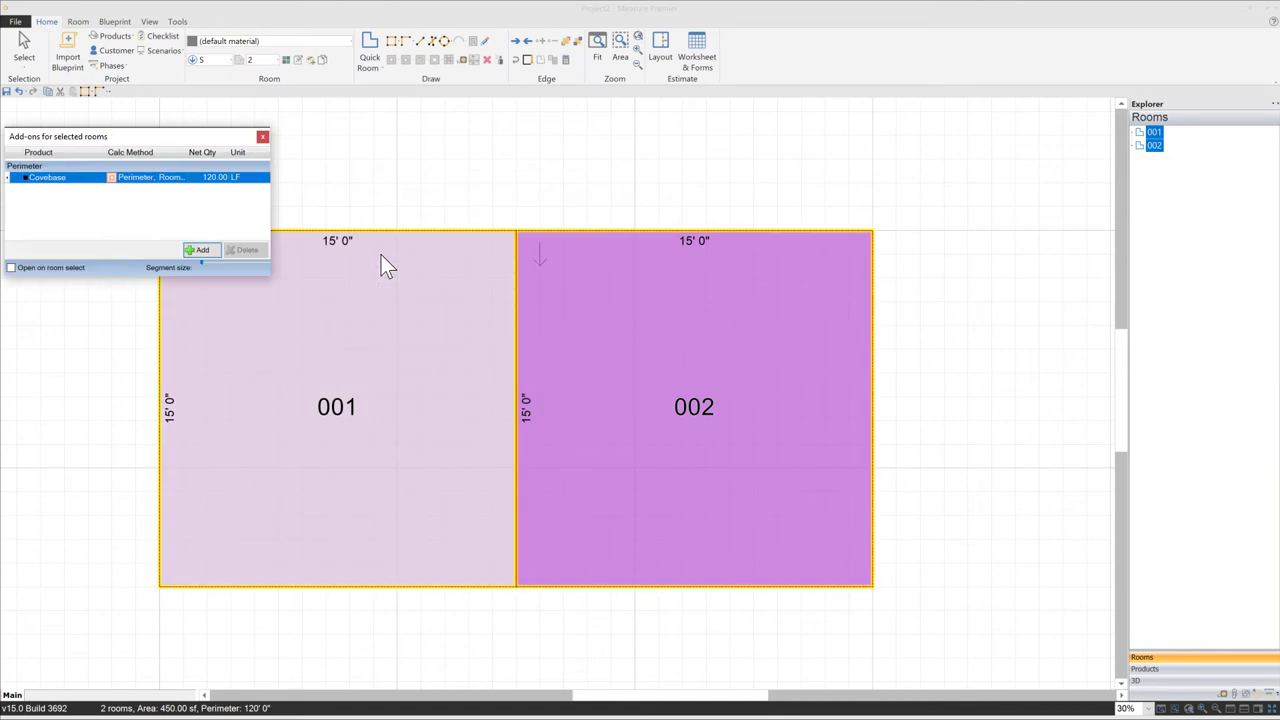
click(263, 136)
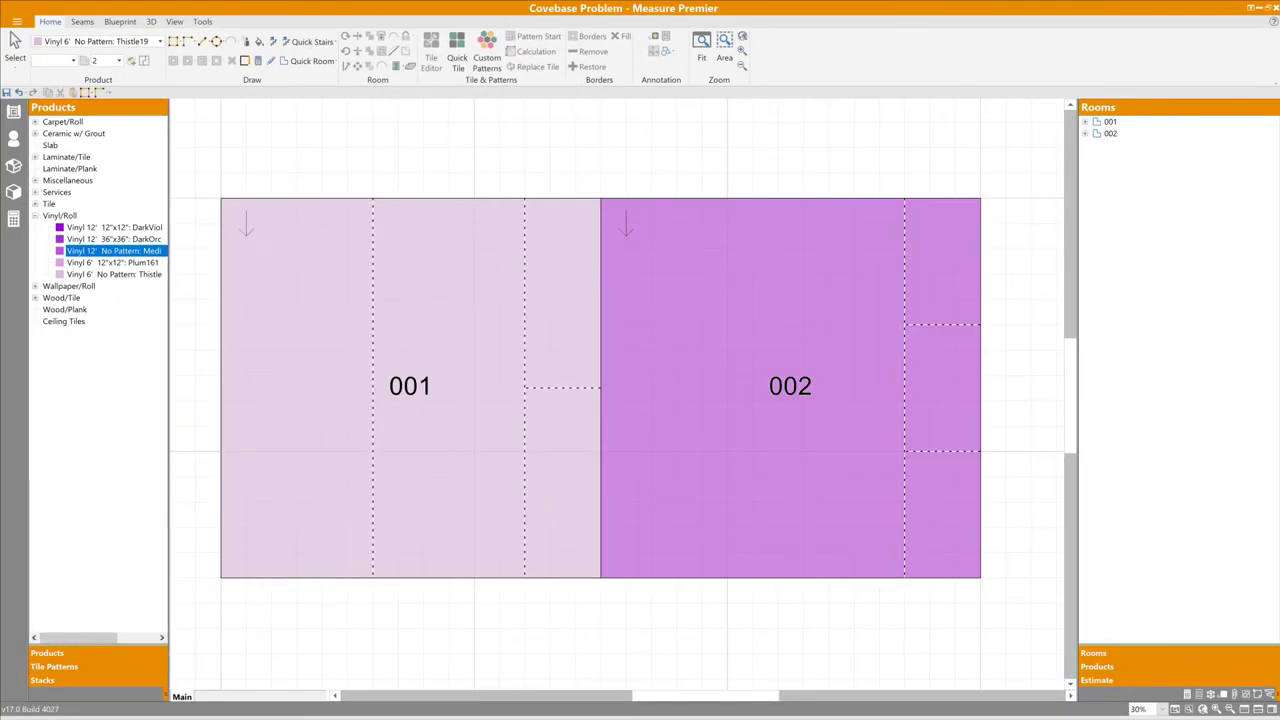
mouse_move(240, 380)
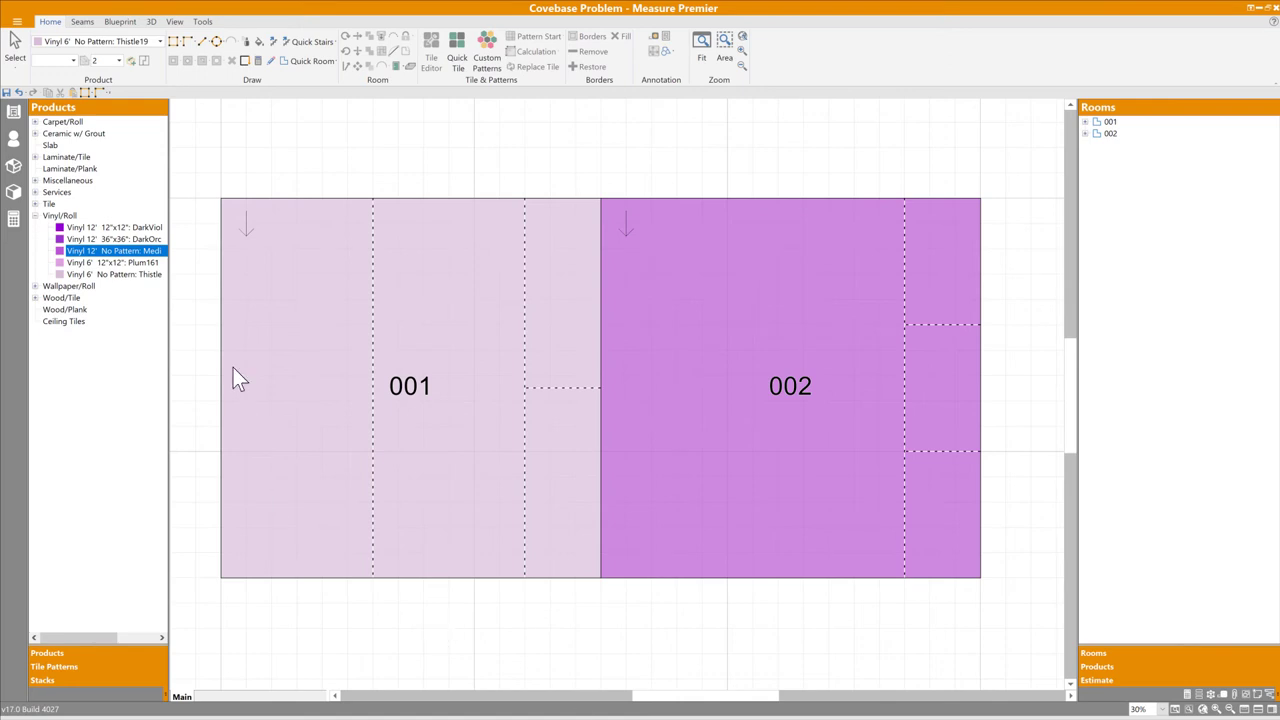
mouse_move(985, 615)
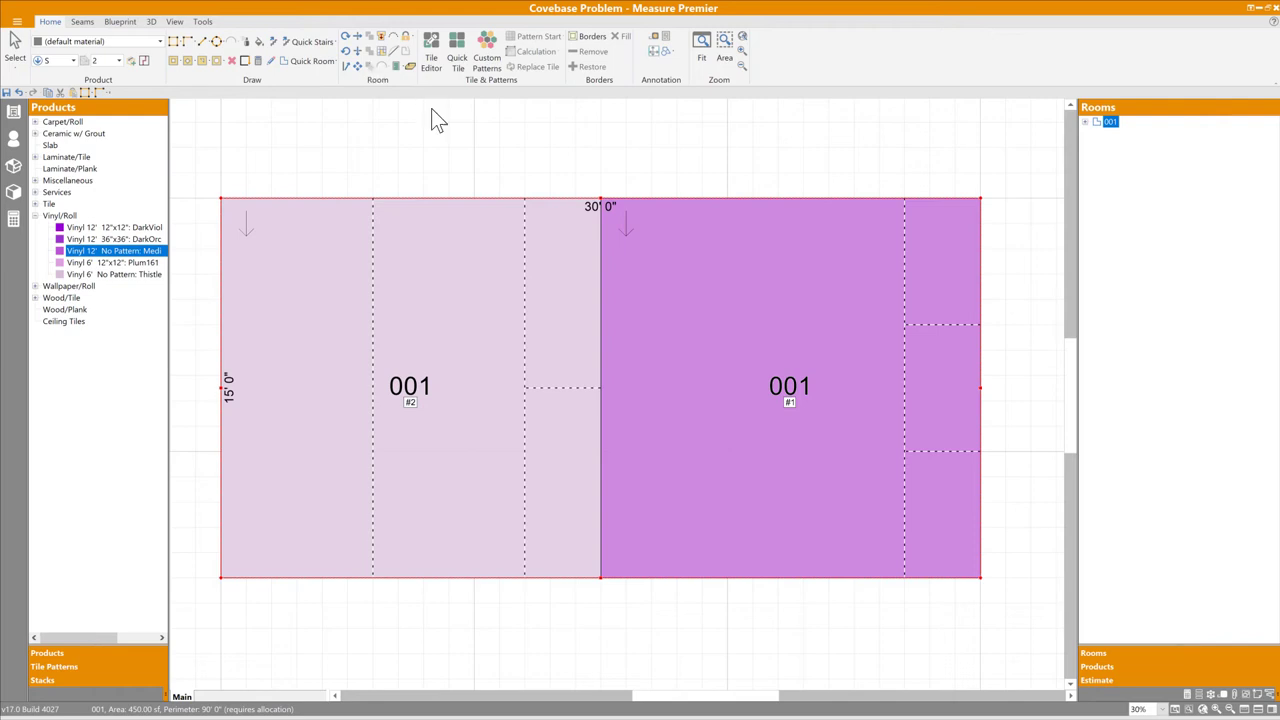
mouse_move(475, 253)
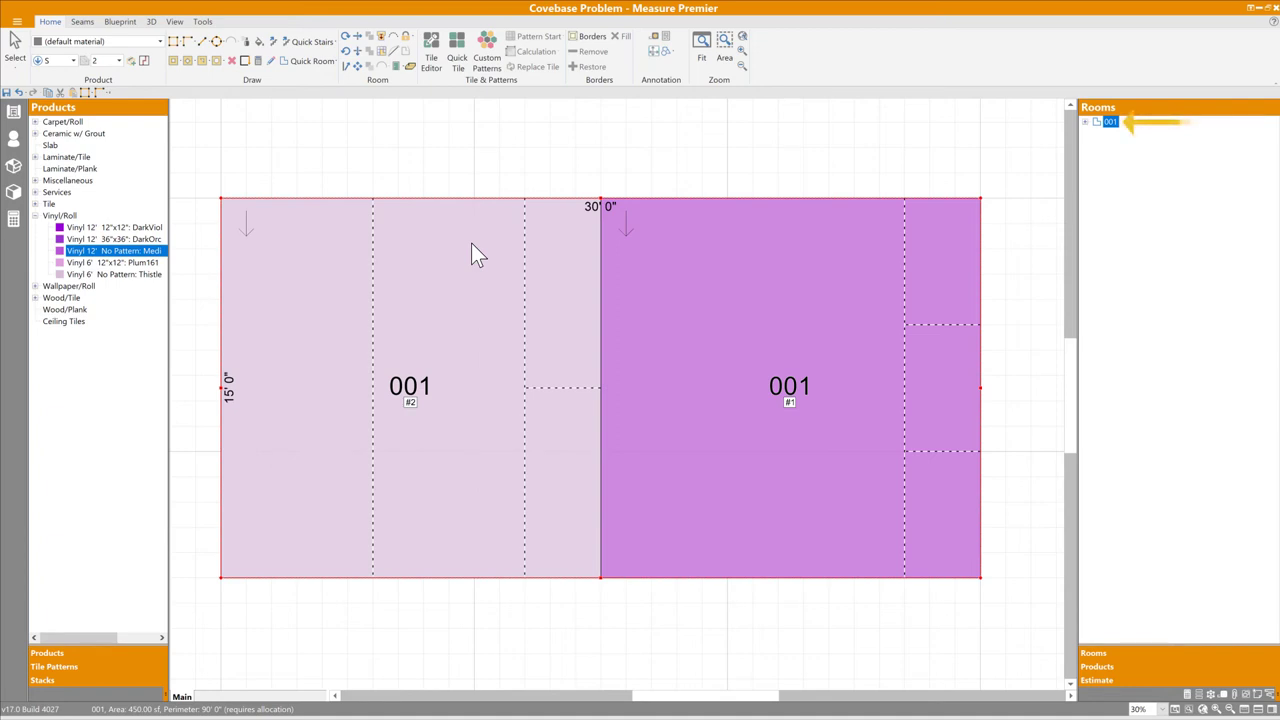
mouse_move(463, 312)
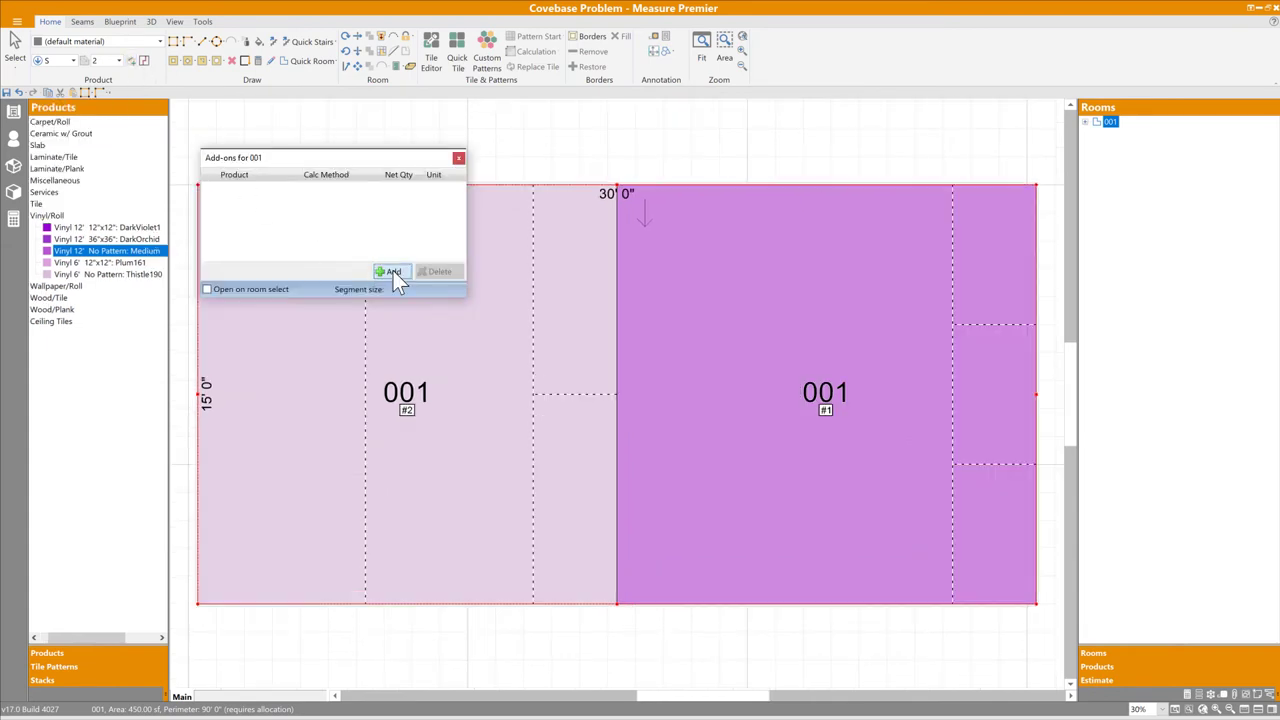
Step: Add Covebase to room 001 and check the 90 LF add-on on parts #1 and #2
click(391, 271)
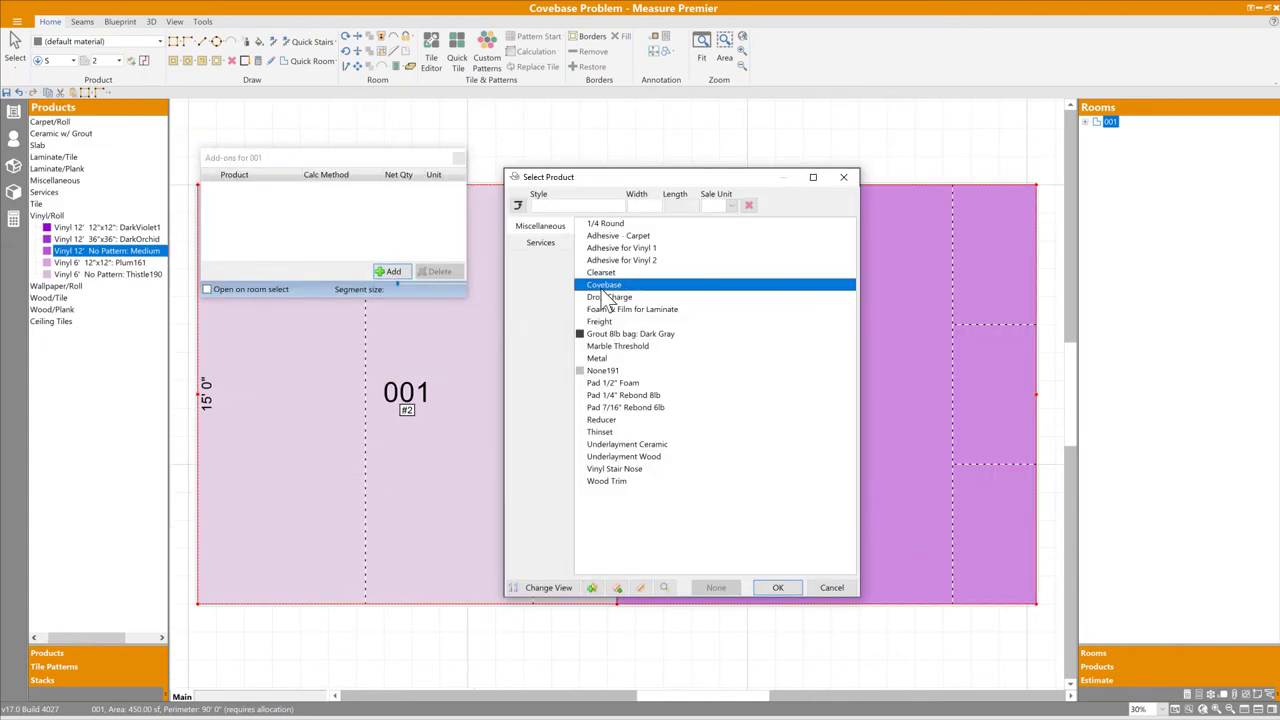
click(777, 587)
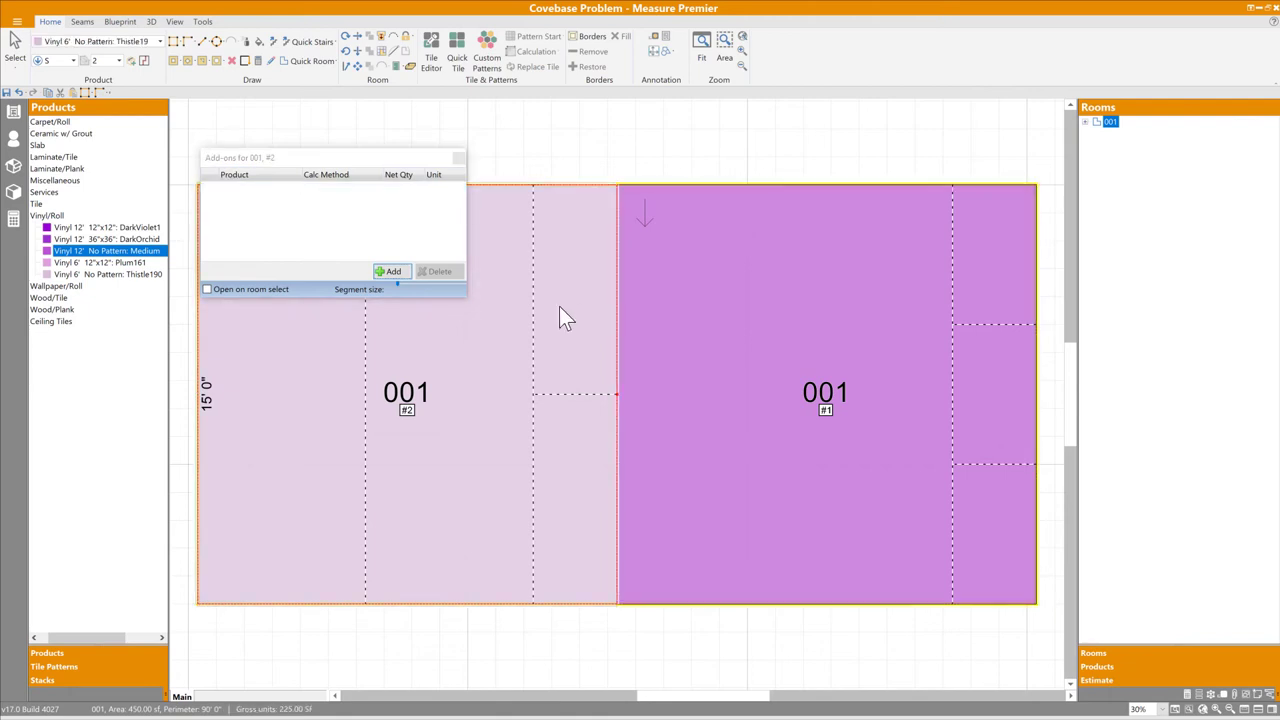
click(390, 271)
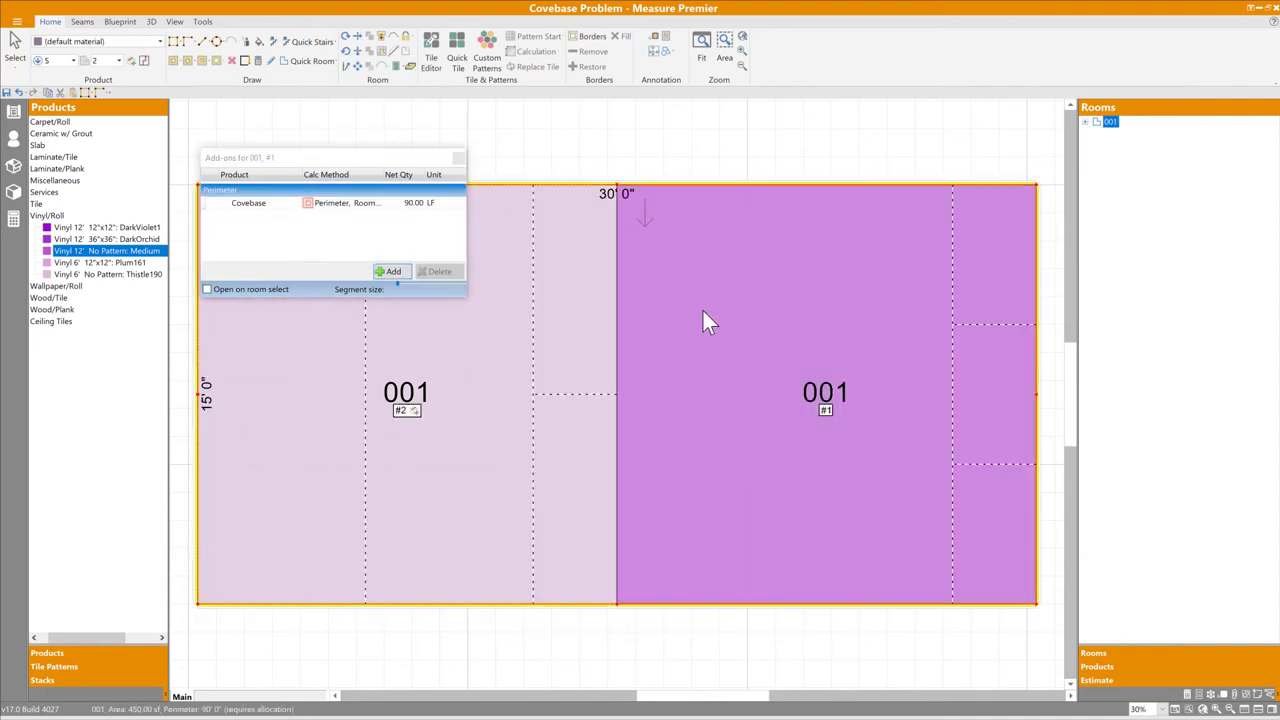
click(389, 271)
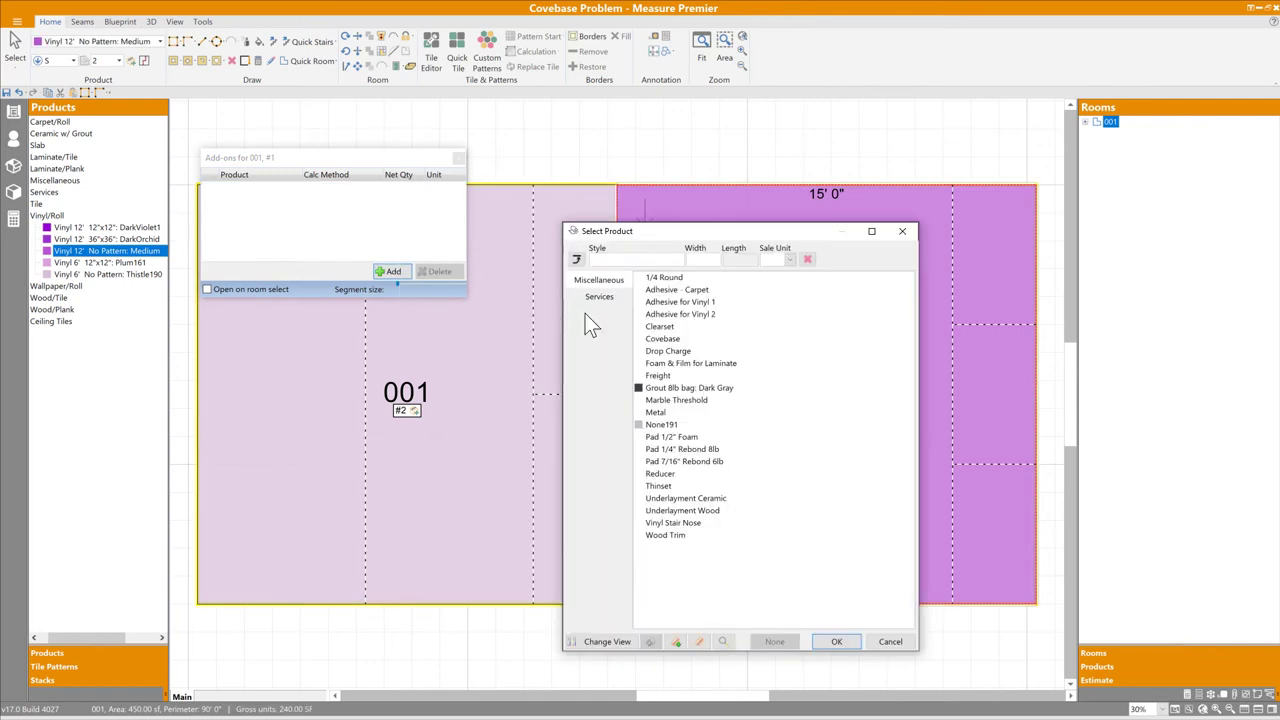
click(889, 641)
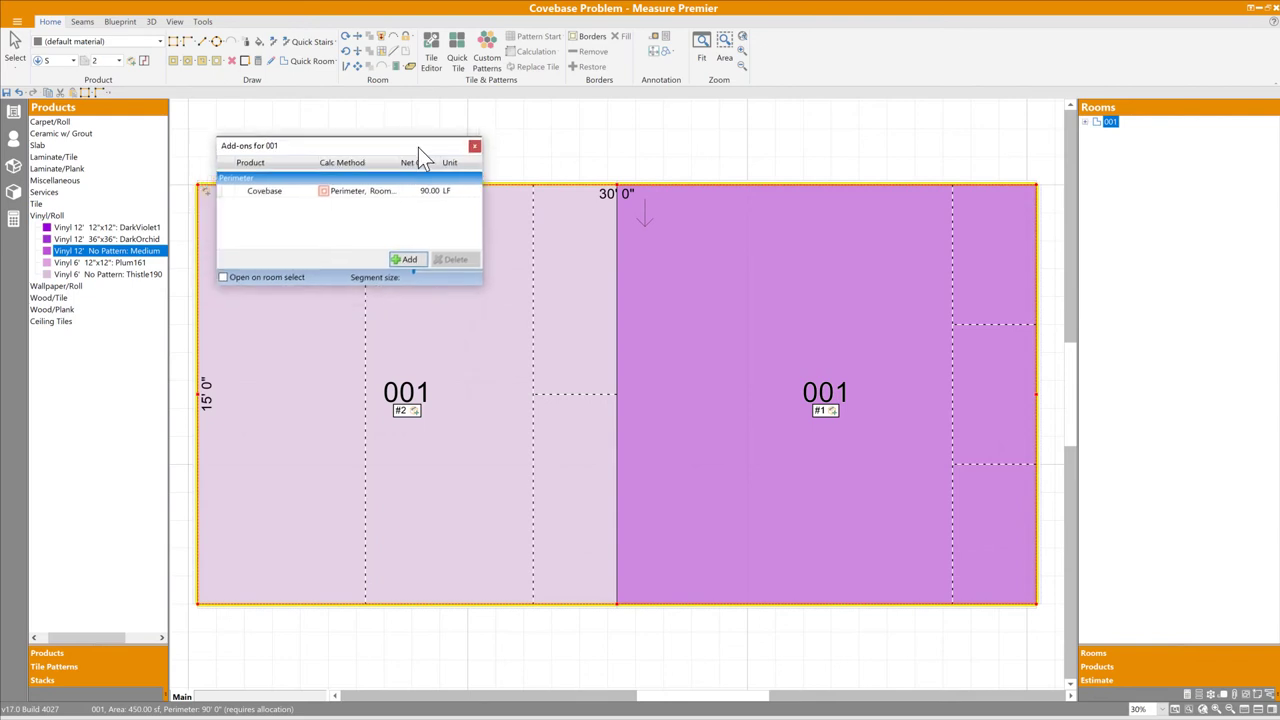
drag(350, 145, 460, 125)
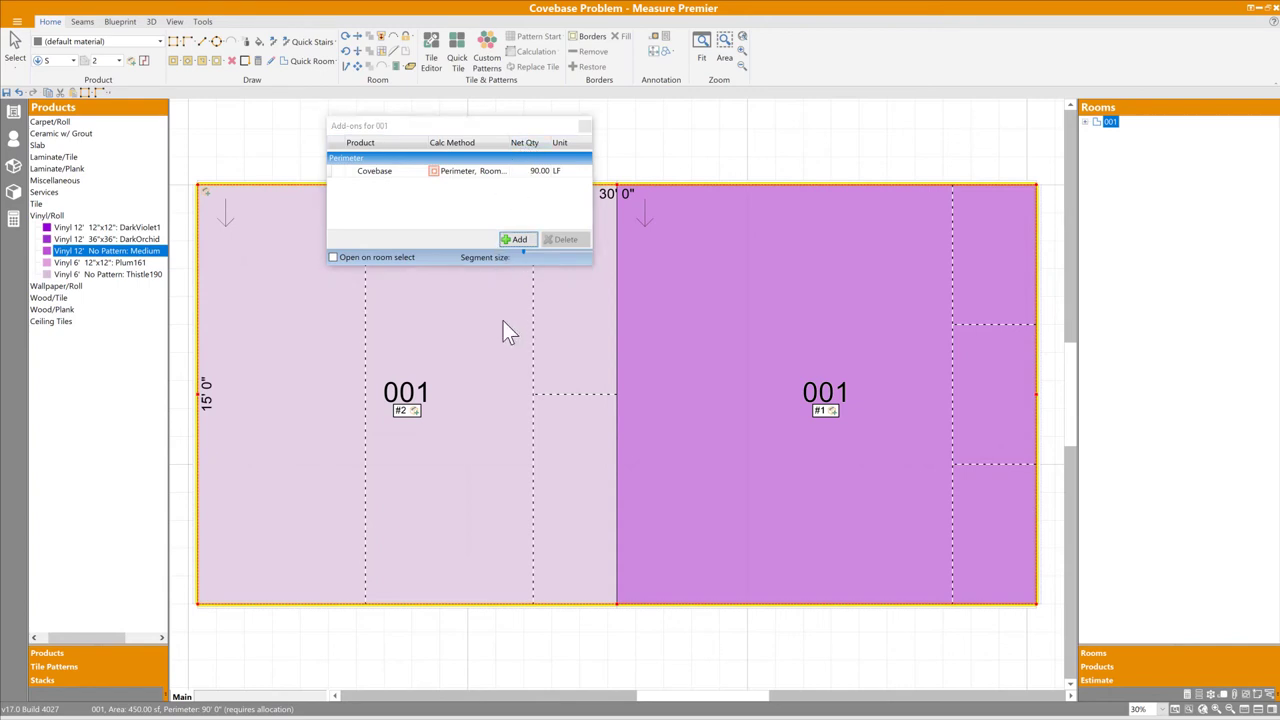
click(405, 400)
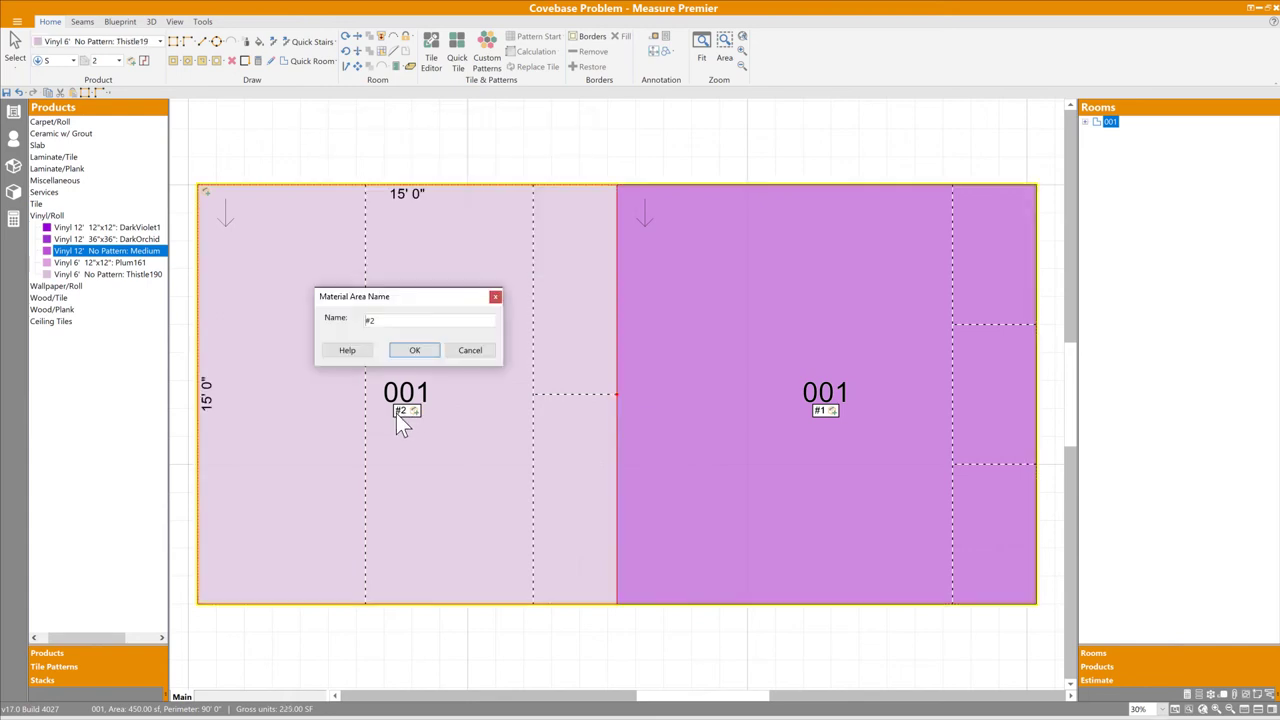
Step: Rename material area #2 of room 001 to Kitchen and view its add-ons
text(Kitchen)
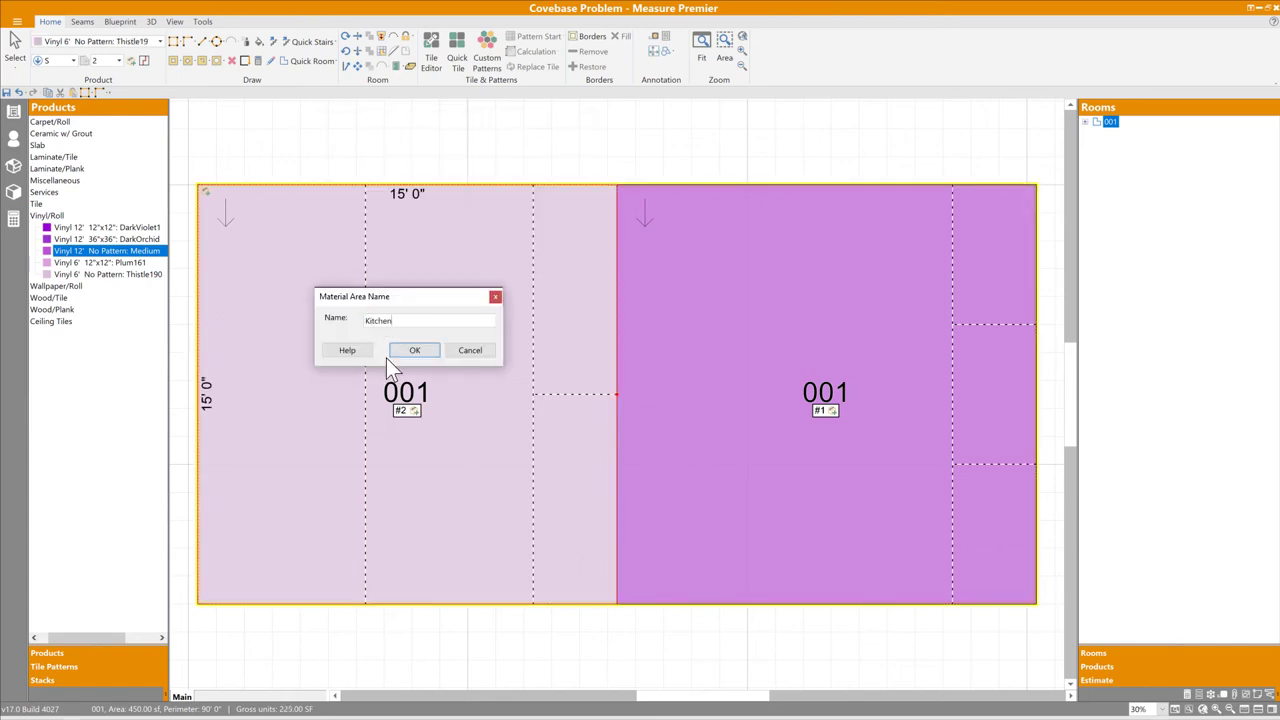
click(414, 350)
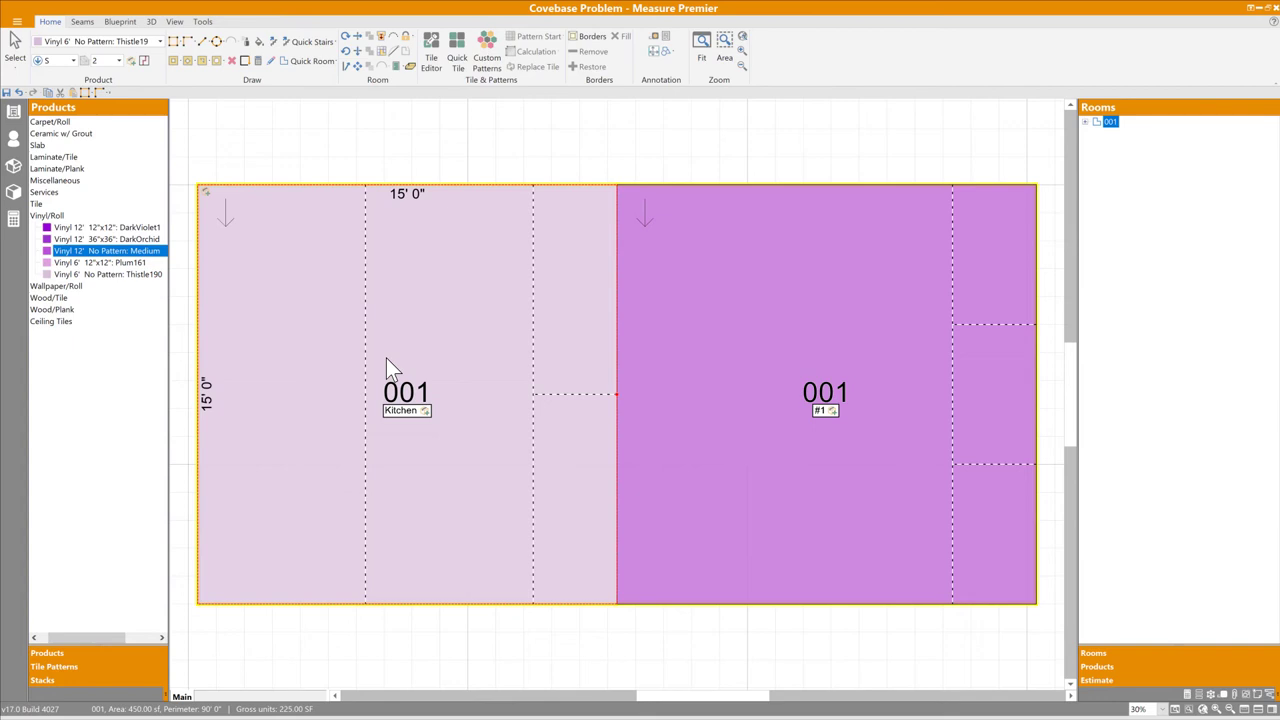
click(424, 410)
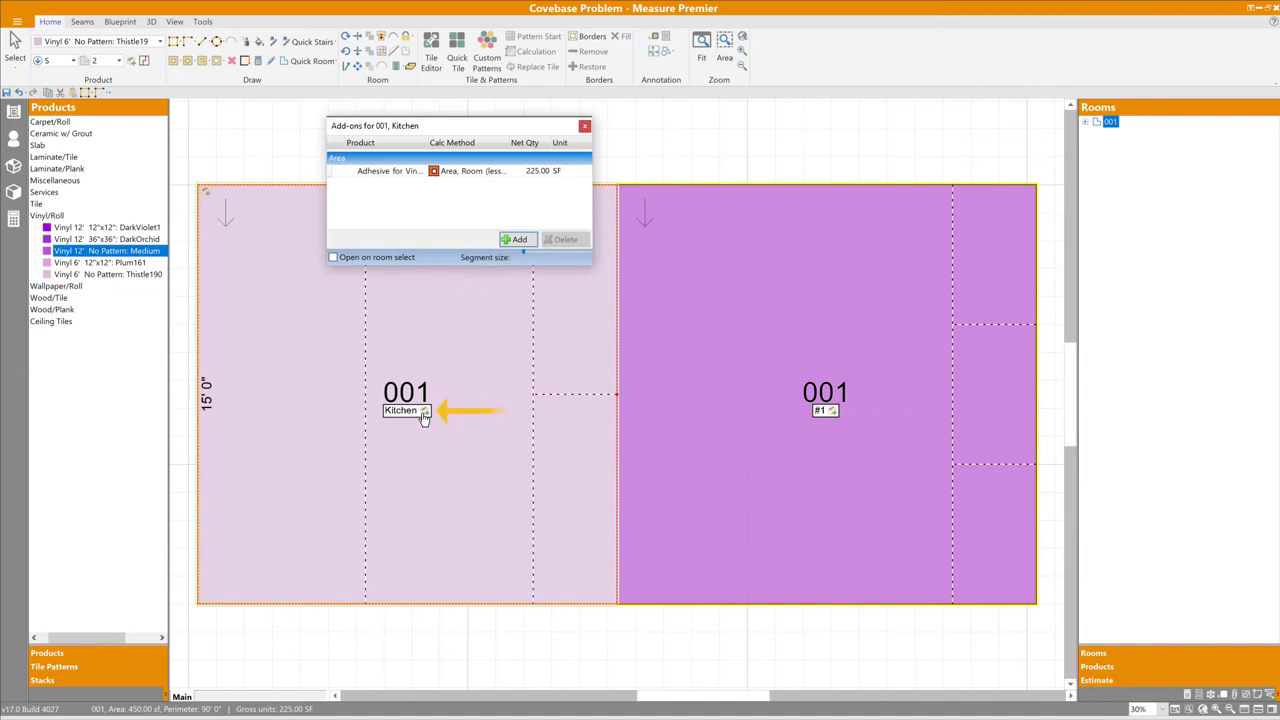
mouse_move(565, 233)
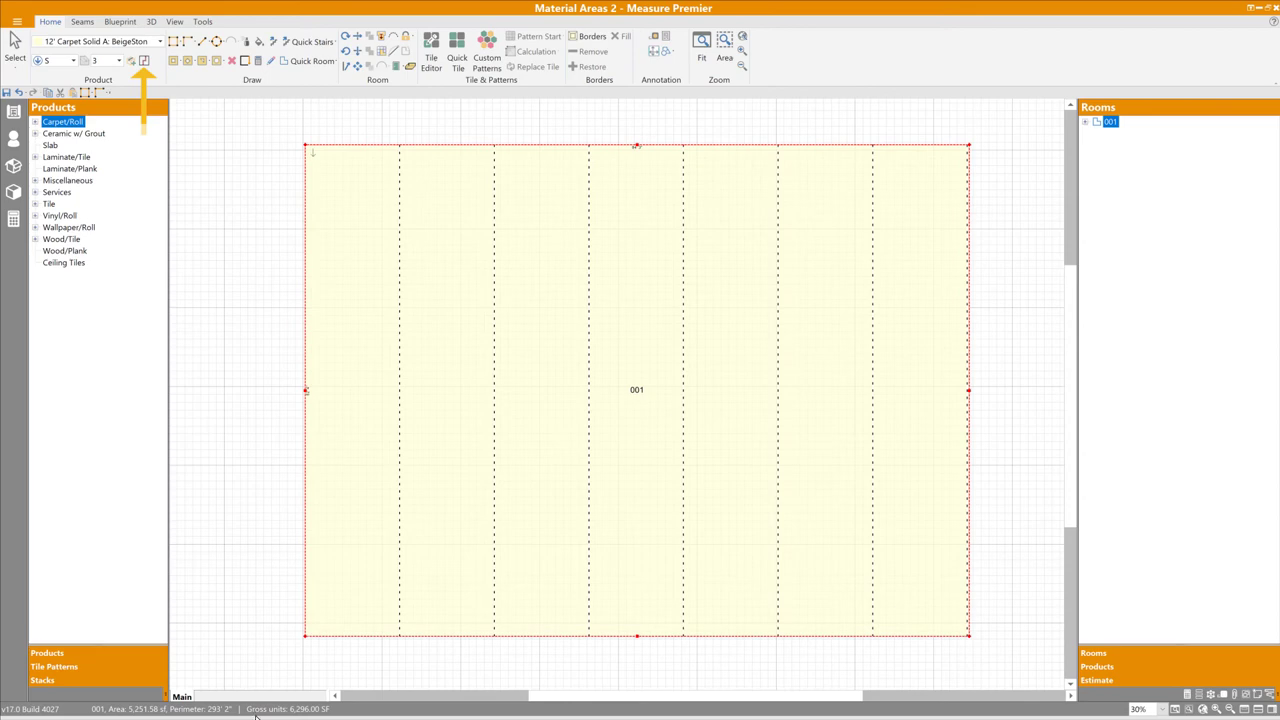
mouse_move(275, 120)
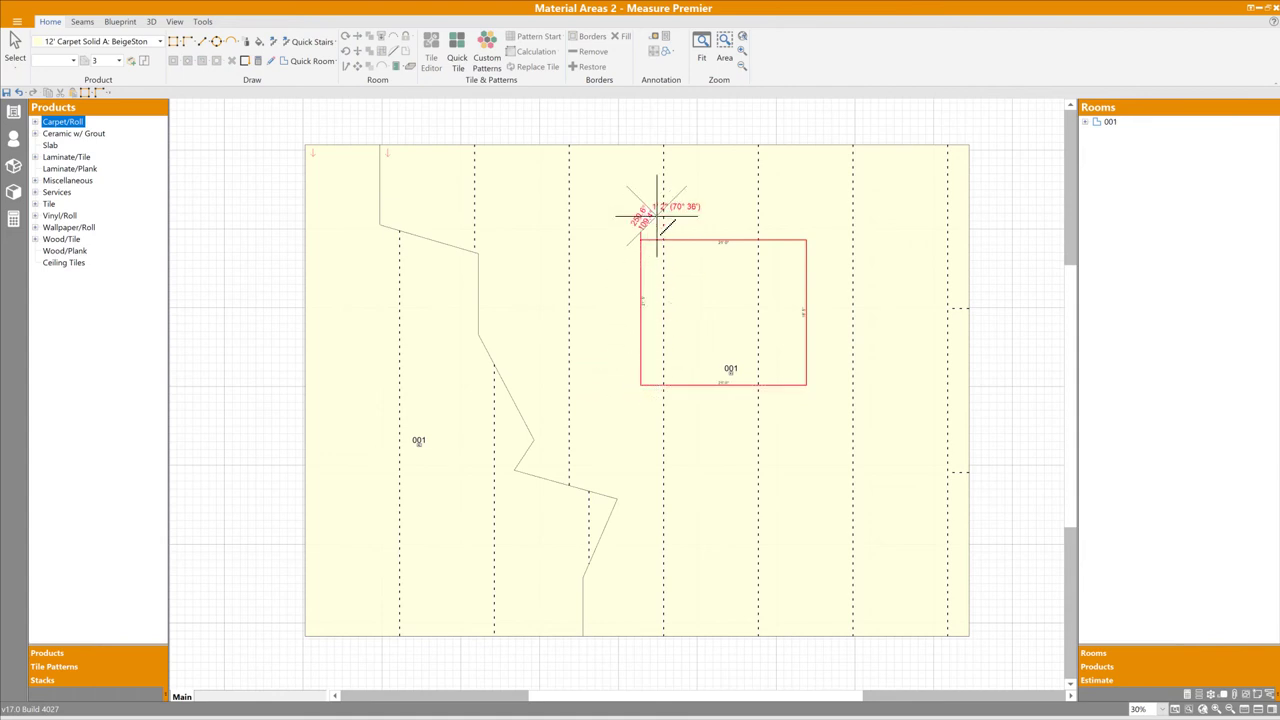
Step: Finish drawing the rectangular material area inside carpeted room 001
click(720, 310)
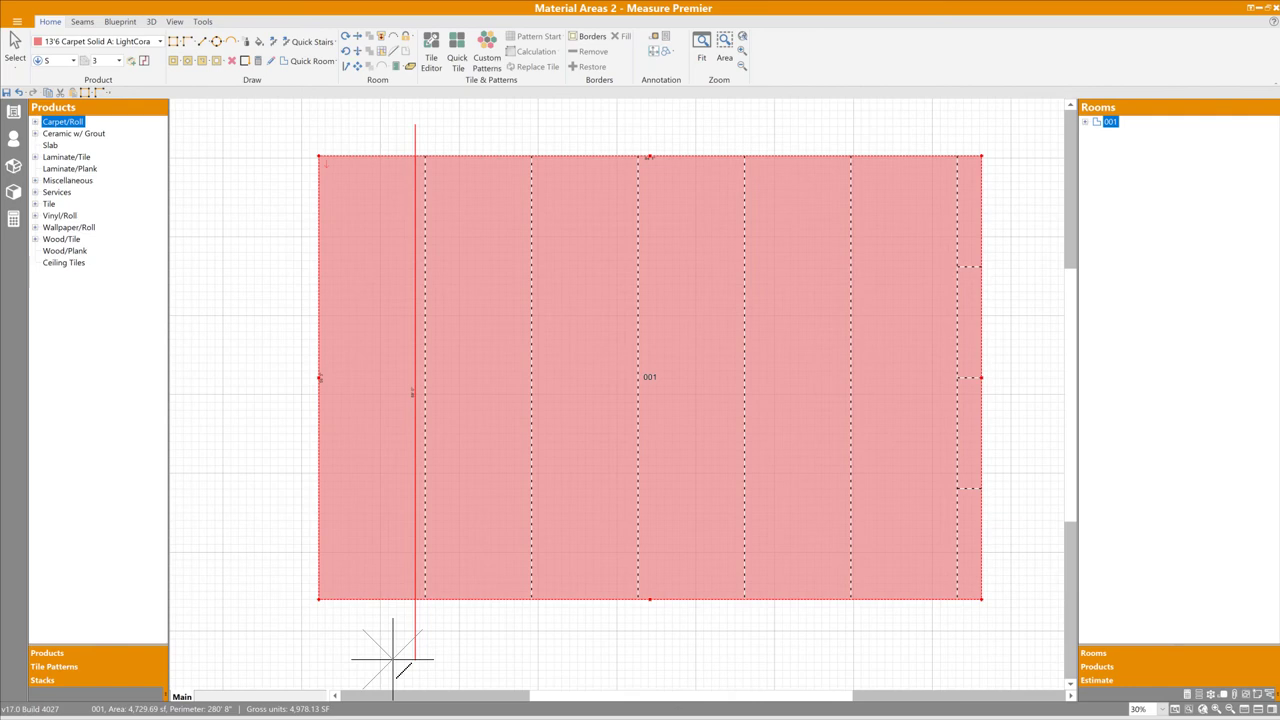
mouse_move(525, 250)
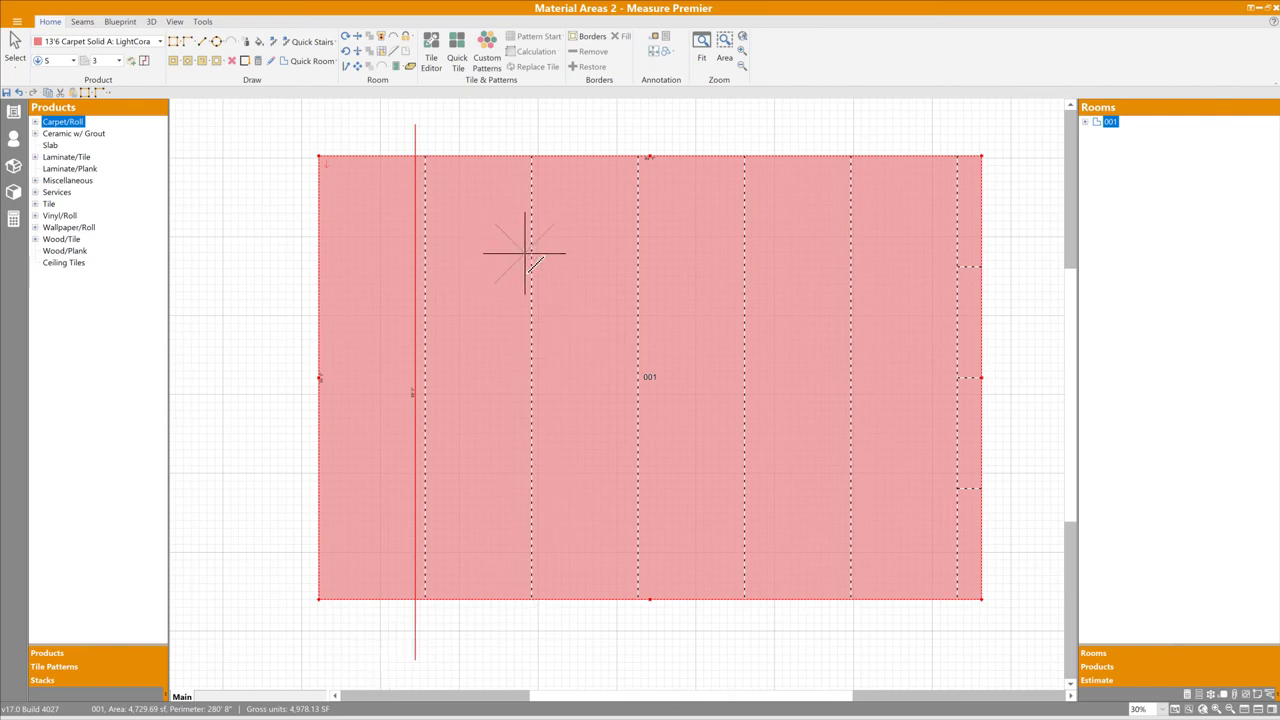
Step: Drag out a central rectangular material area in room 001 and finish it
drag(530, 254, 675, 432)
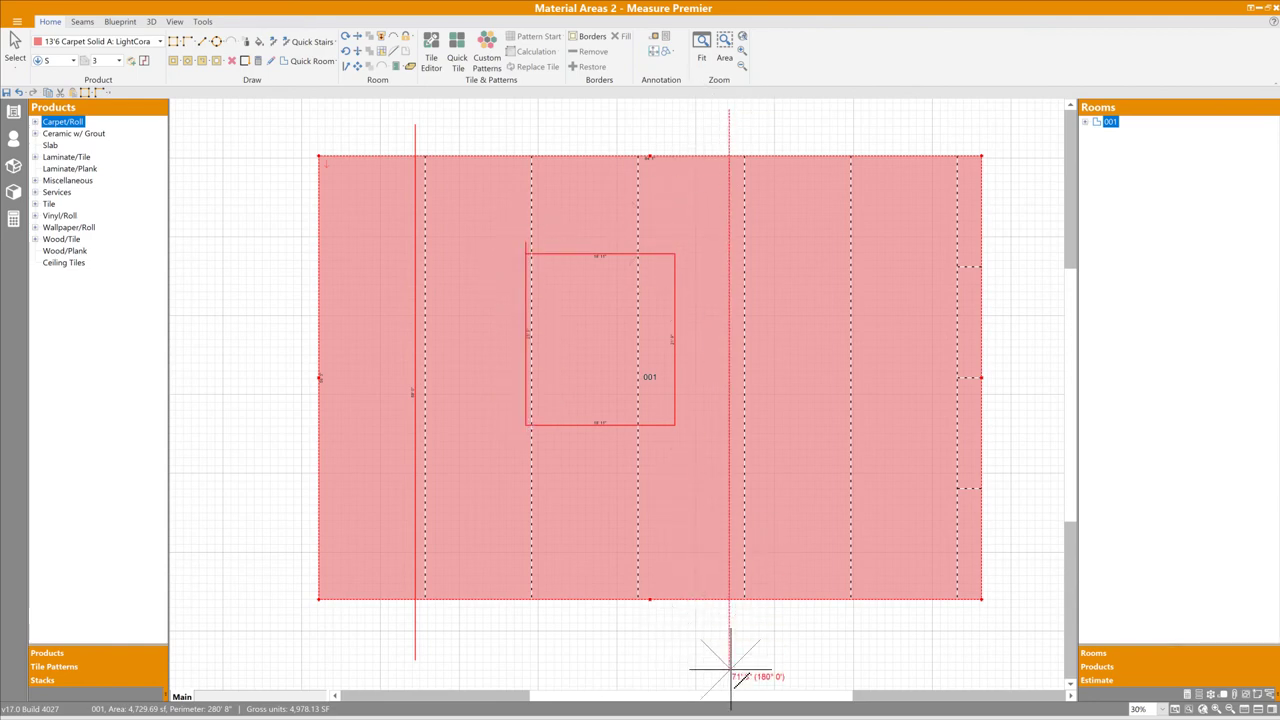
mouse_move(685, 660)
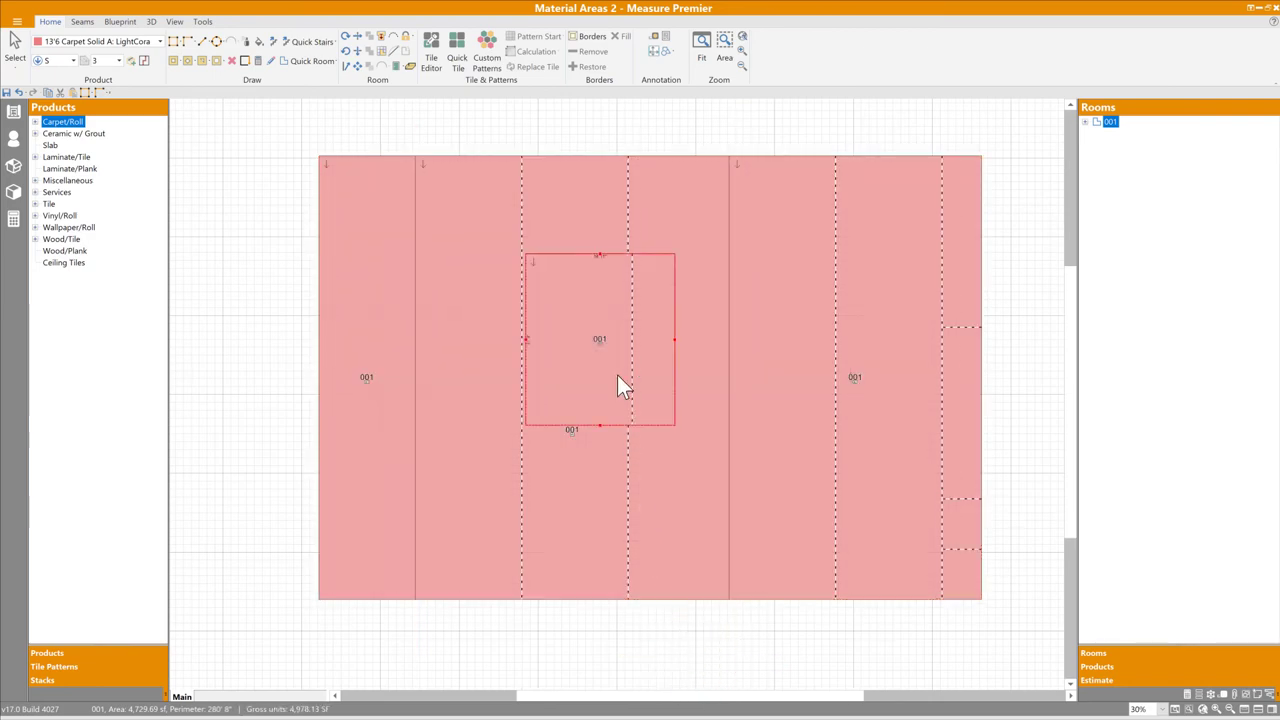
click(390, 415)
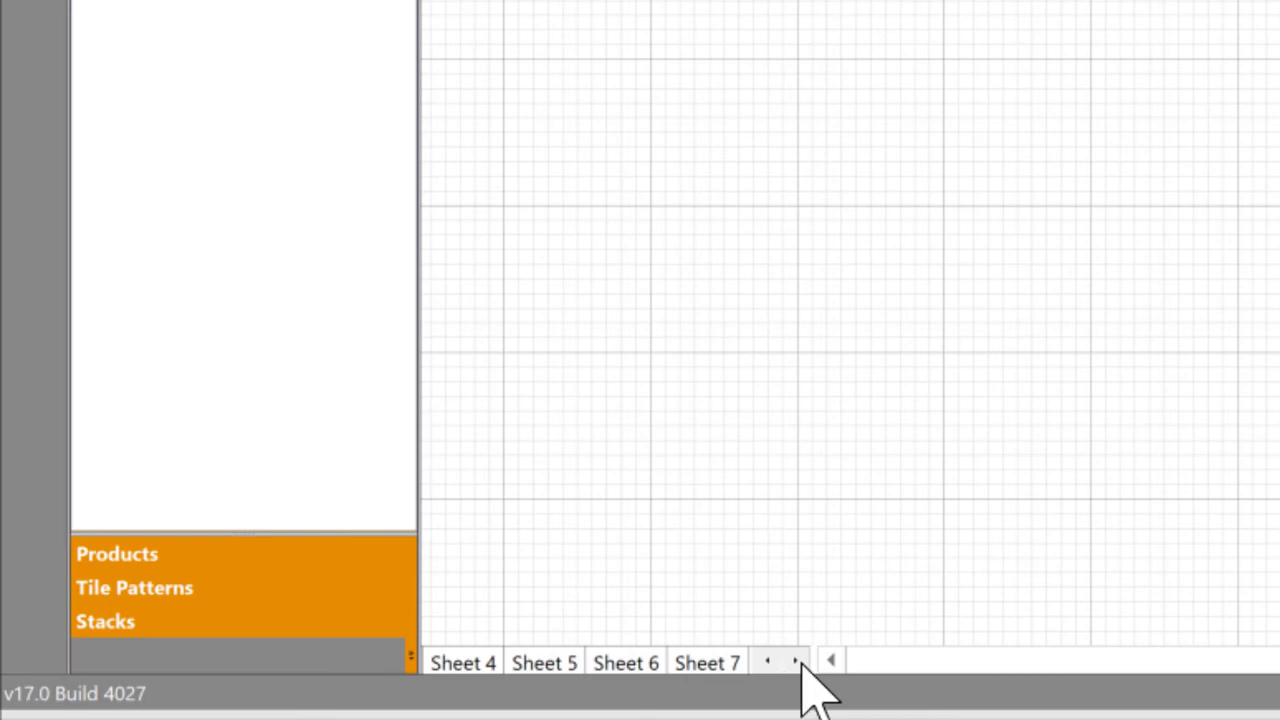
Step: Scroll the sheet tabs to bring the remaining sheets into view
click(768, 660)
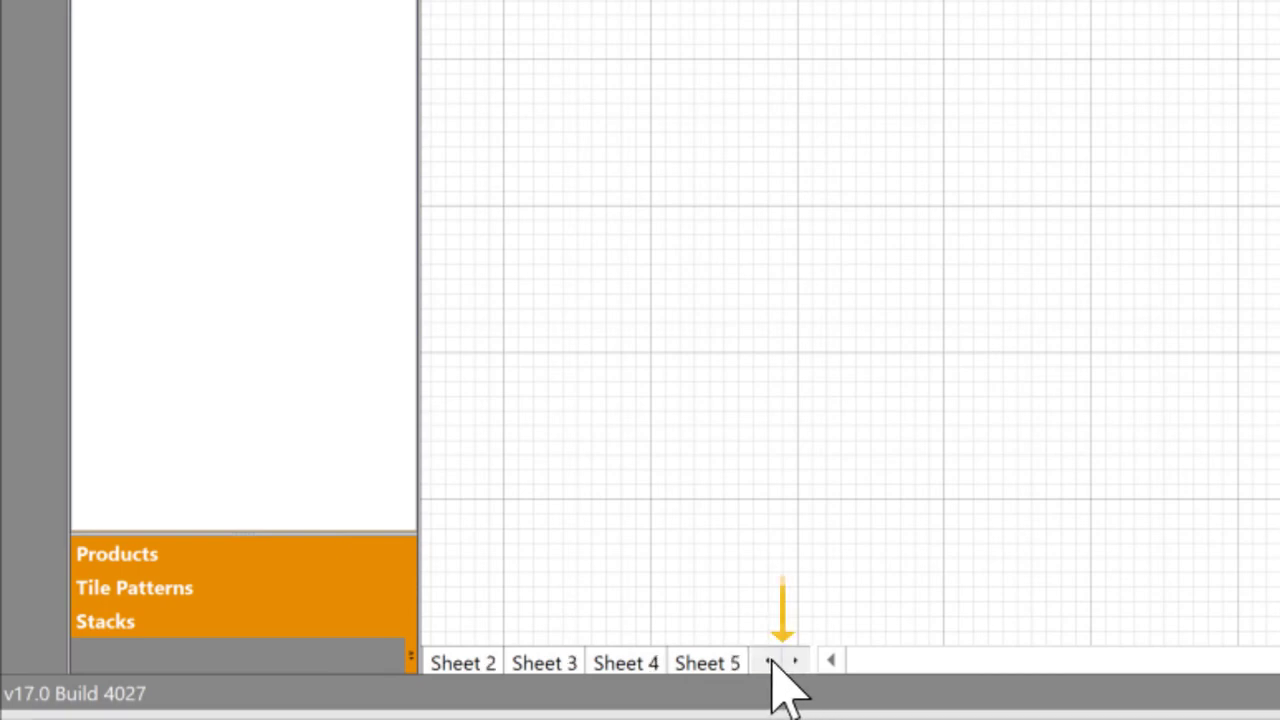
click(768, 660)
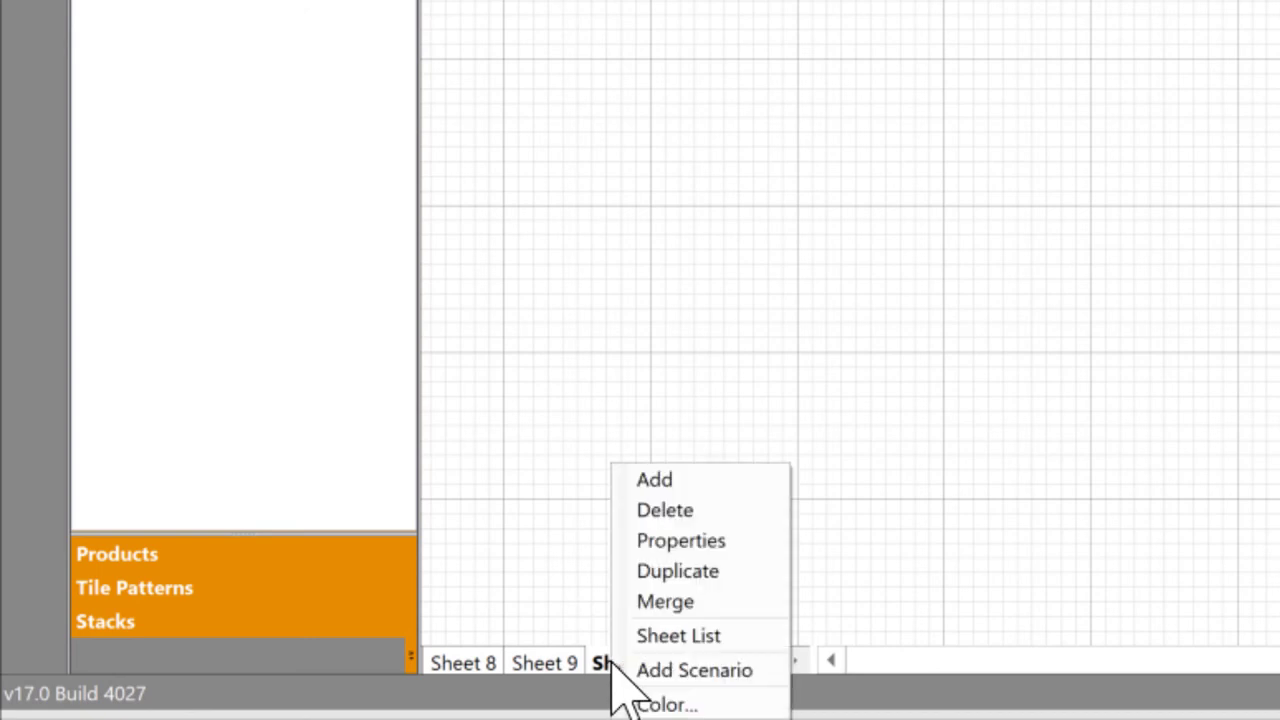
Step: Open the Sheet List and move Sheet 10 above Sheet 8
click(678, 635)
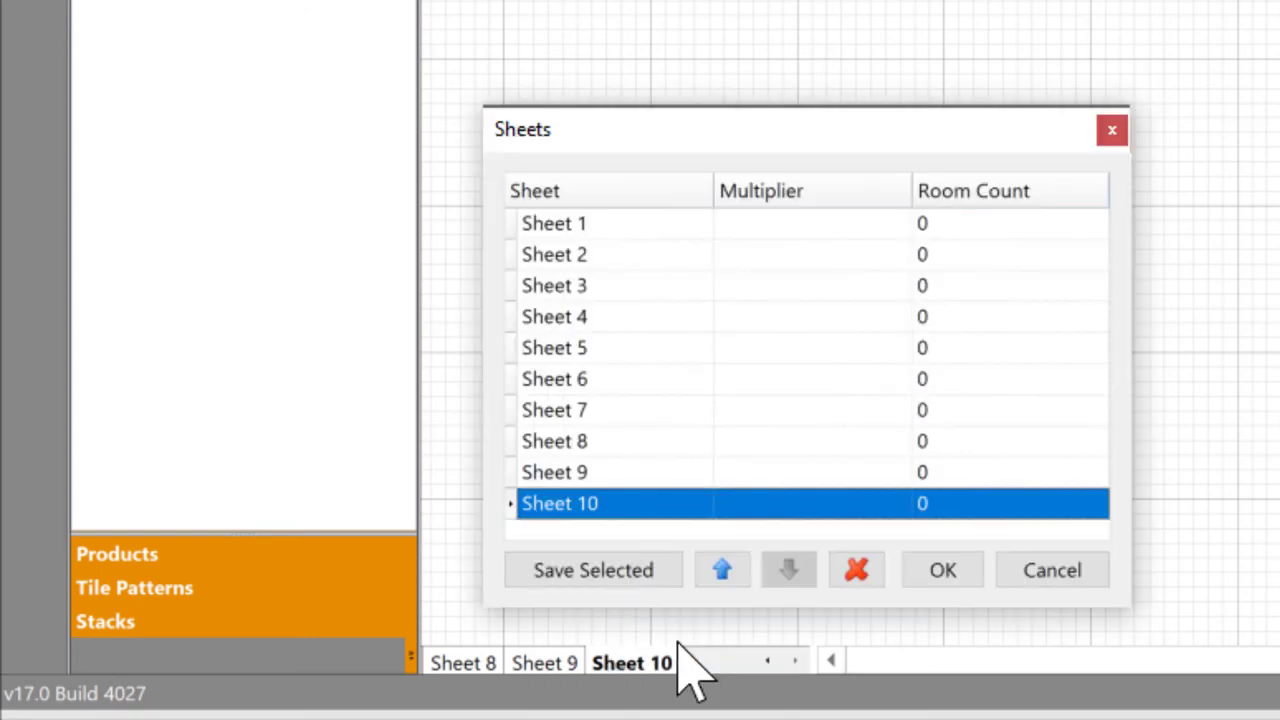
mouse_move(525, 530)
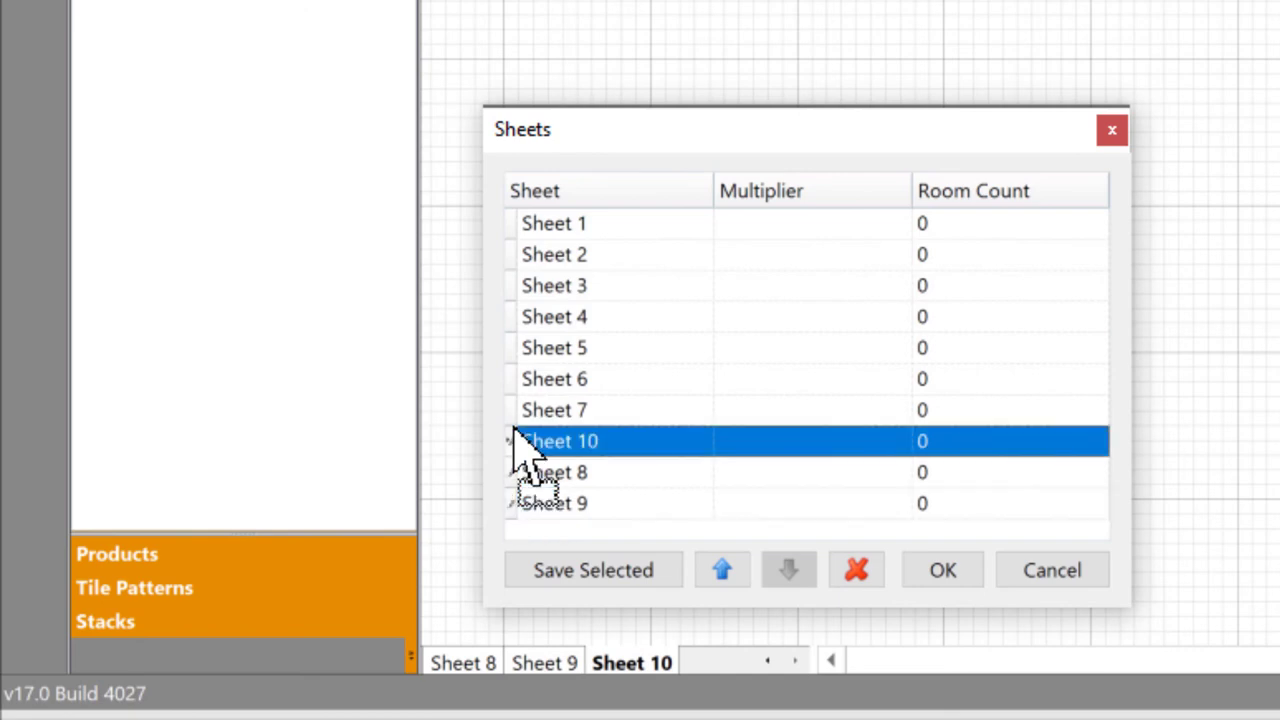
mouse_move(525, 470)
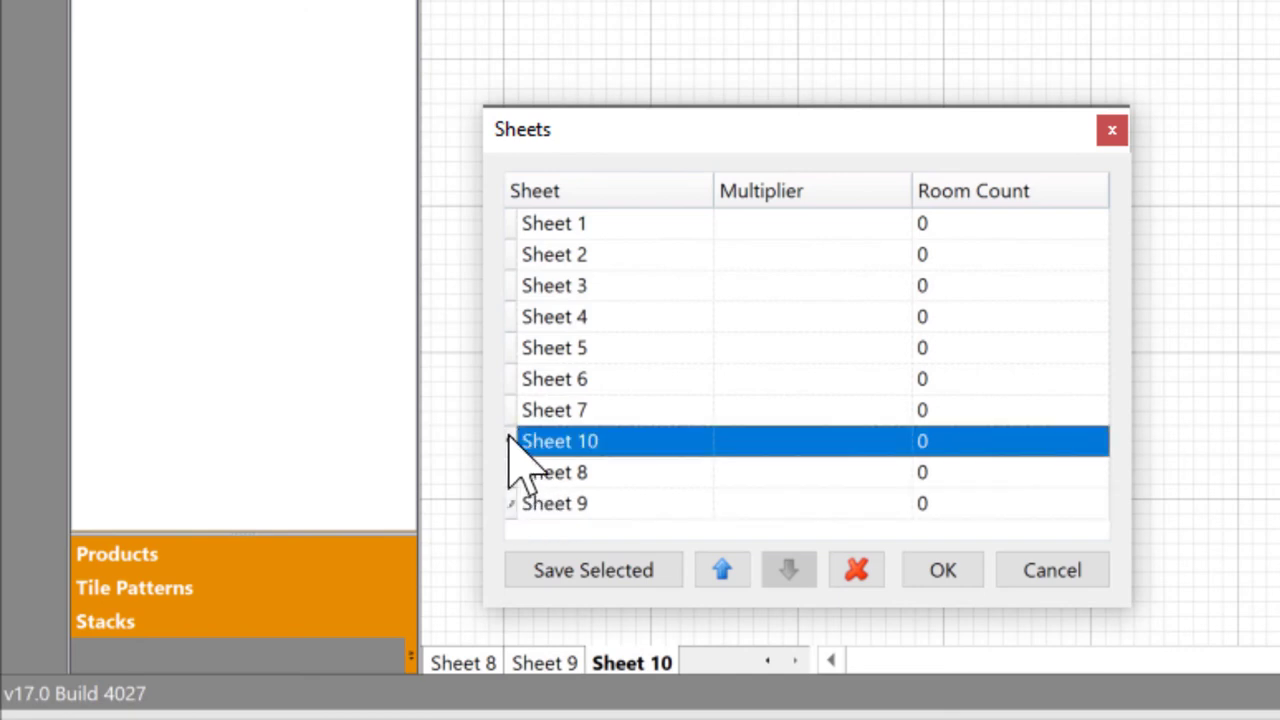
click(722, 570)
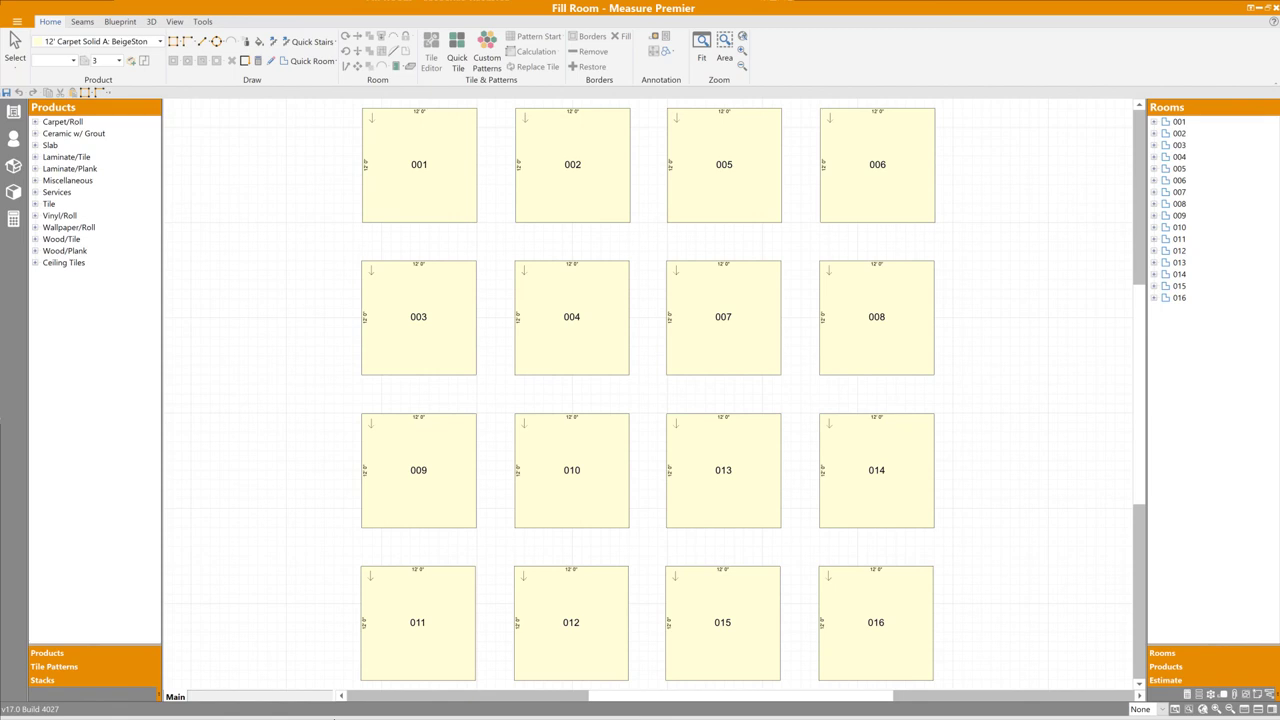
mouse_move(280, 75)
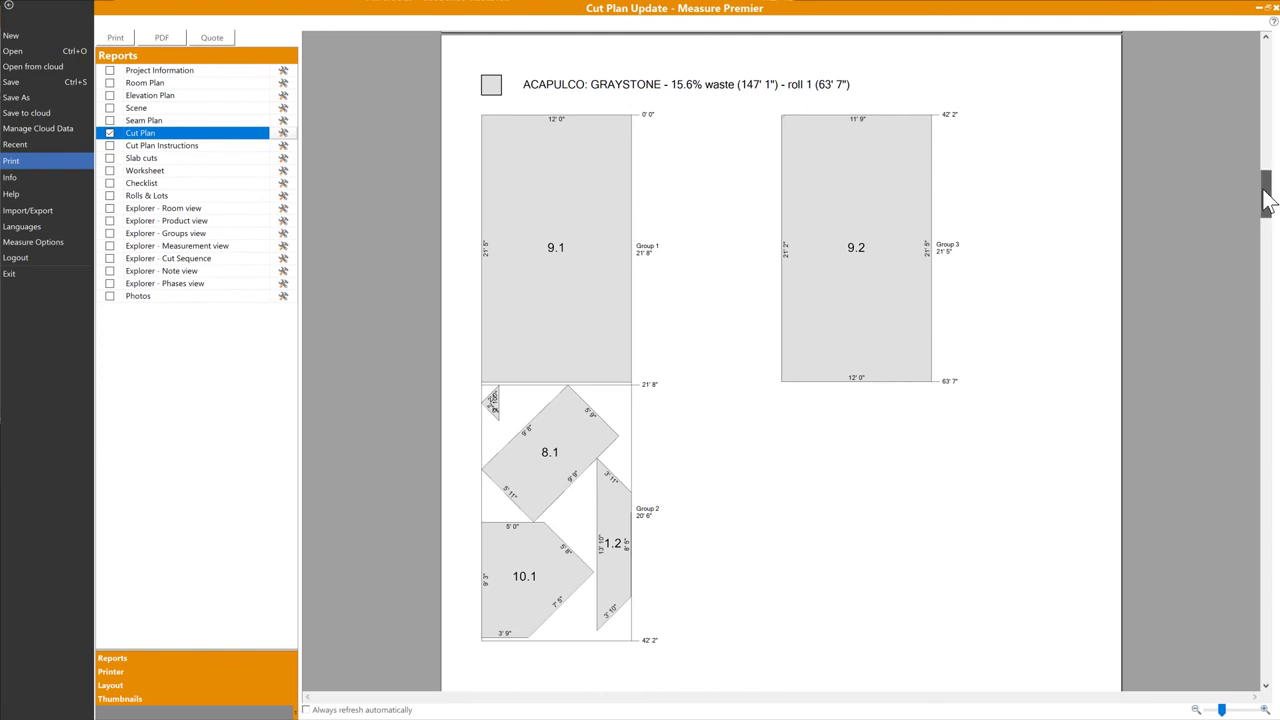
Step: Apply the Tabular, Two Columns cut instruction format and refresh the cut plan preview
scroll(down, 3)
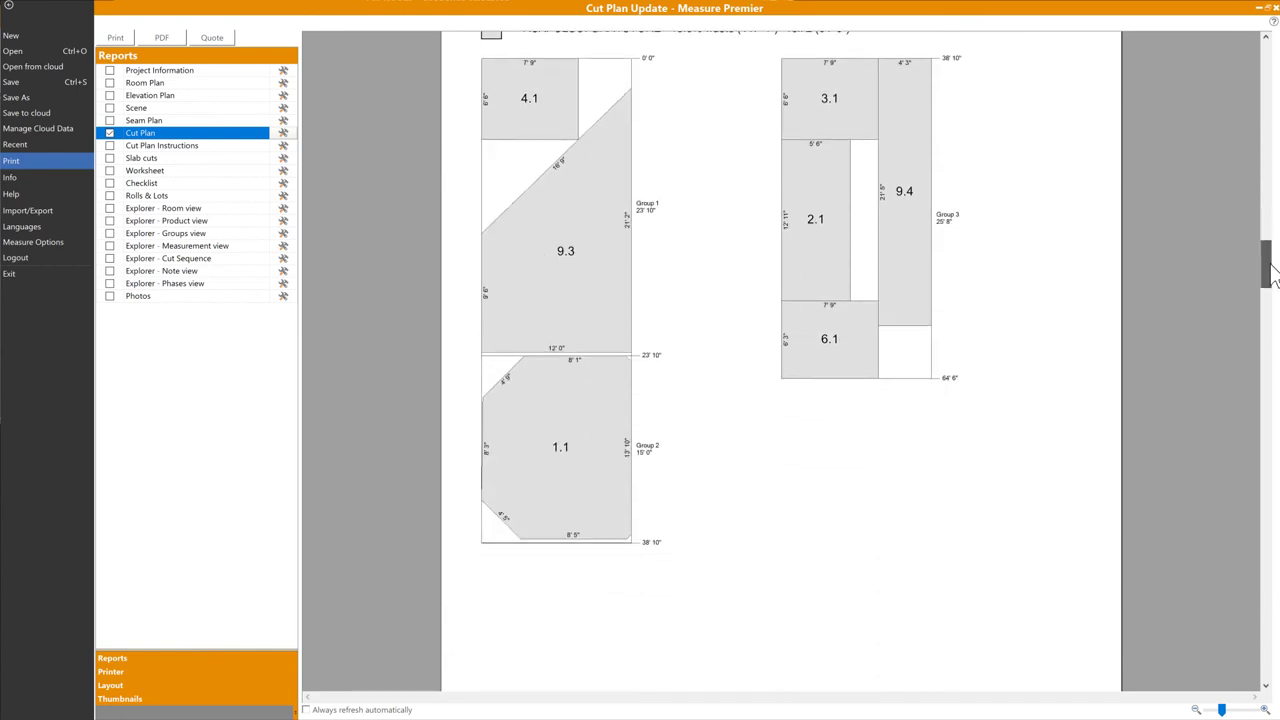
scroll(down, 3)
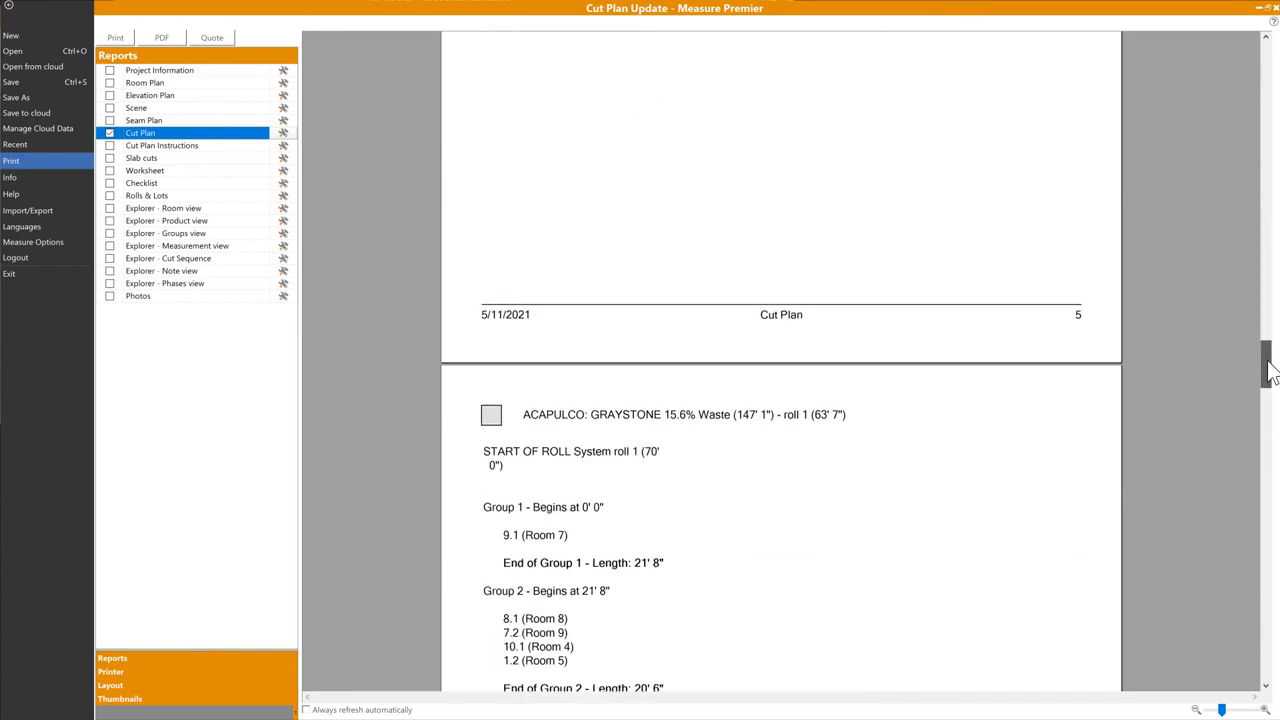
scroll(down, 3)
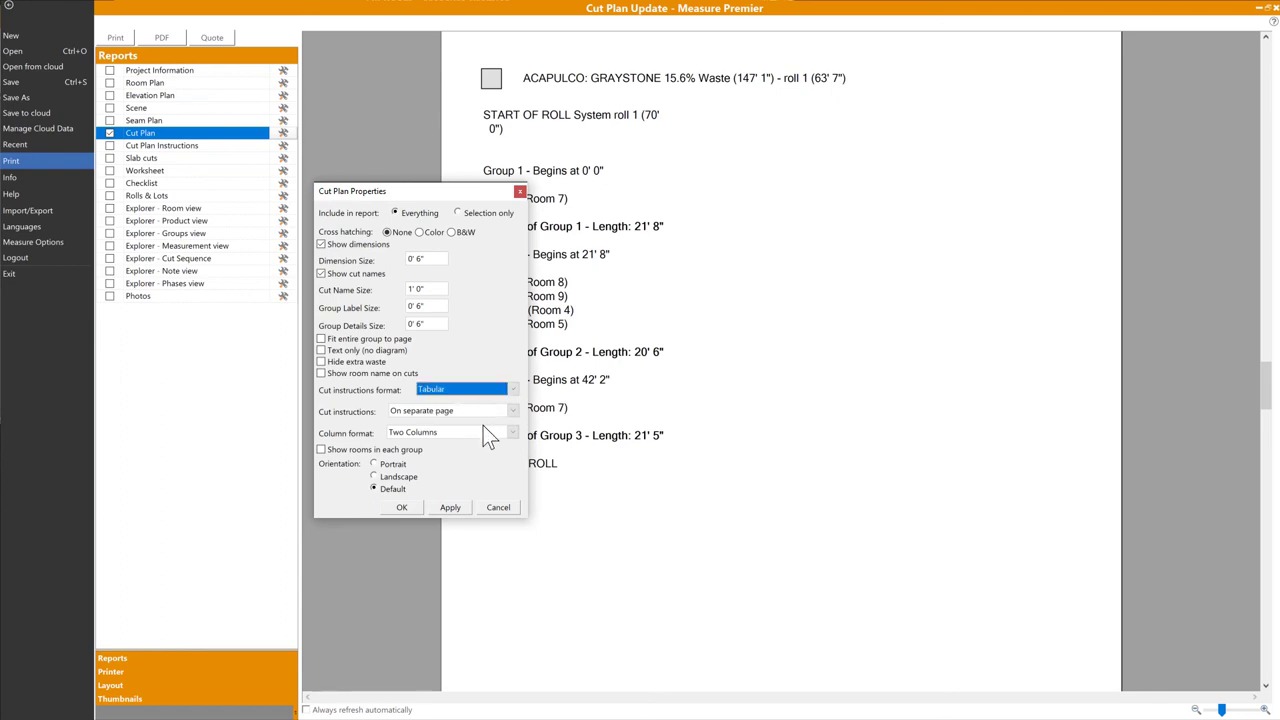
click(401, 507)
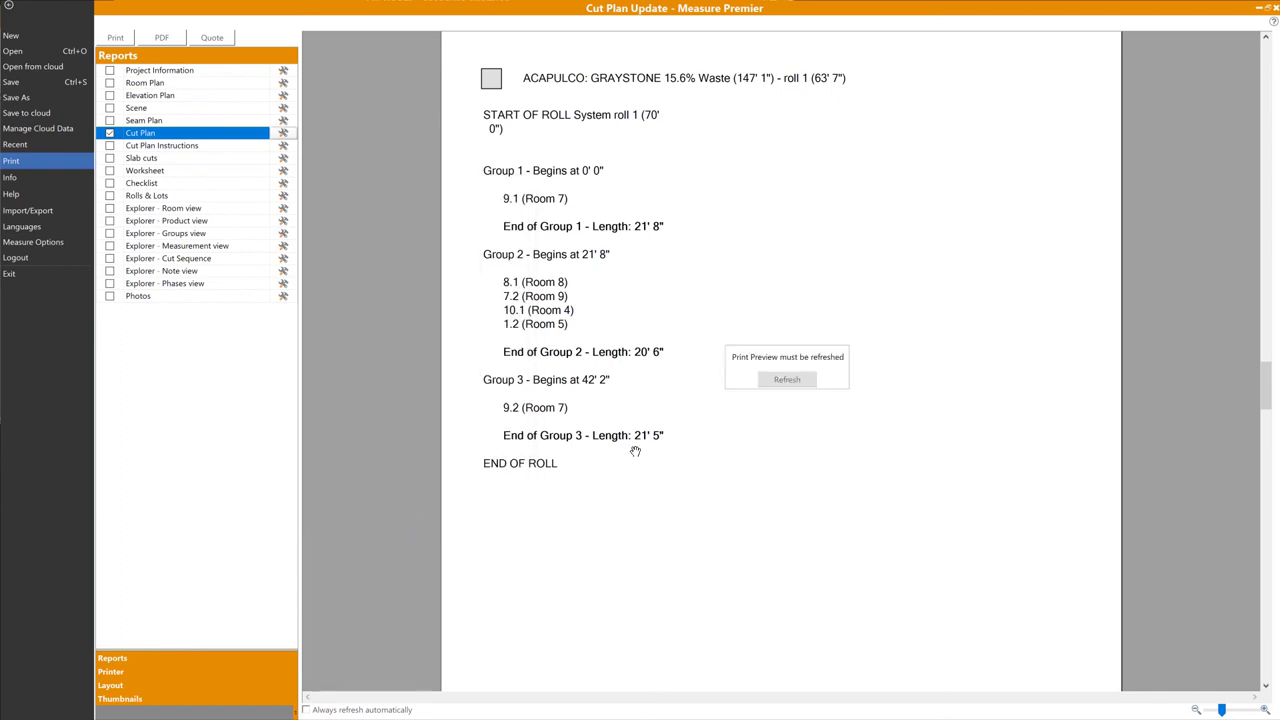
click(787, 379)
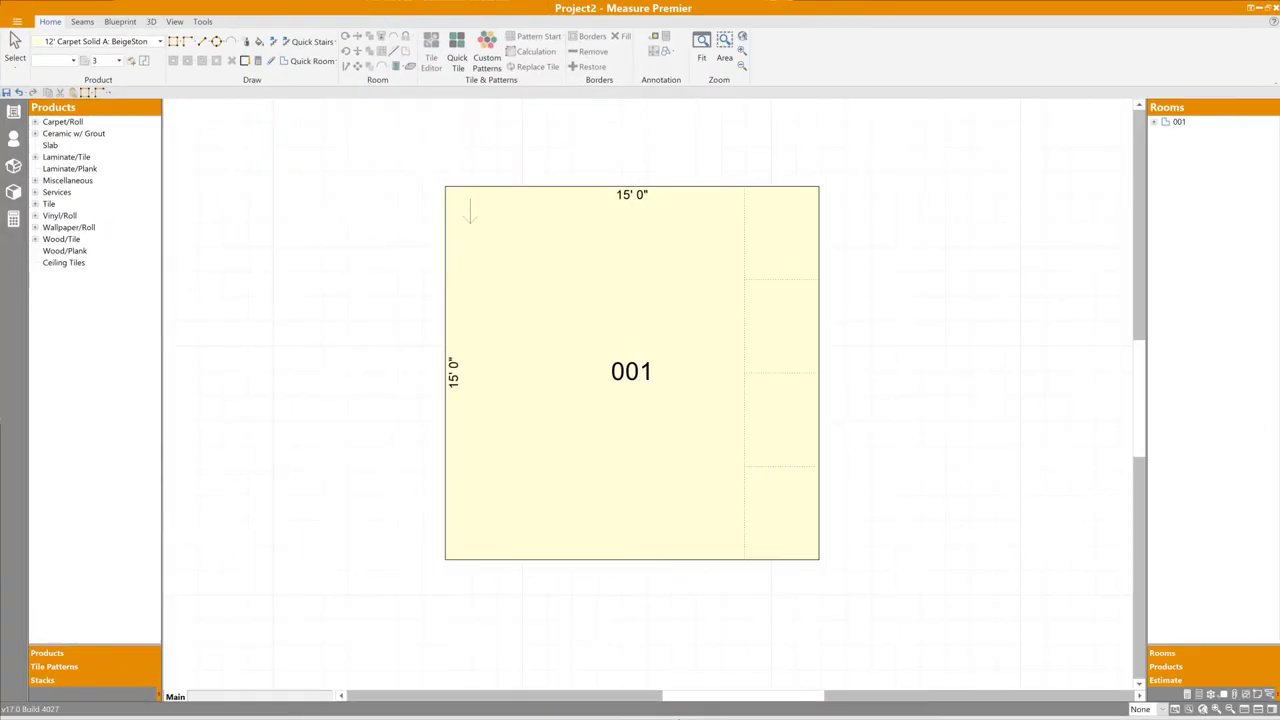
mouse_move(652, 543)
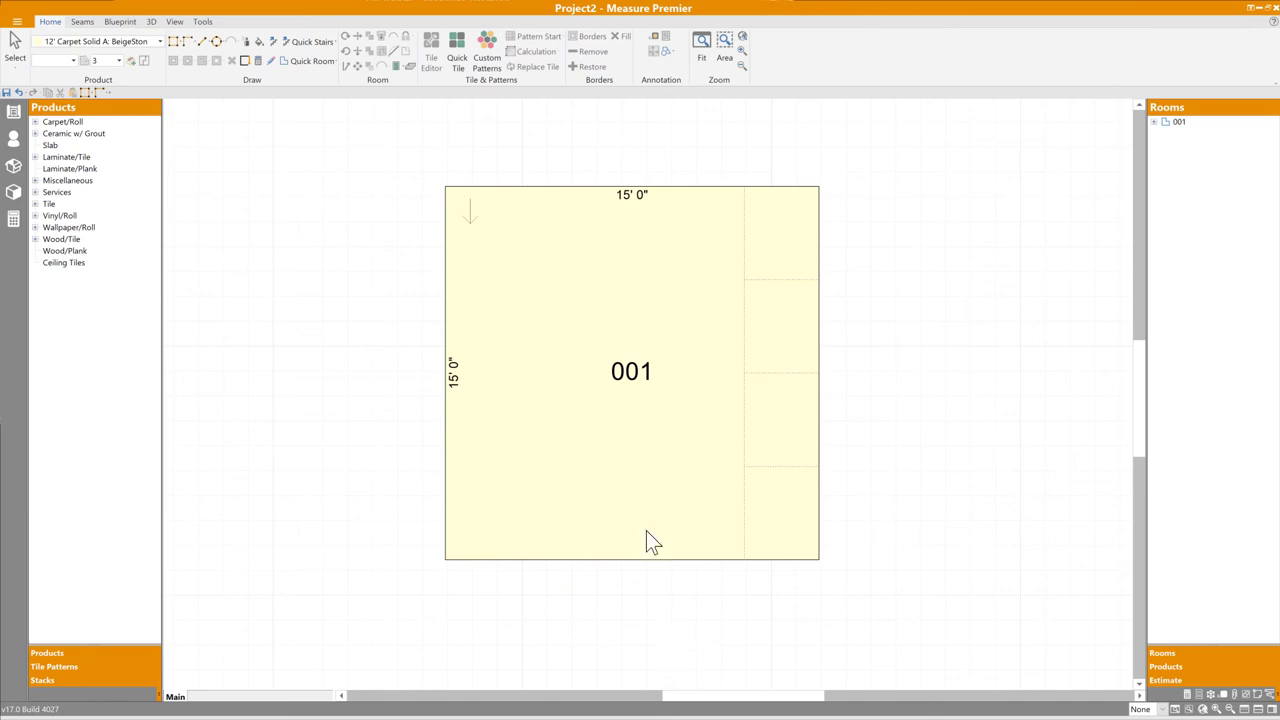
Step: Place a 15' x 15' Quick Room 002 to the right of room 001
click(631, 371)
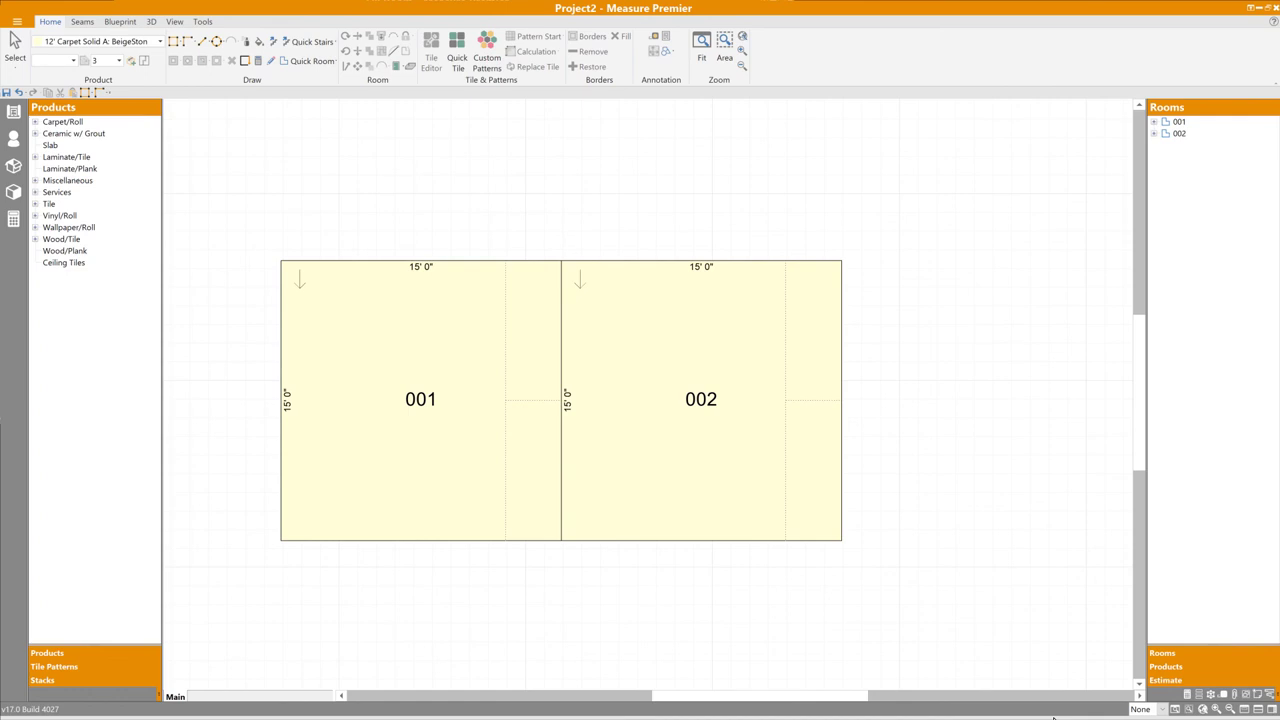
click(420, 399)
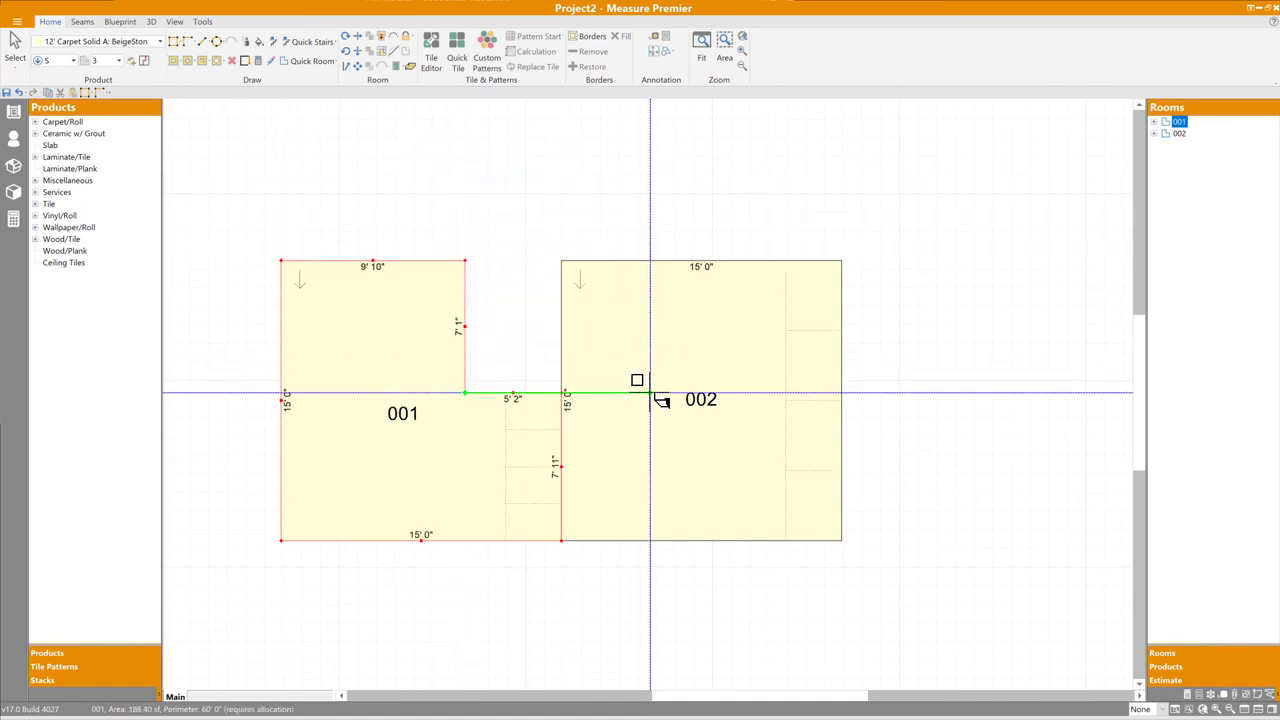
click(490, 615)
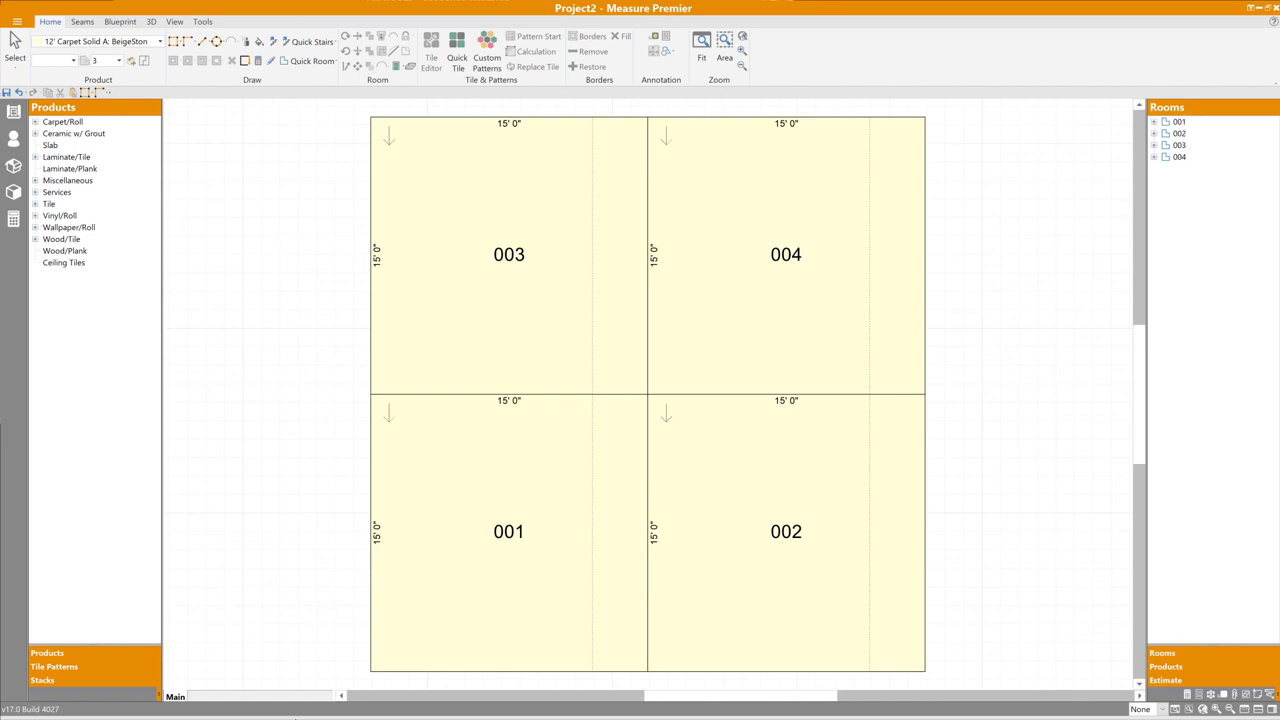
Step: Start the hole tool to cut a rectangle across rooms 001–003
click(509, 254)
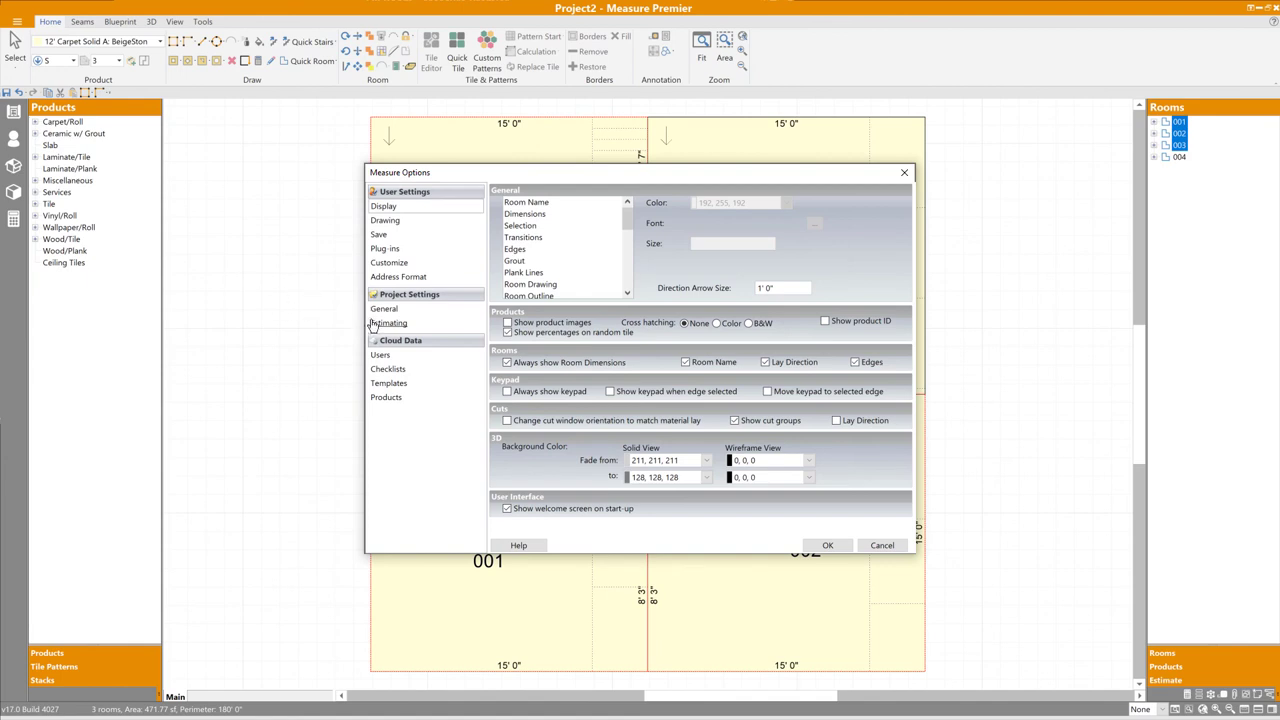
Step: Set seam visibility to Only on Seams tab and enable Snap cursor to handles
click(389, 322)
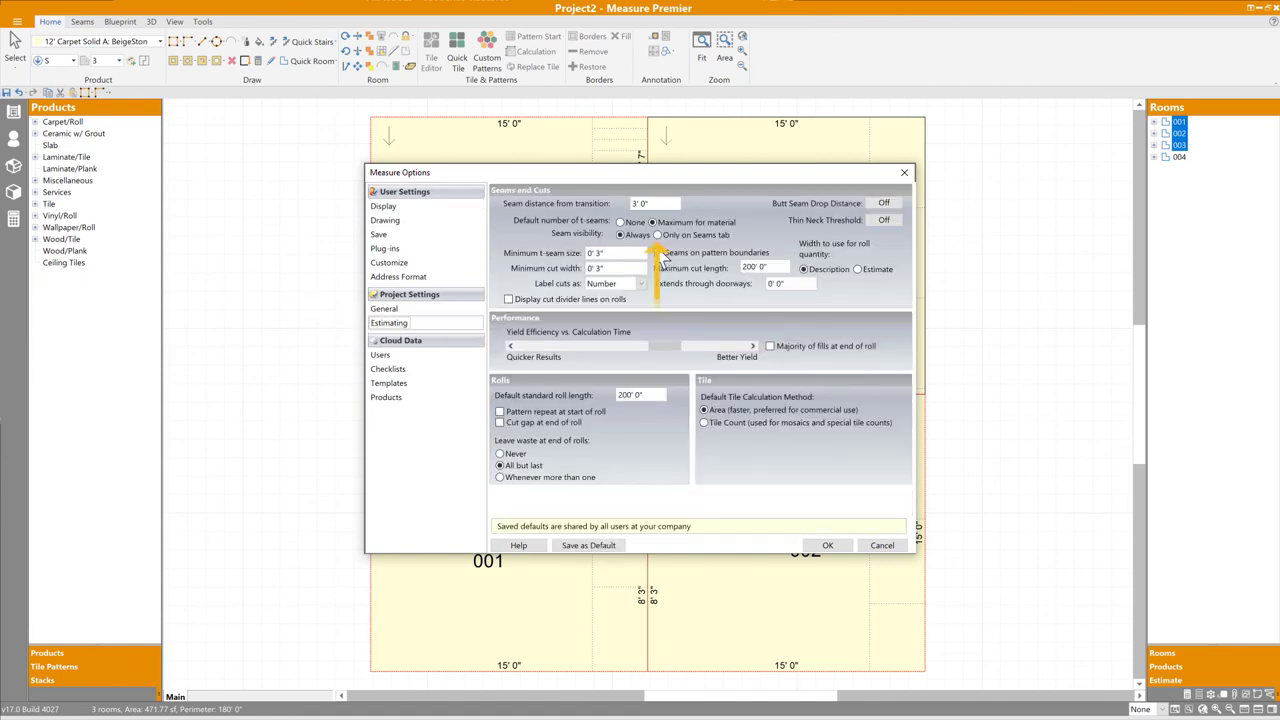
mouse_move(778, 402)
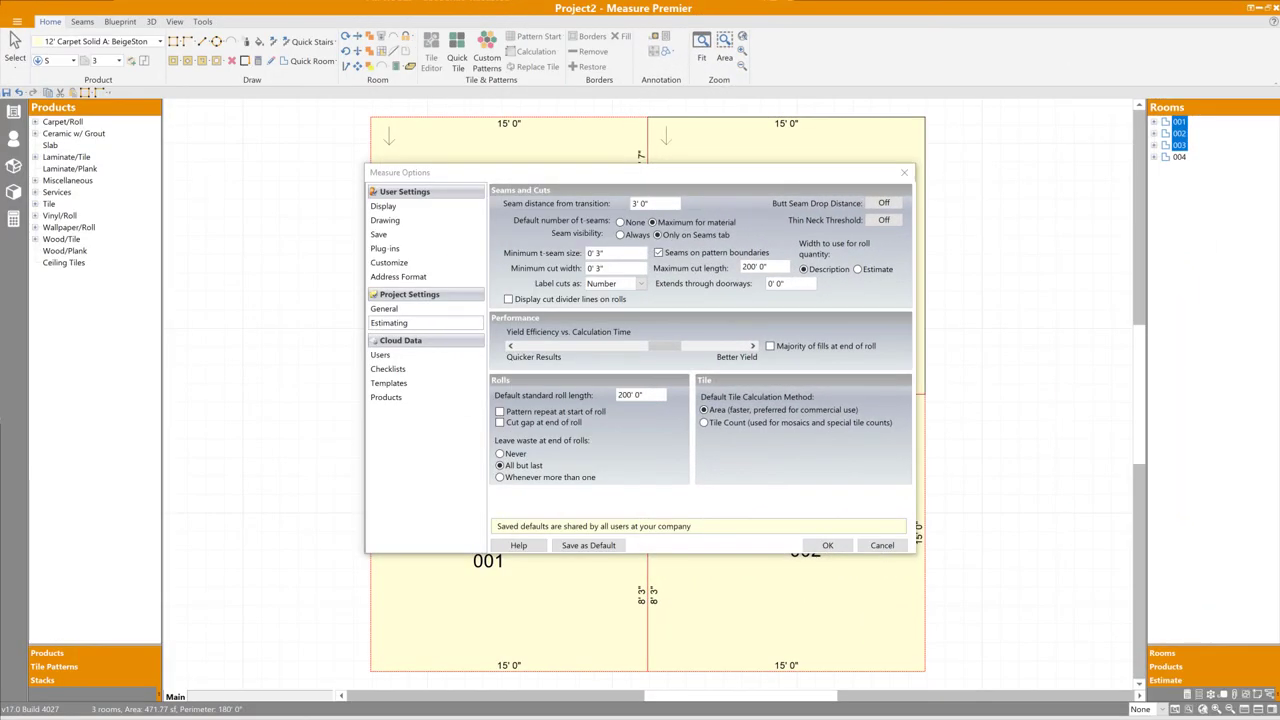
mouse_move(390, 252)
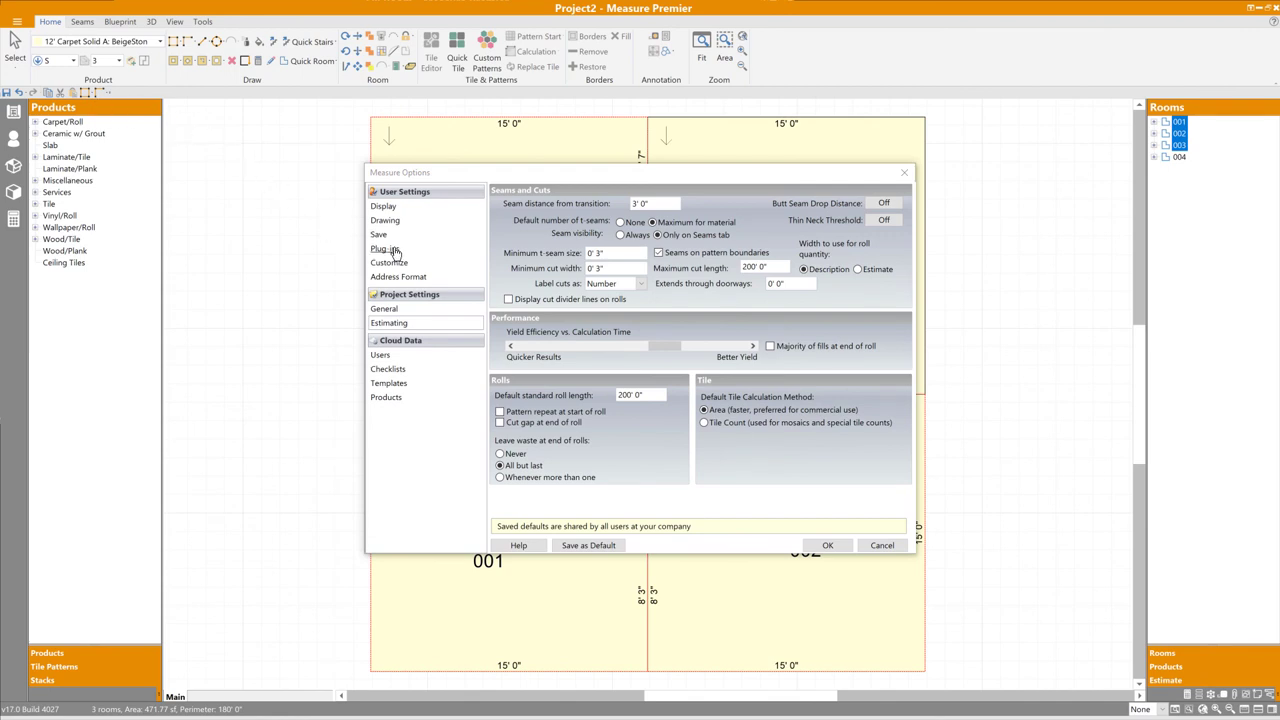
click(385, 220)
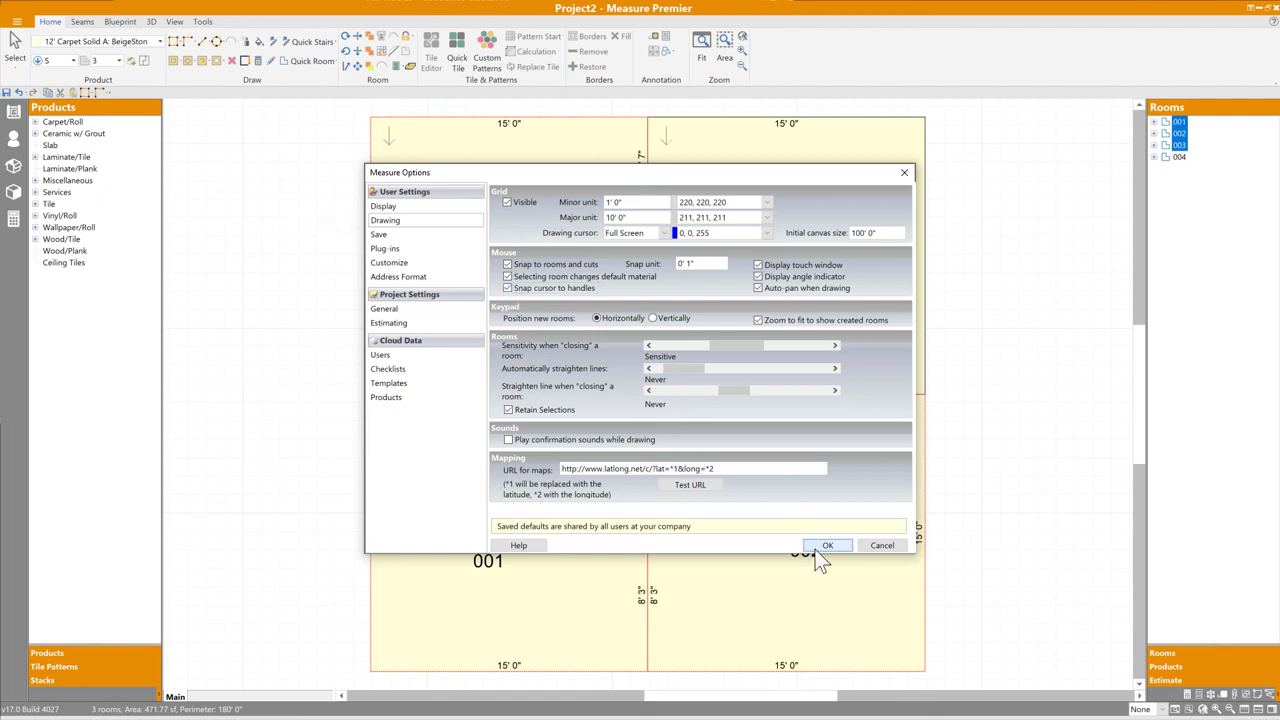
click(827, 545)
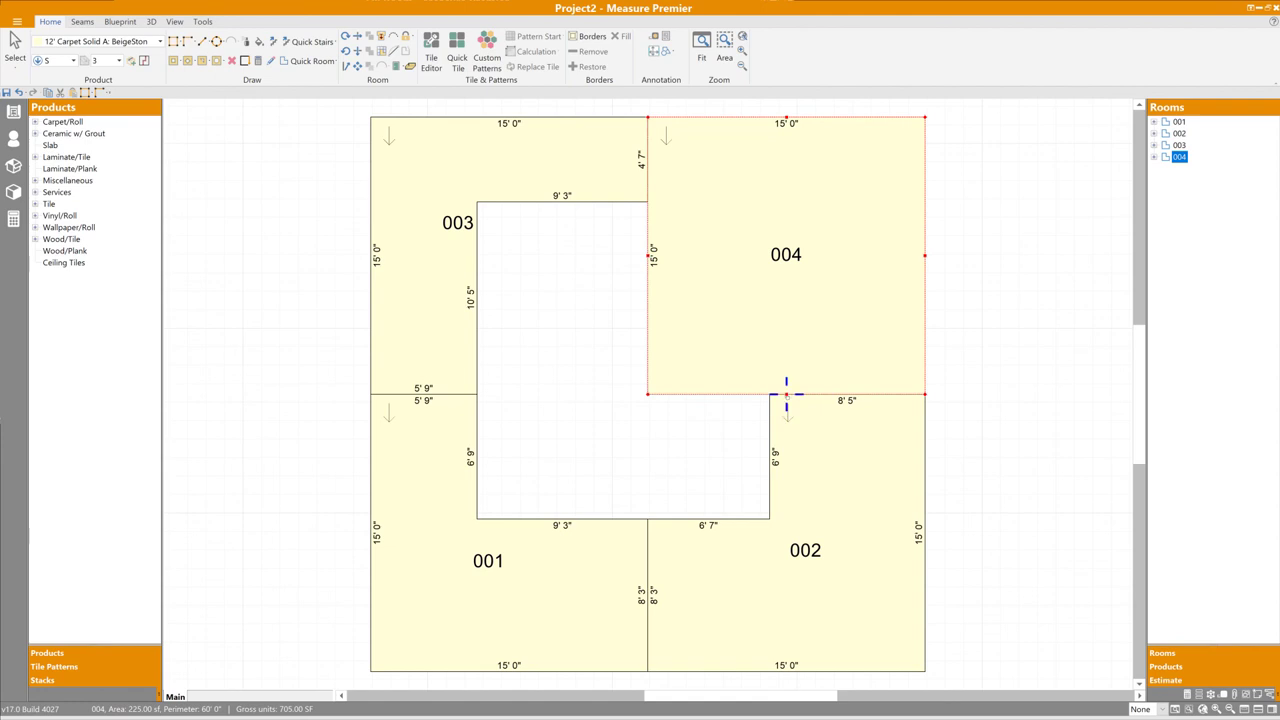
mouse_move(855, 197)
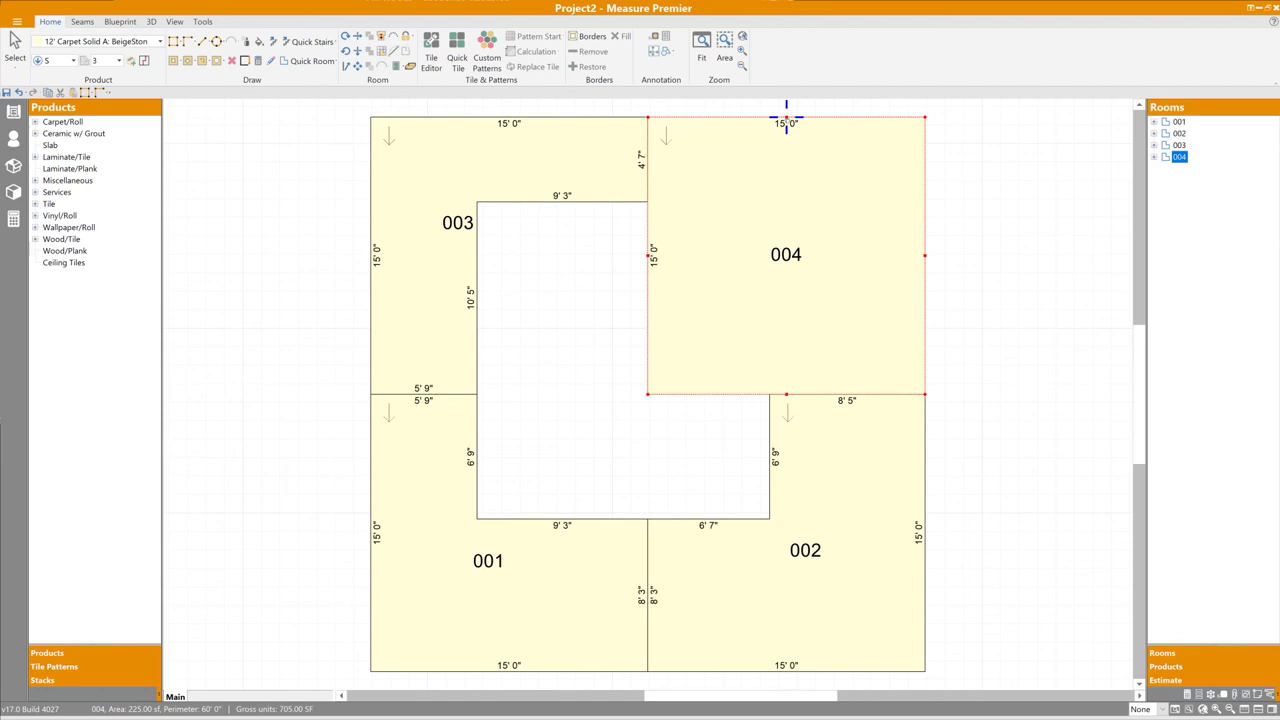
mouse_move(773, 135)
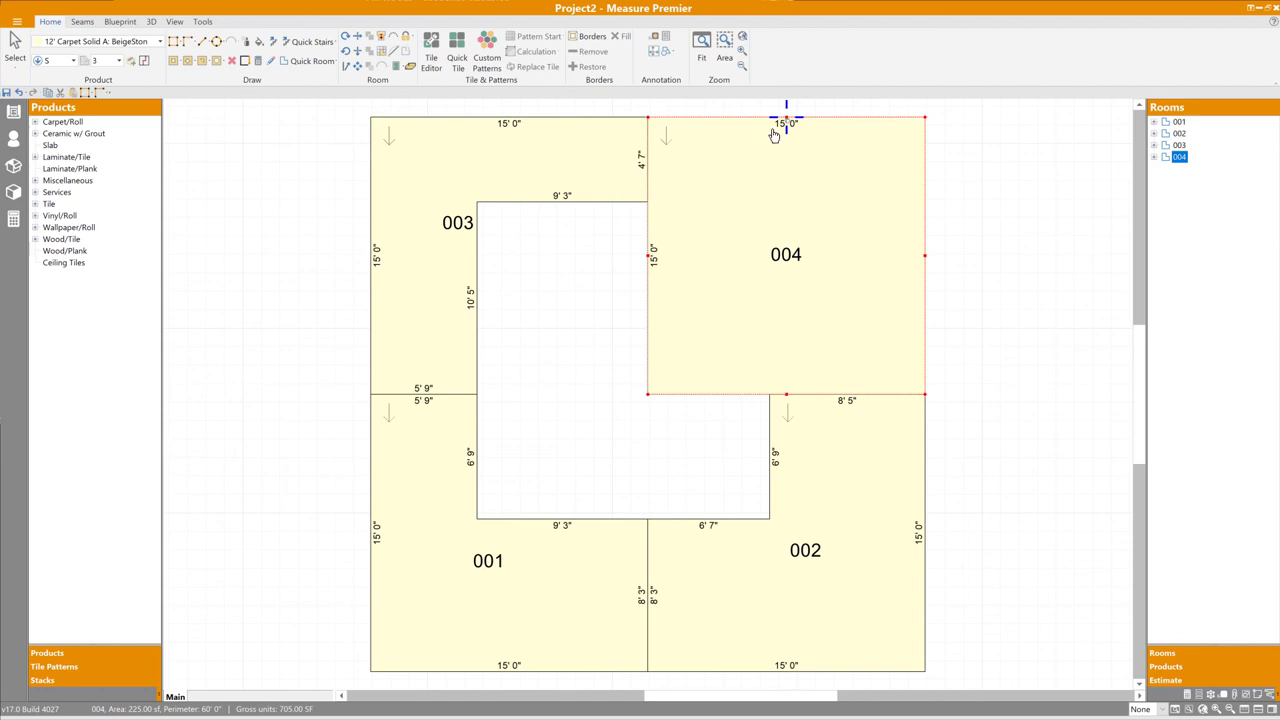
mouse_move(603, 310)
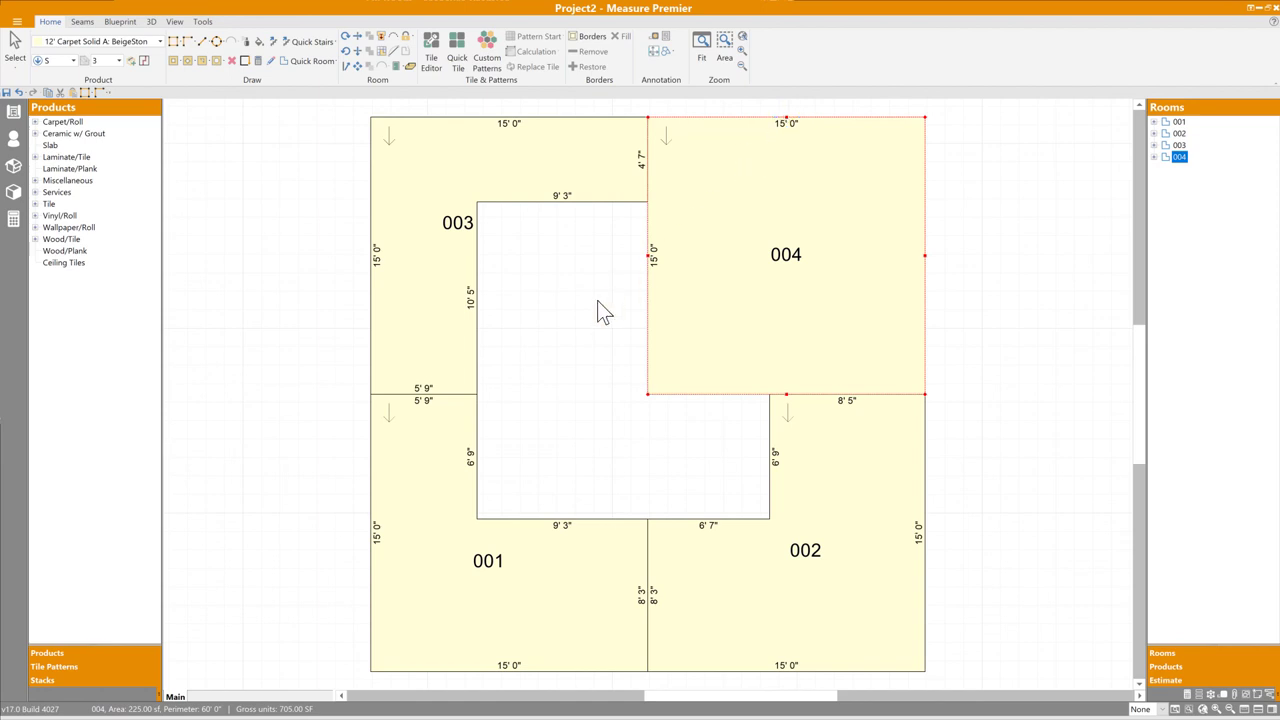